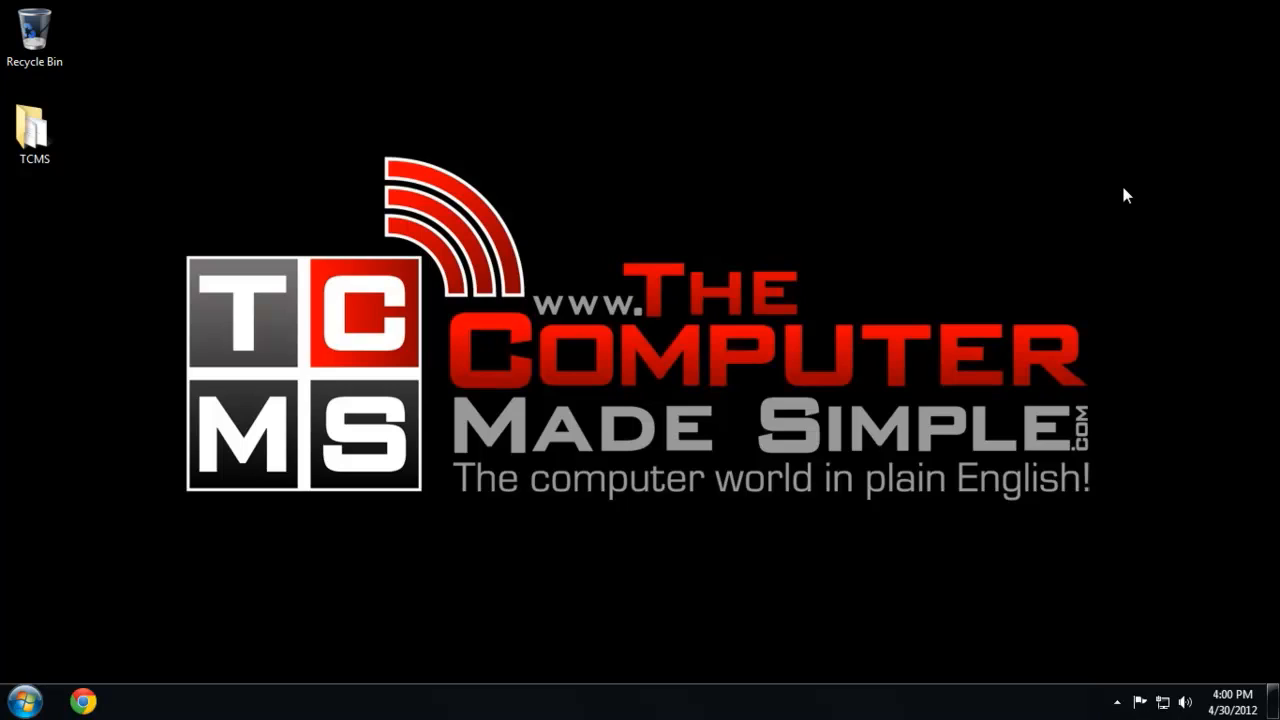
pyautogui.moveTo(312, 196)
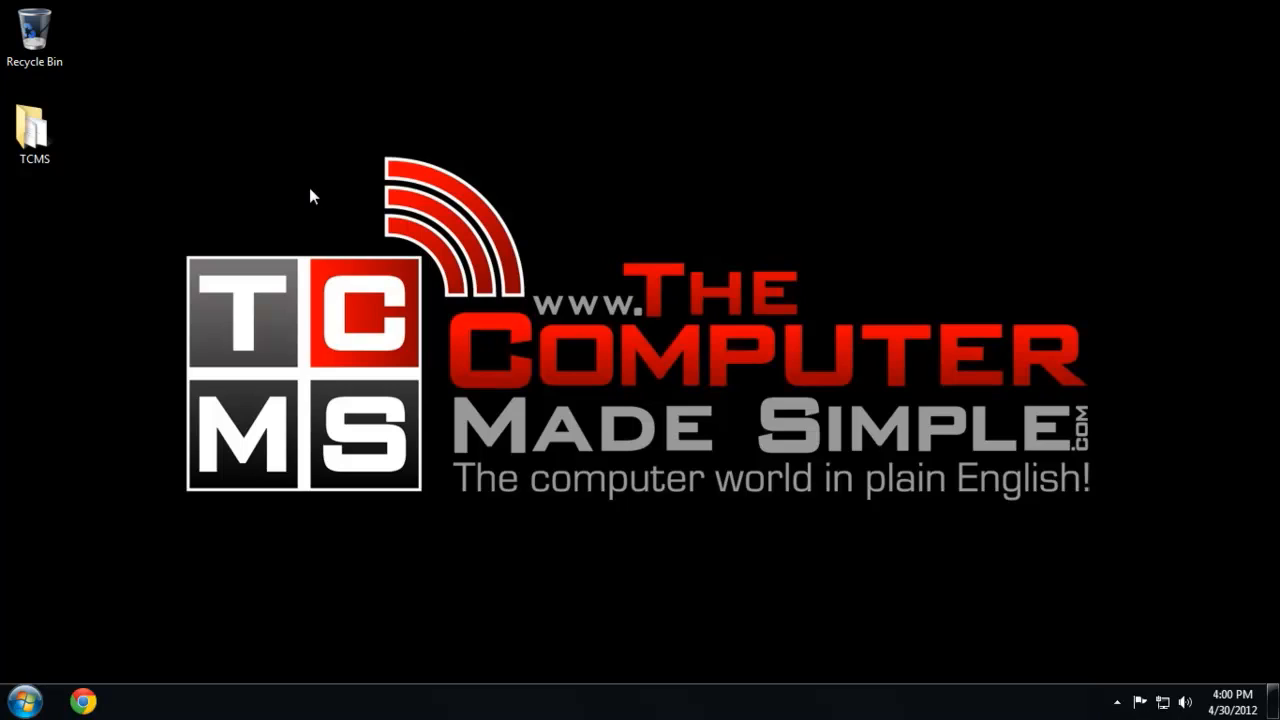
pyautogui.moveTo(82, 700)
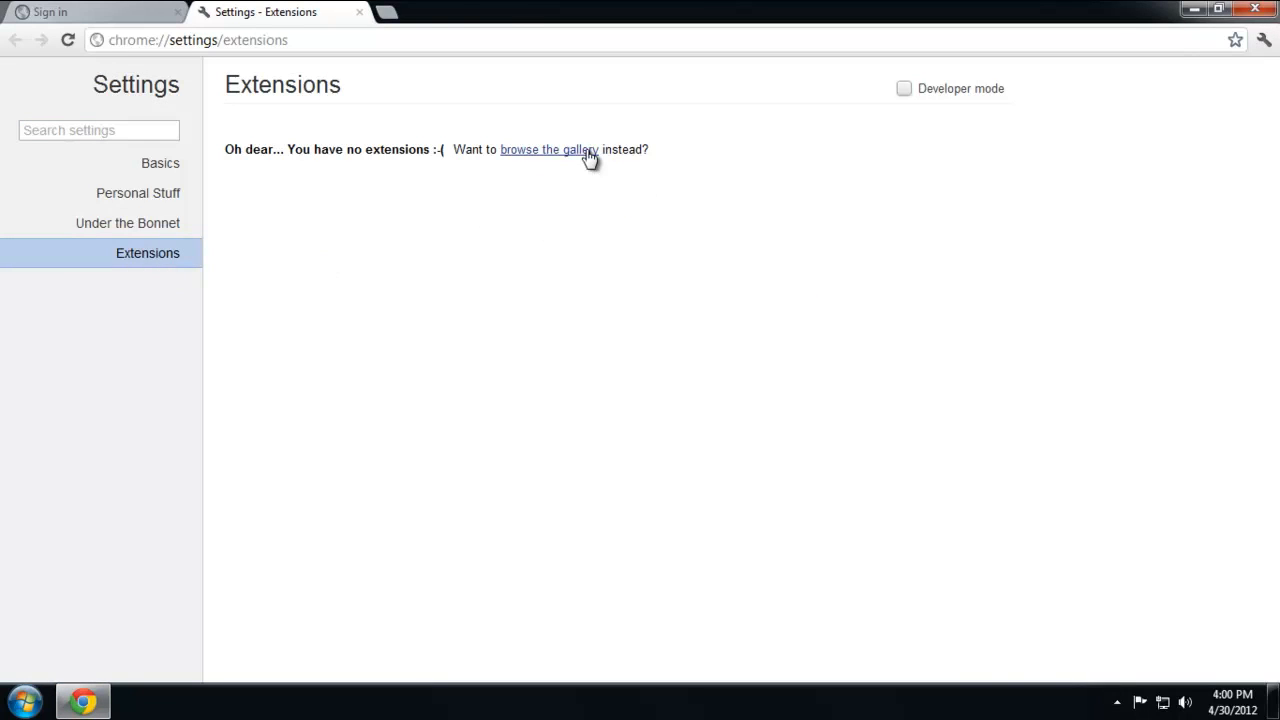
# Search the Web Store gallery for 'kb ssl enfo' and install KB SSL Enforcer.
pyautogui.click(549, 149)
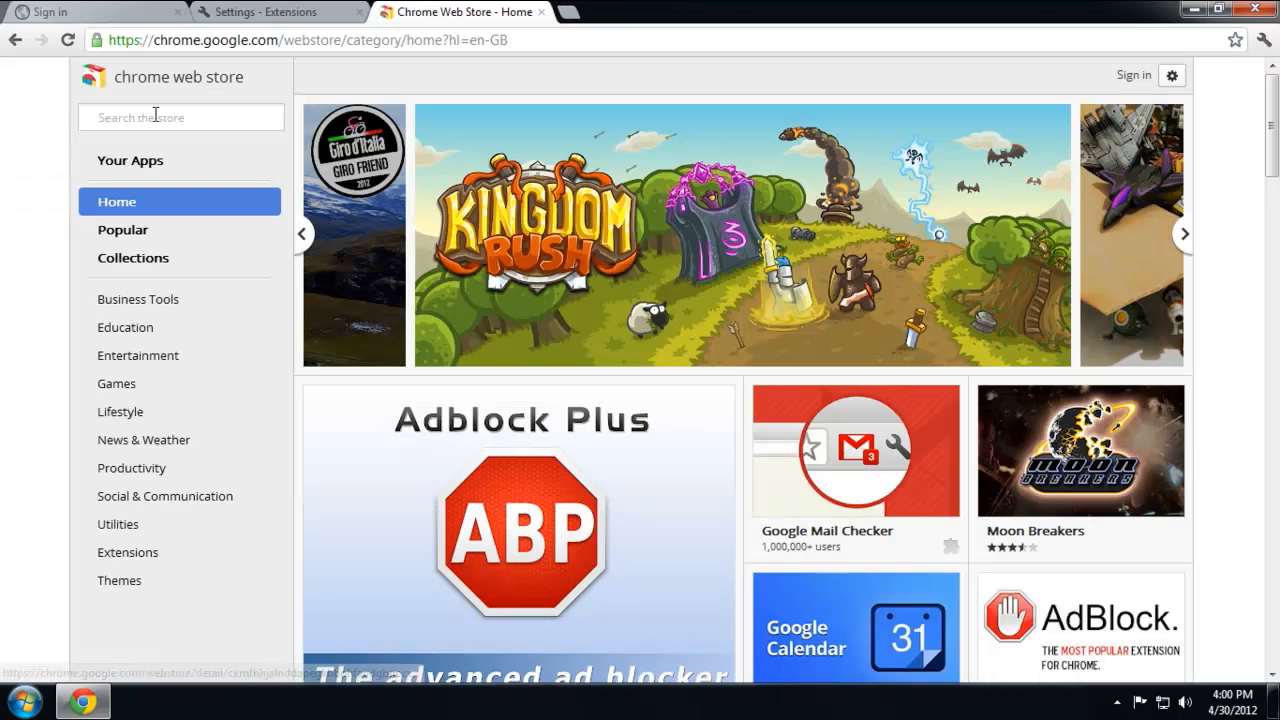
pyautogui.click(181, 117)
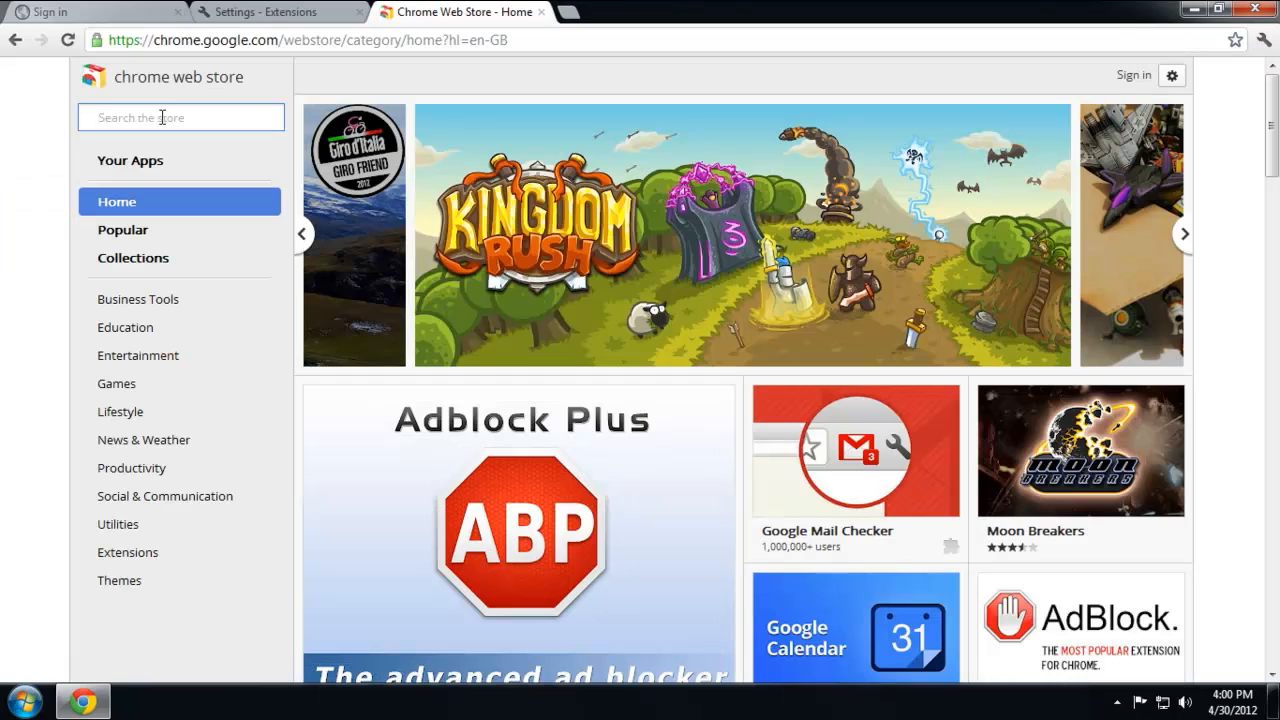
pyautogui.write('kb ssl')
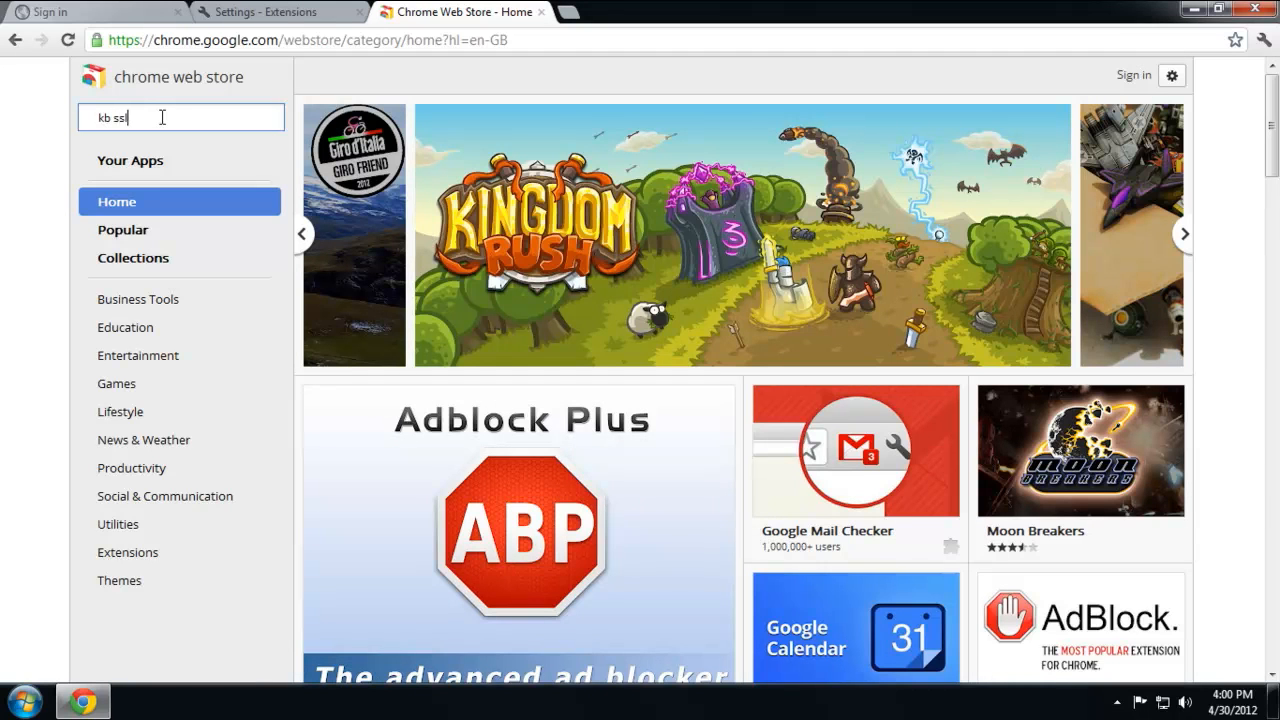
pyautogui.write('enforcer')
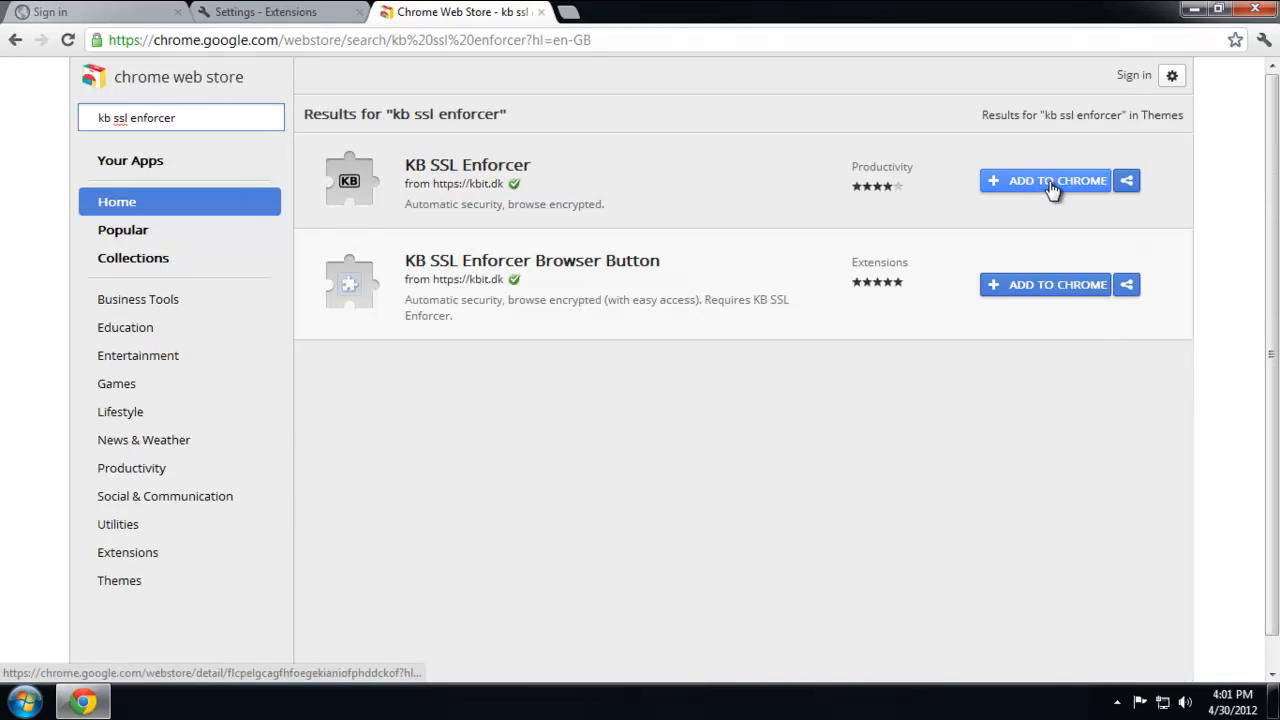
pyautogui.click(1044, 181)
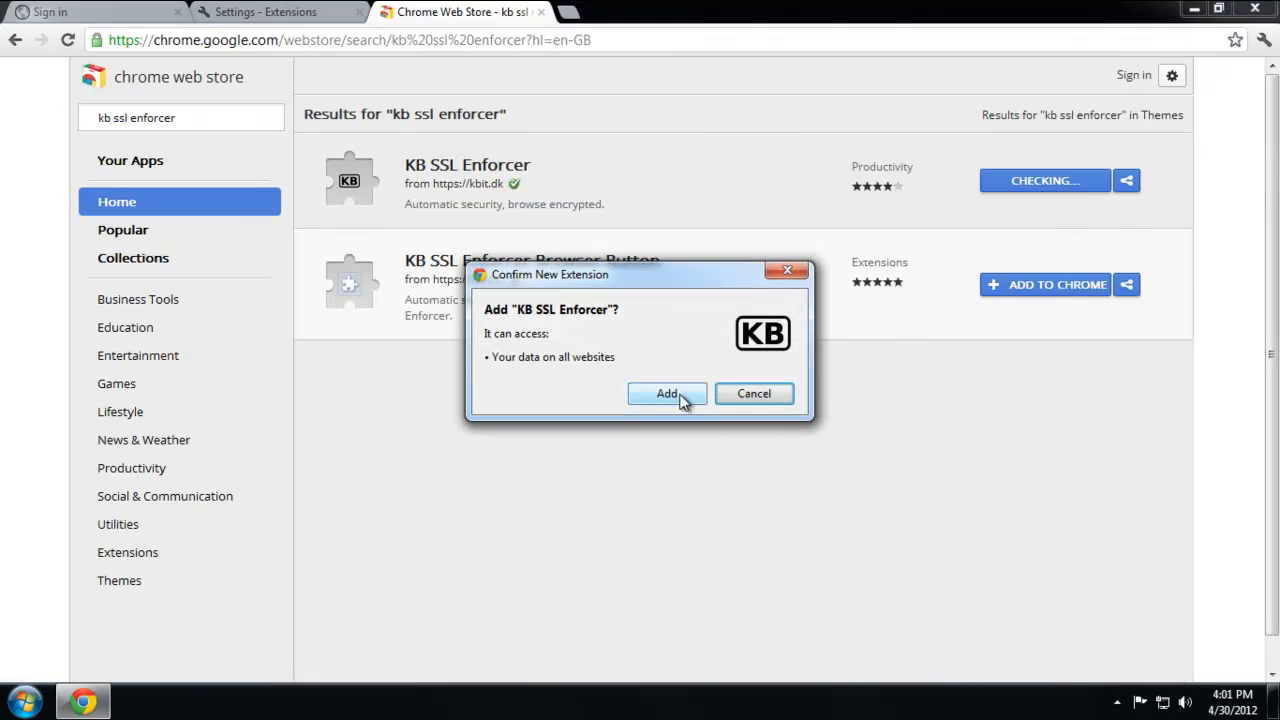
pyautogui.click(666, 393)
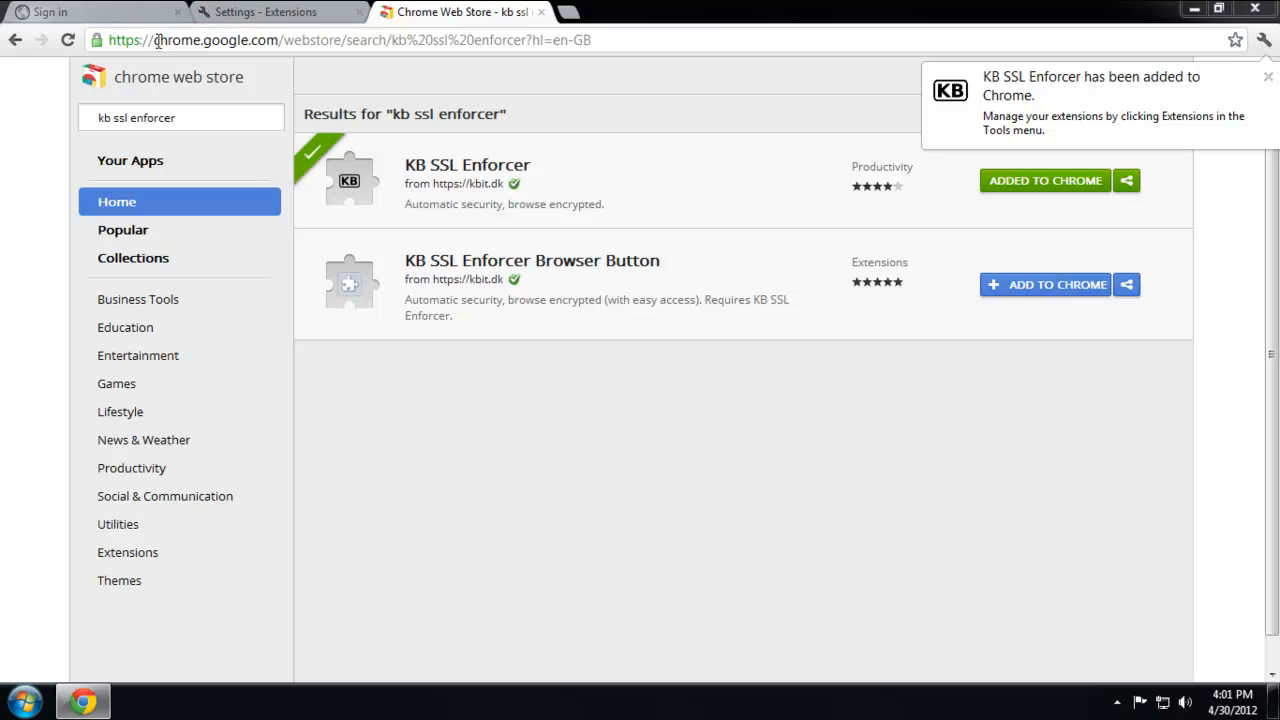
pyautogui.moveTo(554, 499)
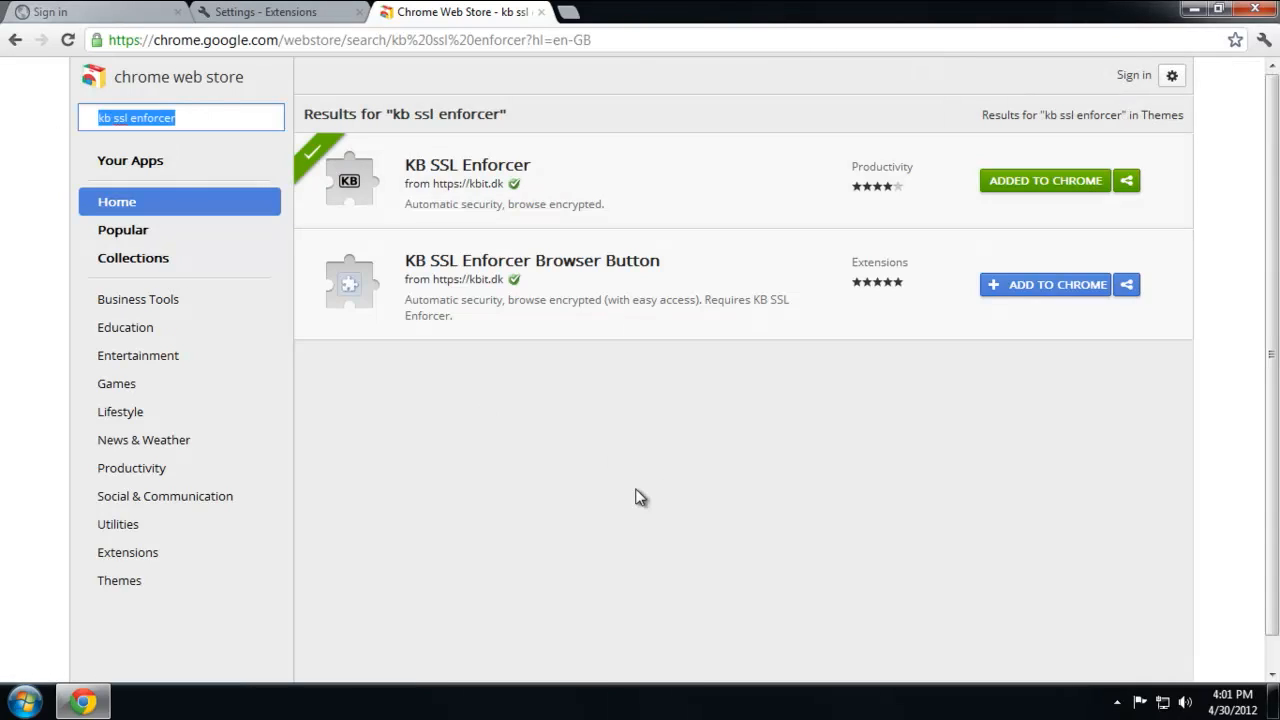
# Search the store for 'passwordfail wxt' and install the PasswordFail Extension.
pyautogui.write('passw')
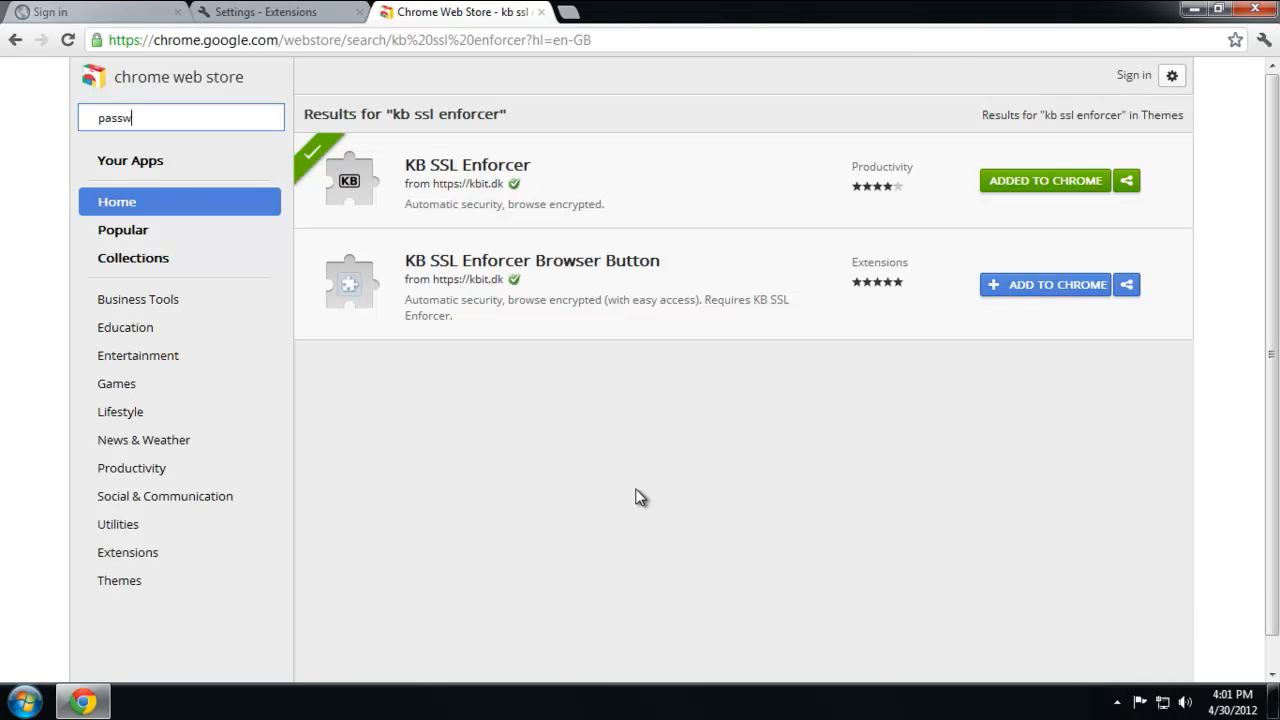
pyautogui.write('ordfa')
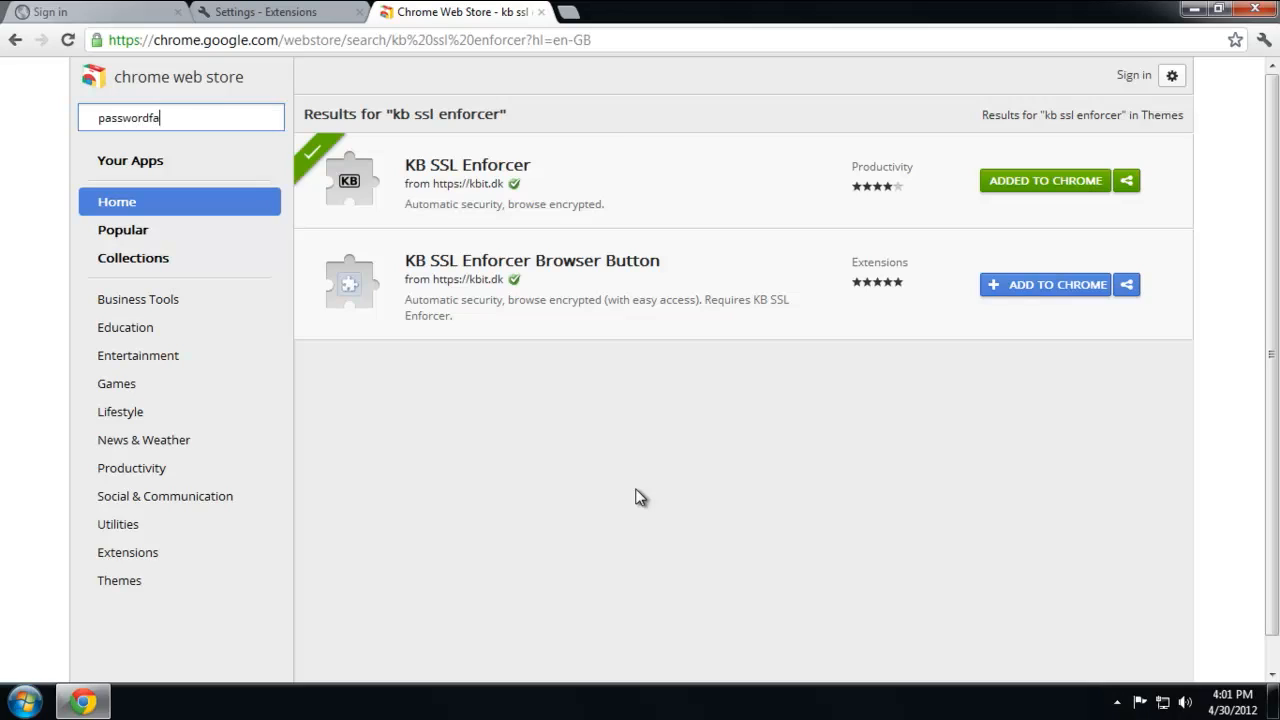
pyautogui.write('il wxtension')
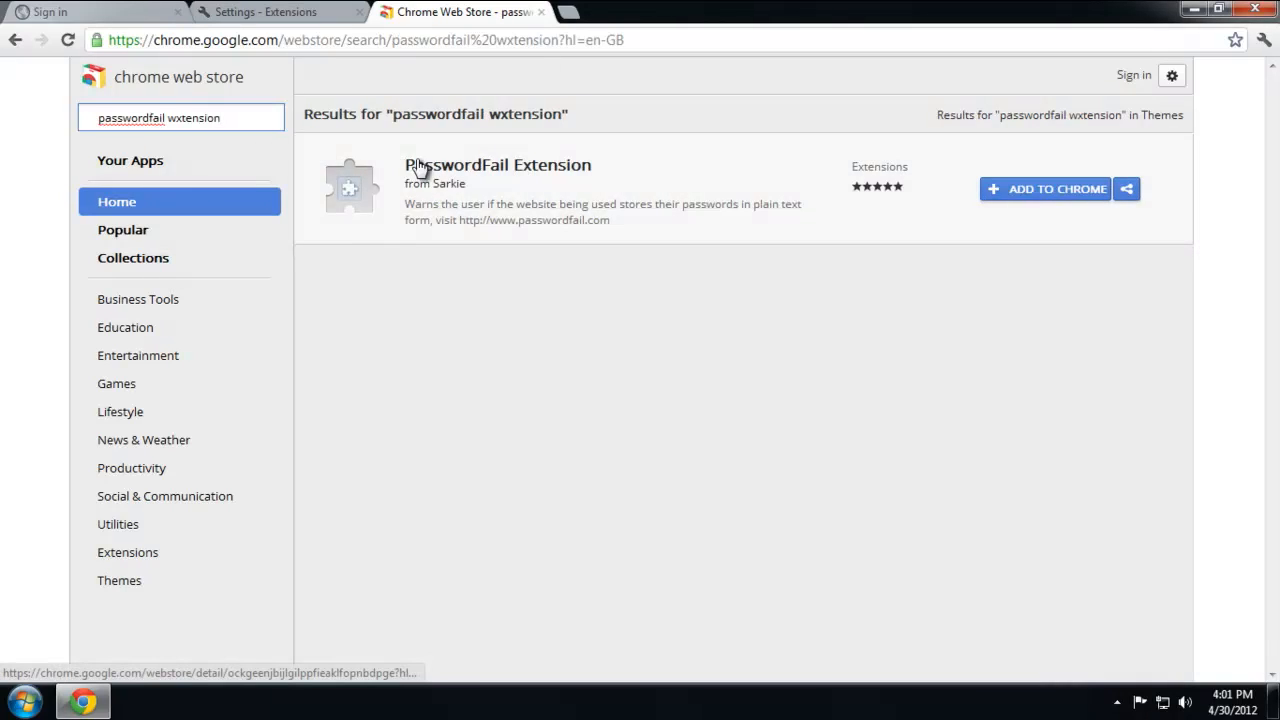
pyautogui.click(1046, 189)
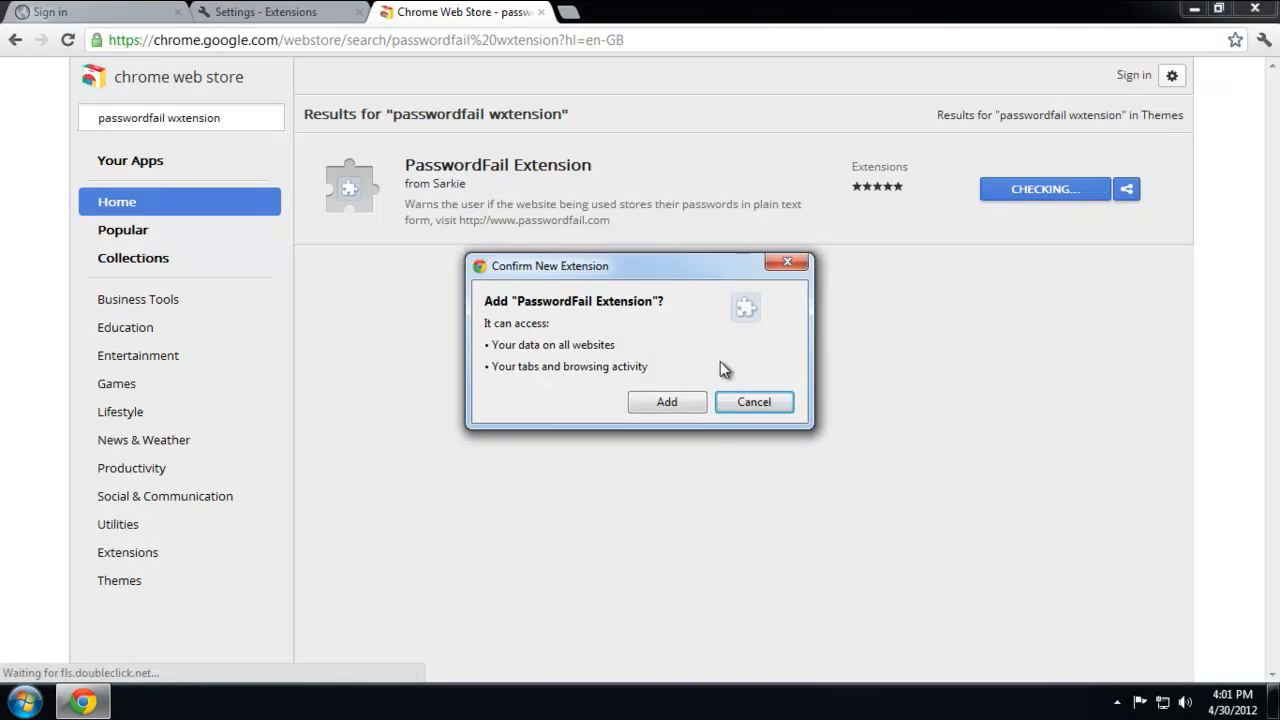
pyautogui.click(666, 401)
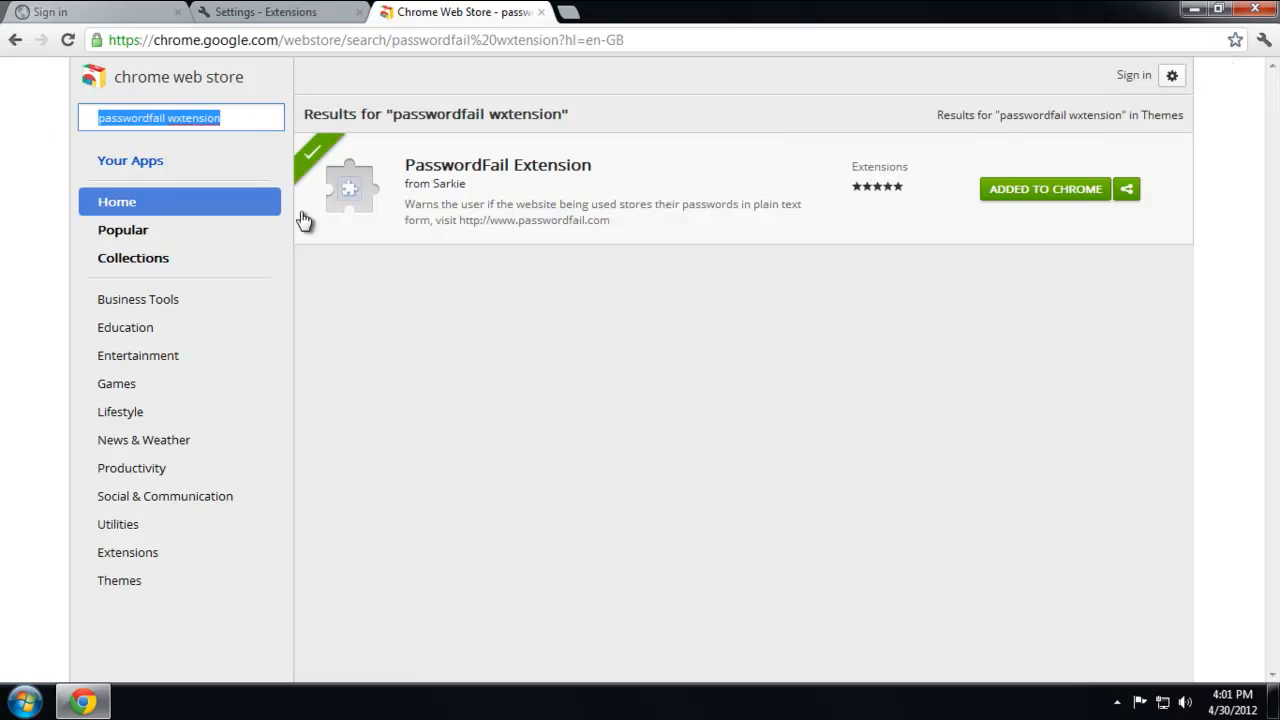
# Search the store for 'view thr' and add View Thru to Chrome.
pyautogui.write('v')
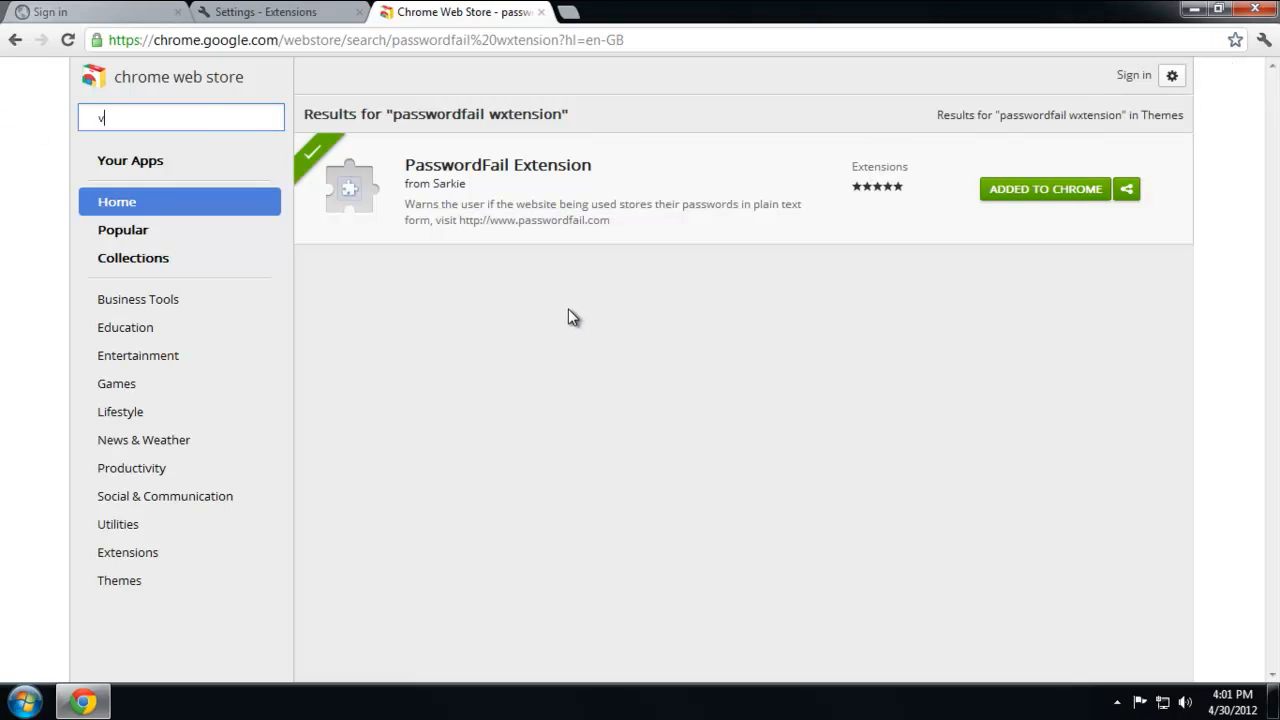
pyautogui.write('iew thru')
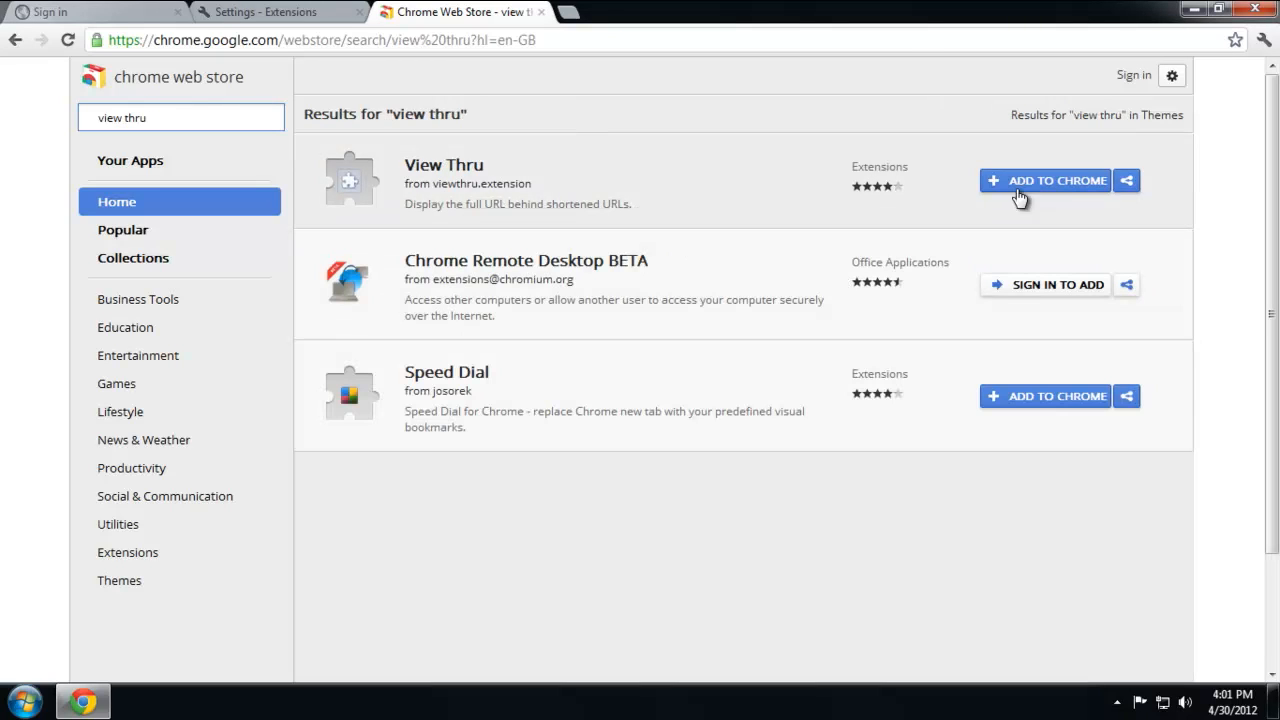
pyautogui.click(1045, 180)
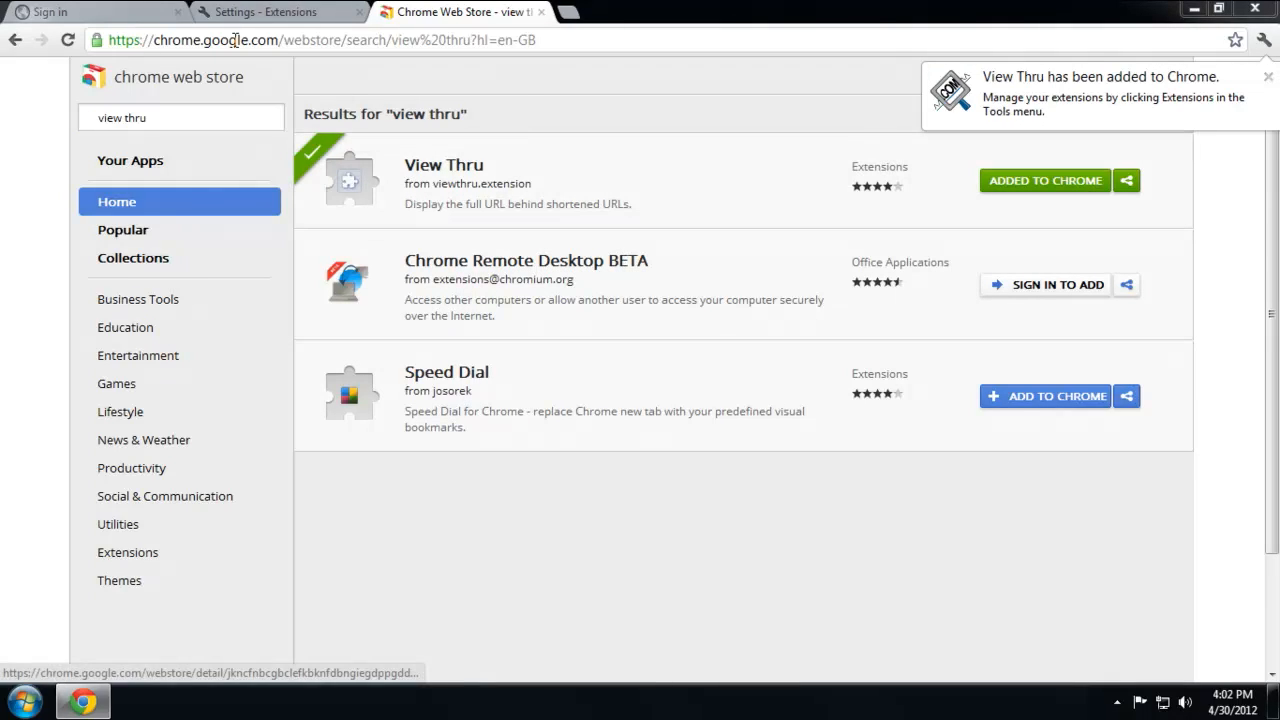
pyautogui.moveTo(590, 65)
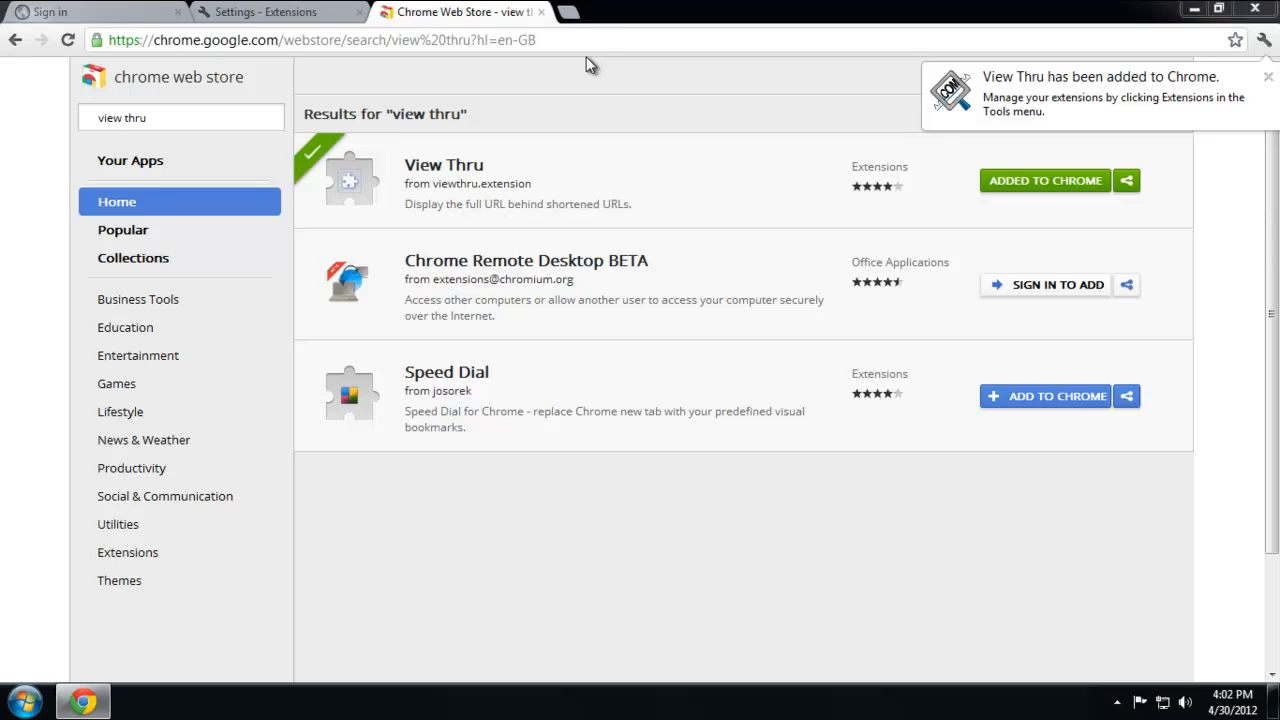
pyautogui.moveTo(443, 180)
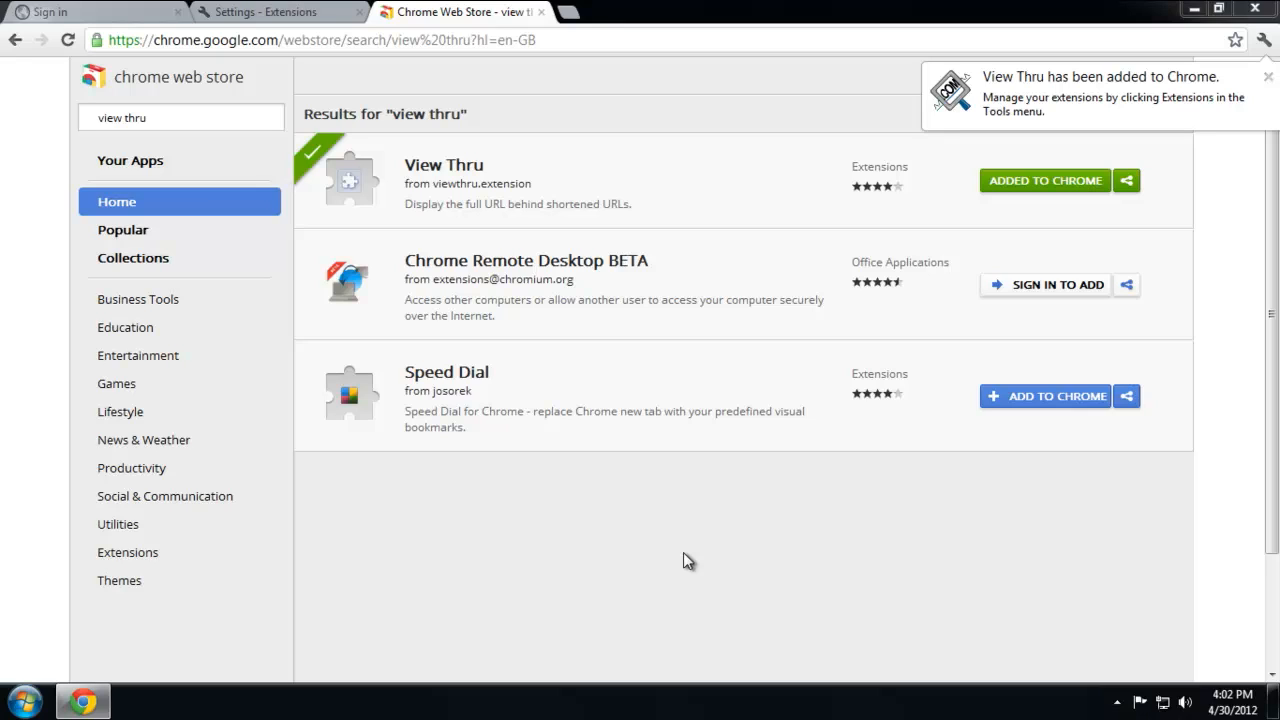
pyautogui.moveTo(450, 167)
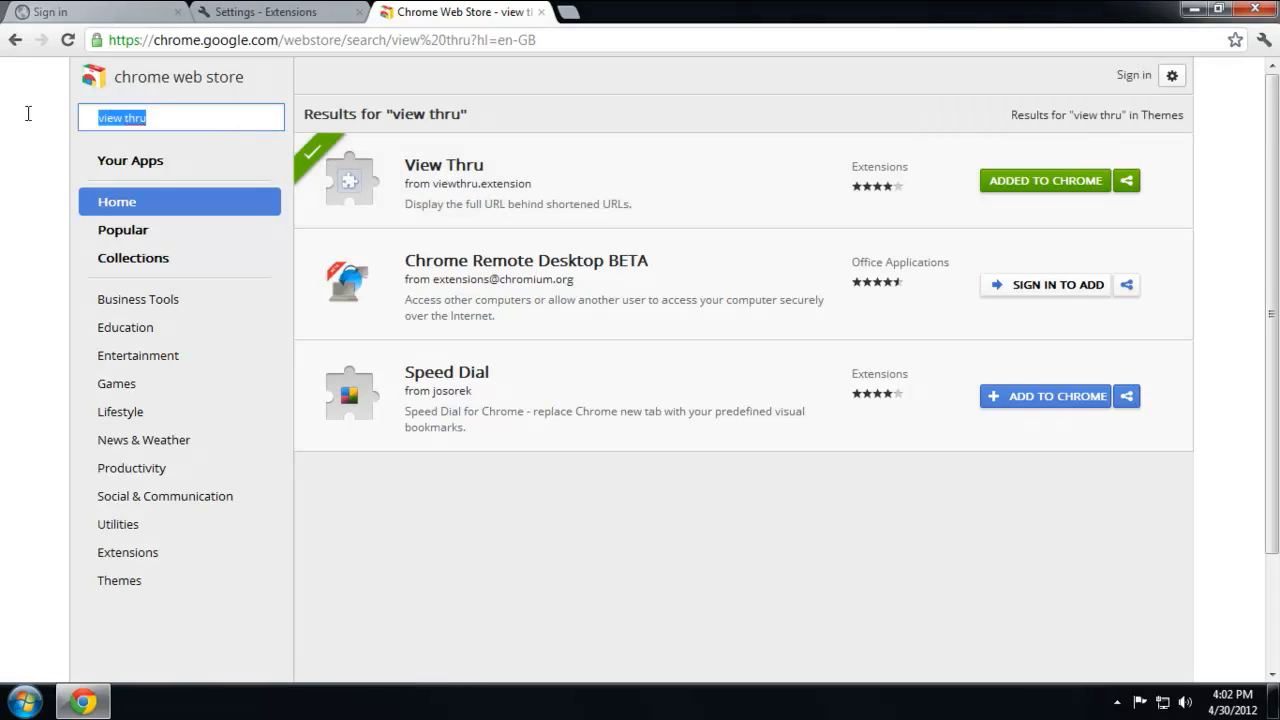
pyautogui.moveTo(700, 489)
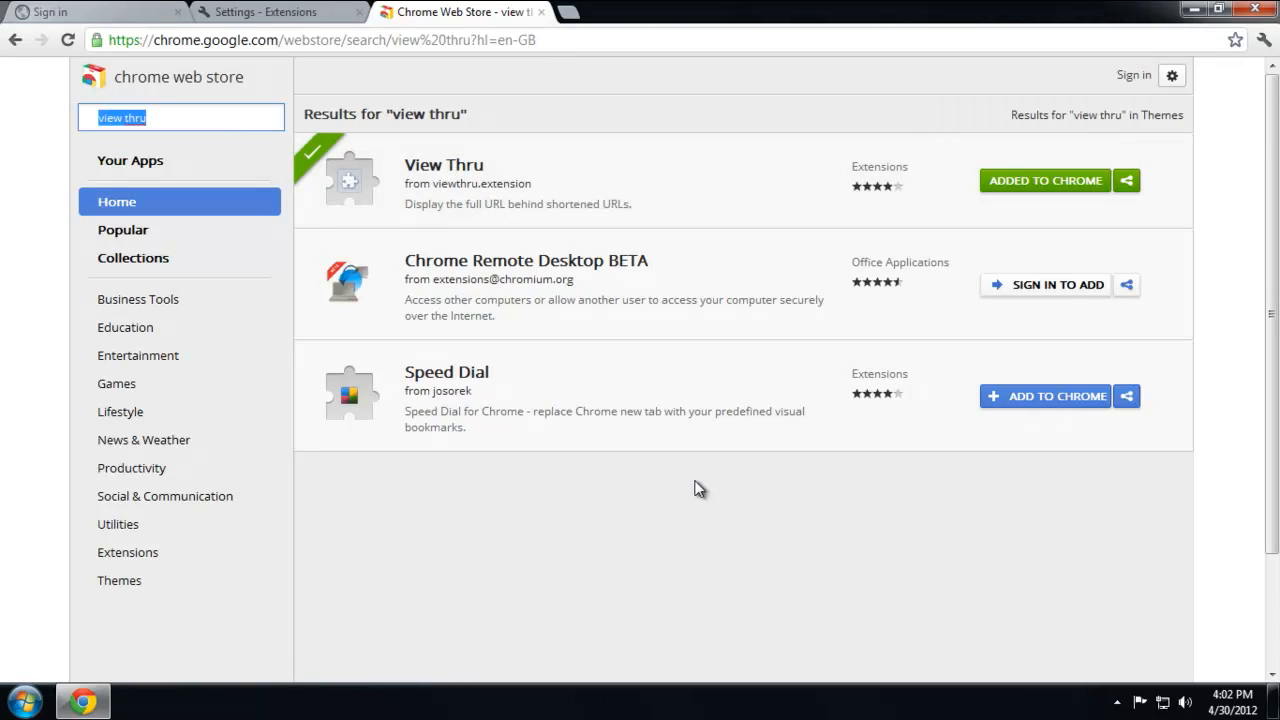
# Search the store for 'wot' and install the WOT extension.
pyautogui.write('wot')
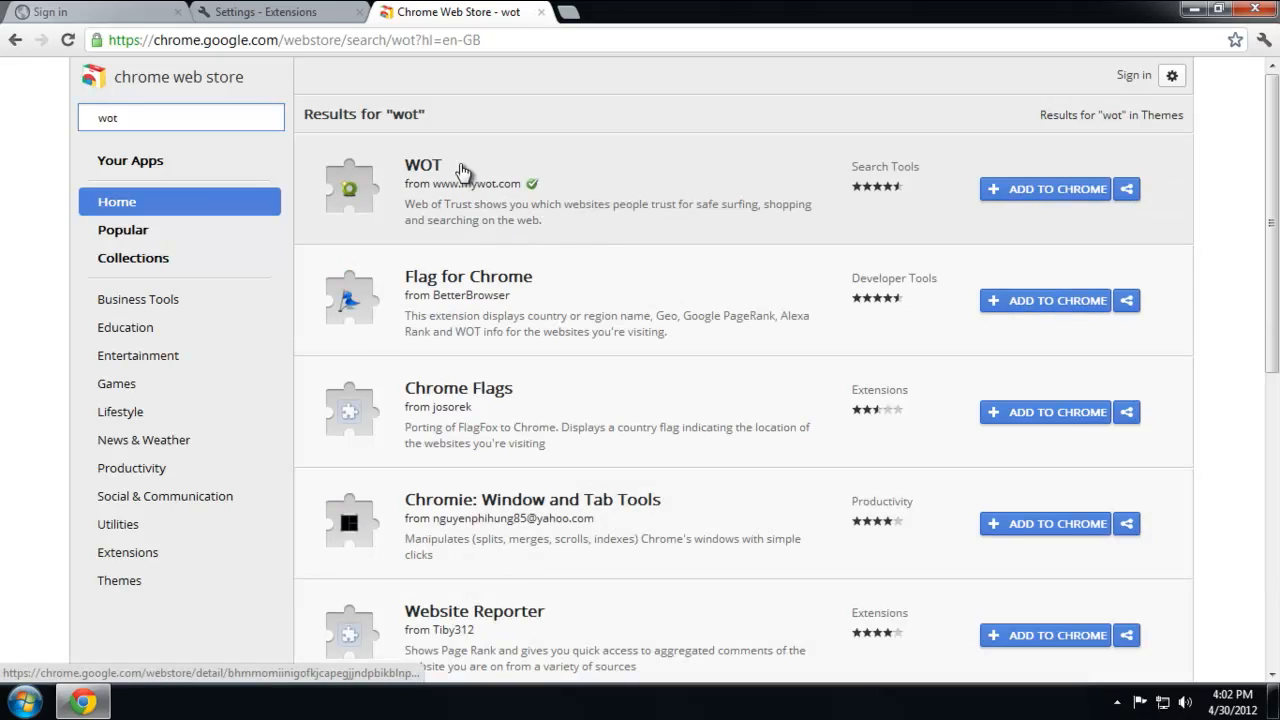
pyautogui.click(1045, 189)
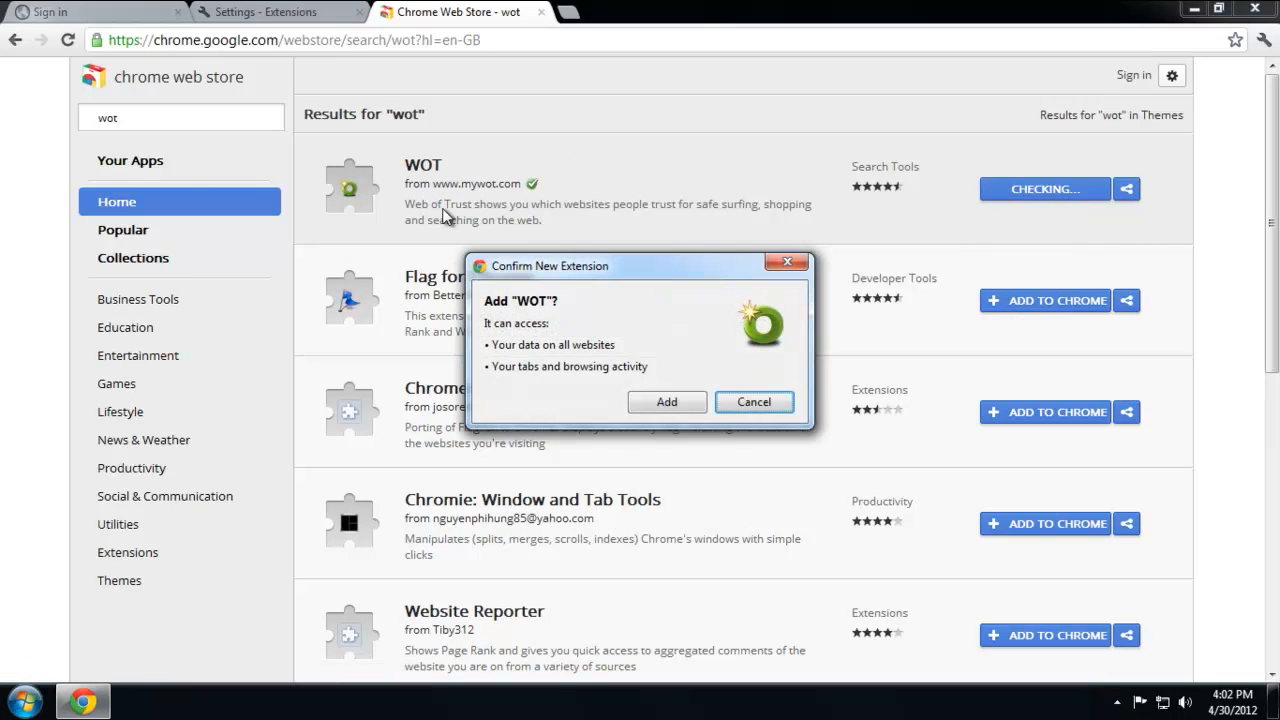
pyautogui.click(666, 401)
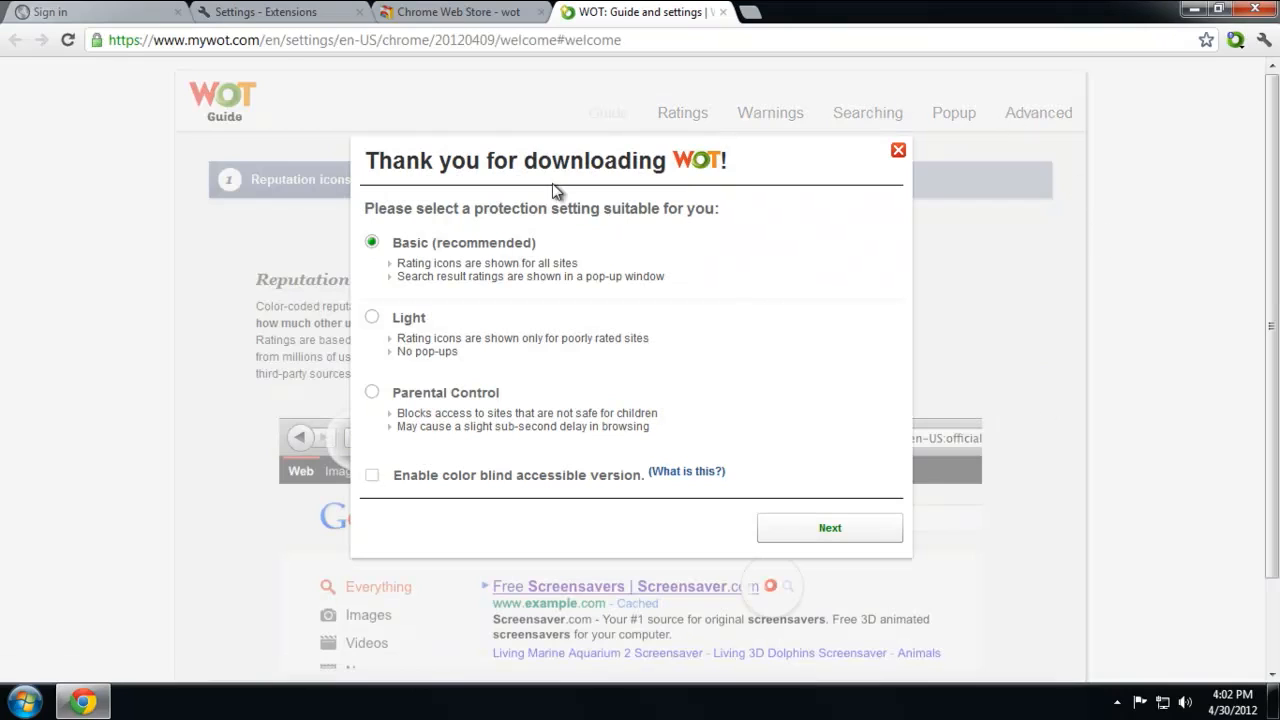
# Choose Basic protection in the WOT guide and view the site's WOT ratings window.
pyautogui.click(829, 527)
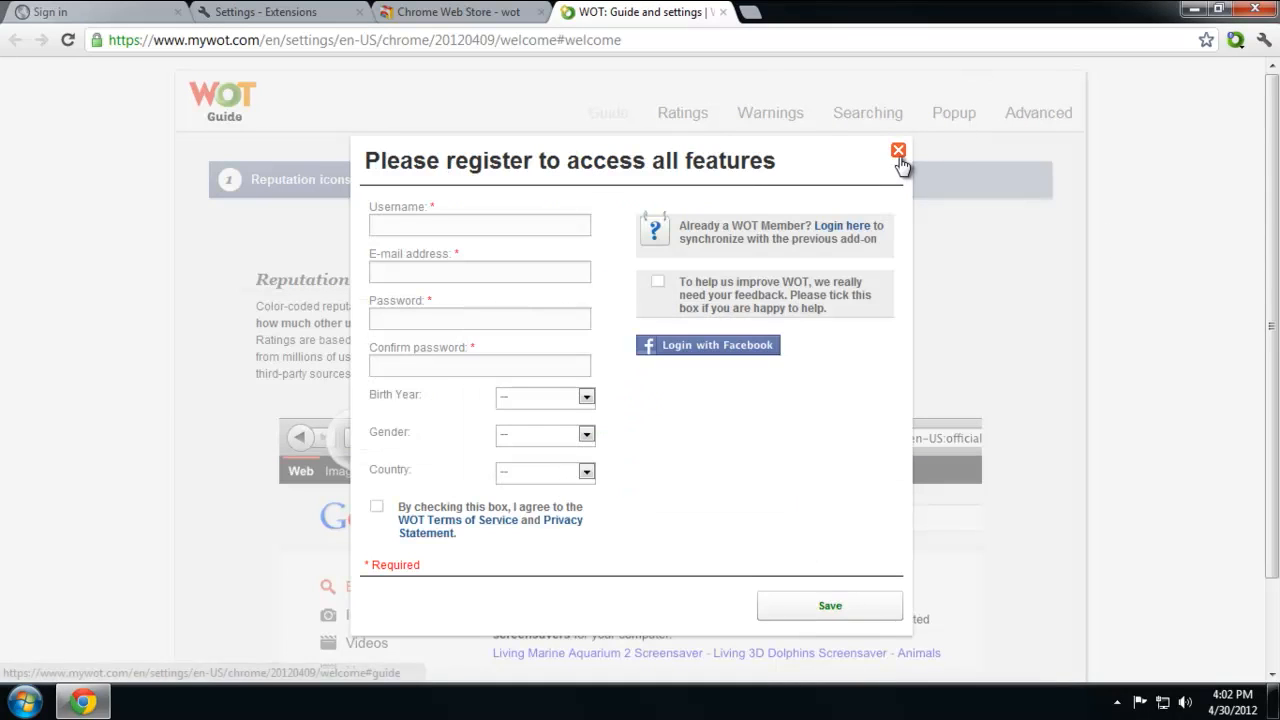
pyautogui.click(897, 150)
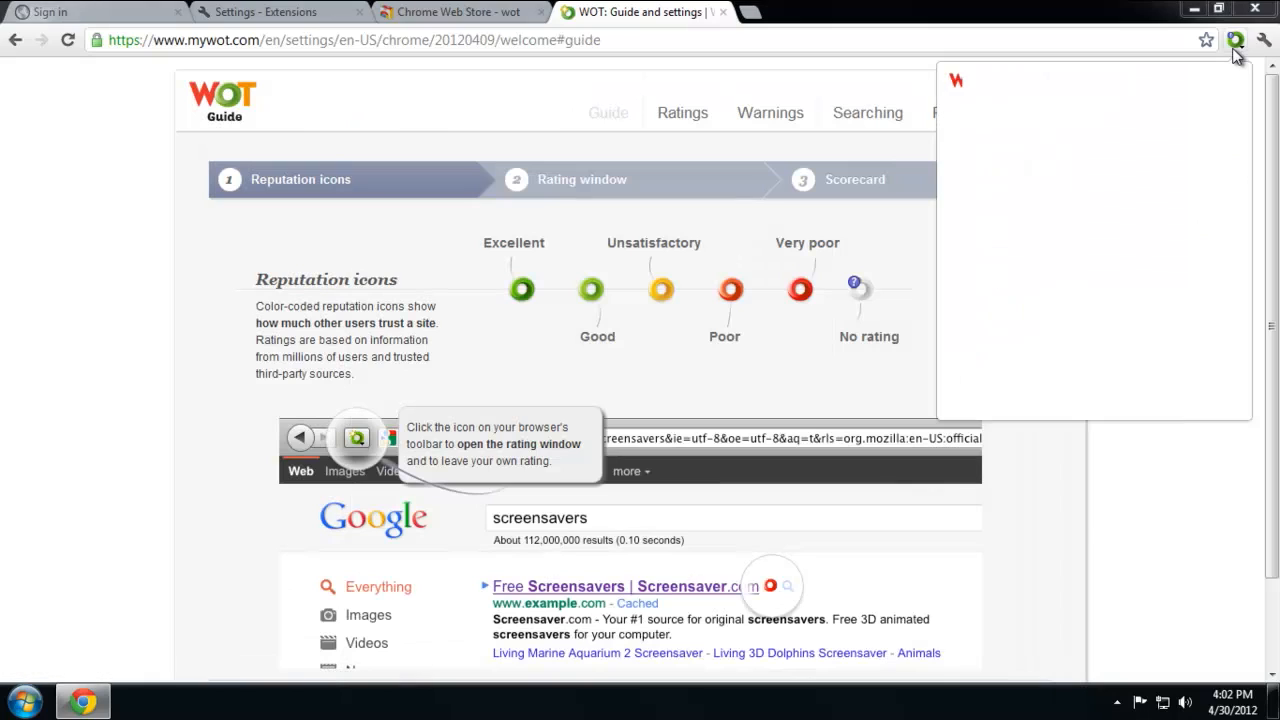
pyautogui.click(1236, 40)
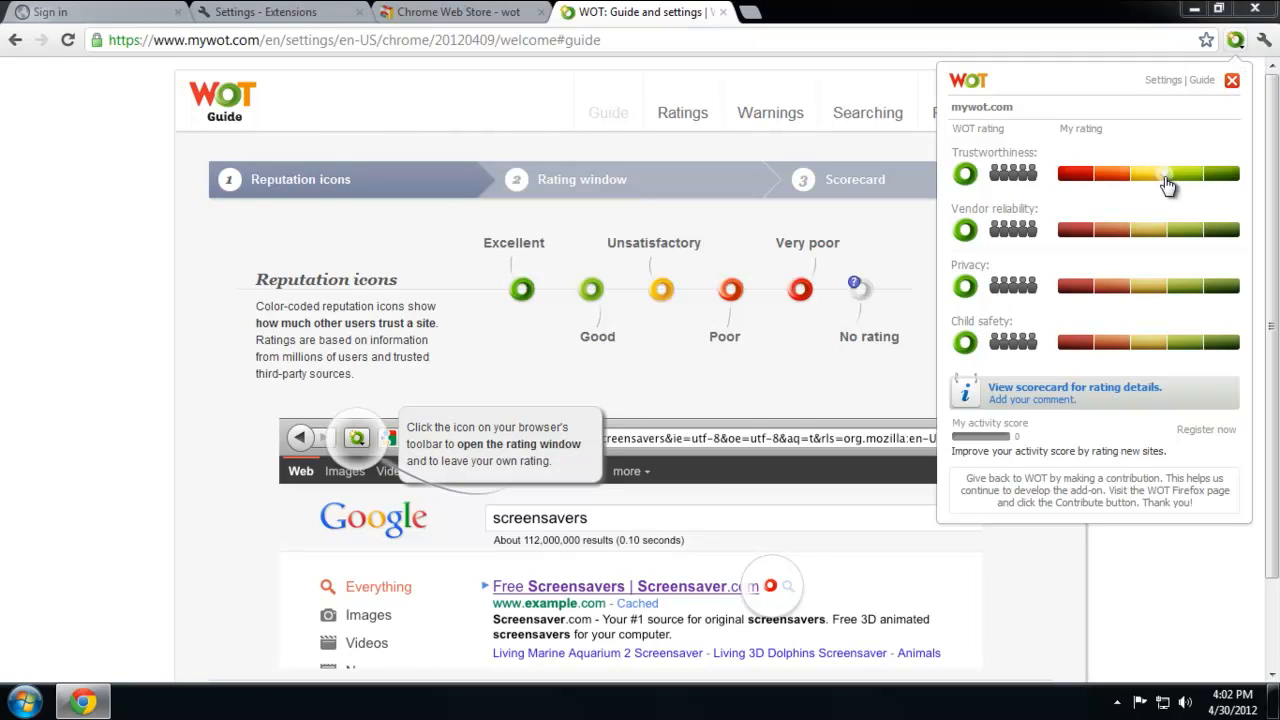
pyautogui.moveTo(175, 332)
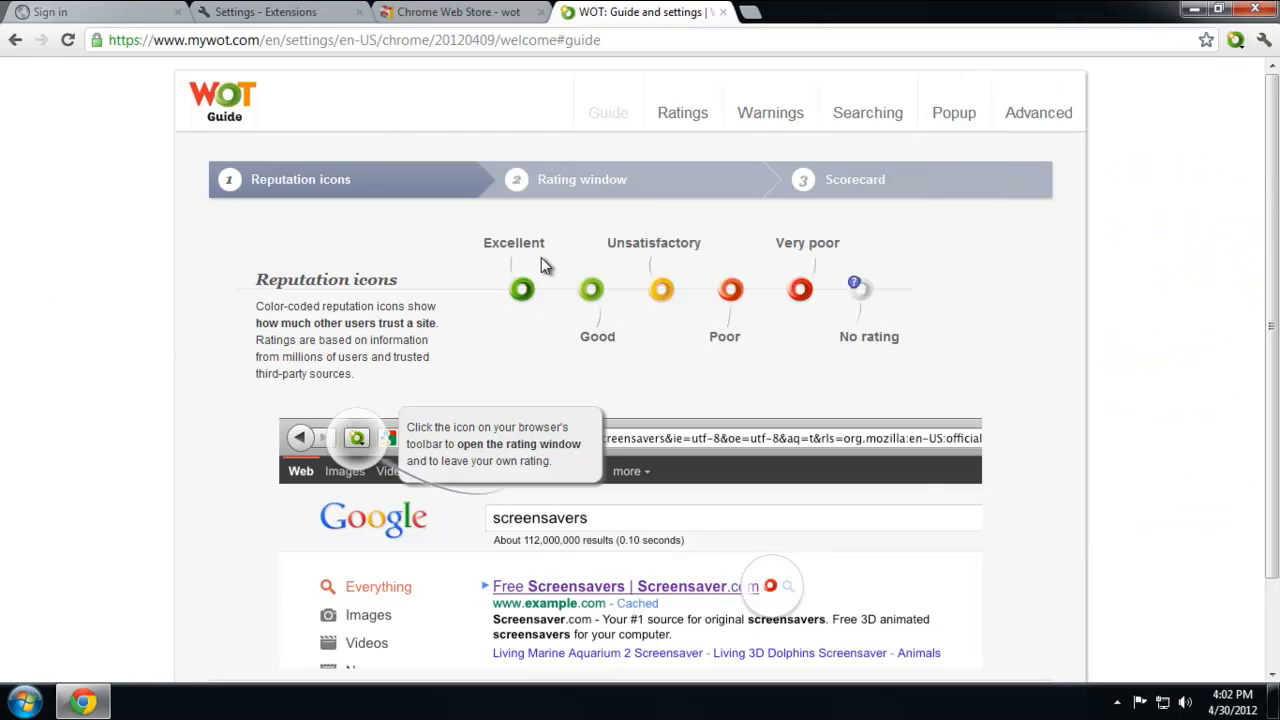
pyautogui.moveTo(627, 245)
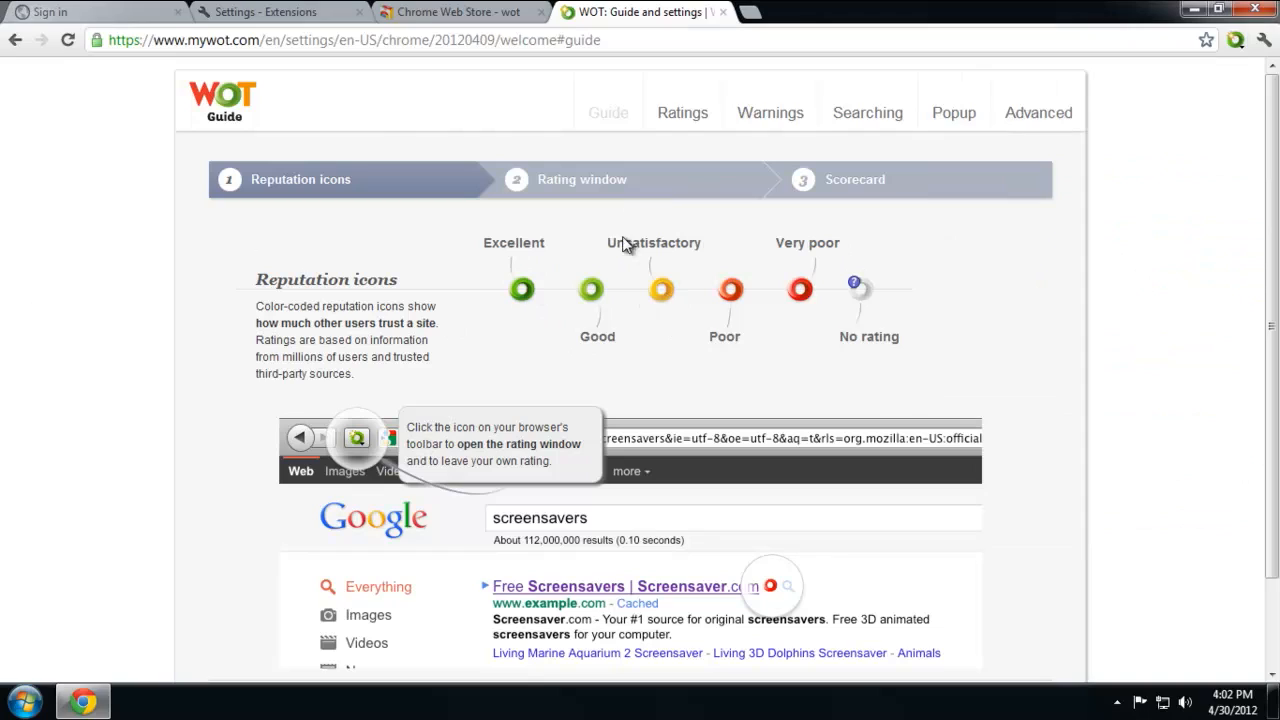
pyautogui.moveTo(798, 308)
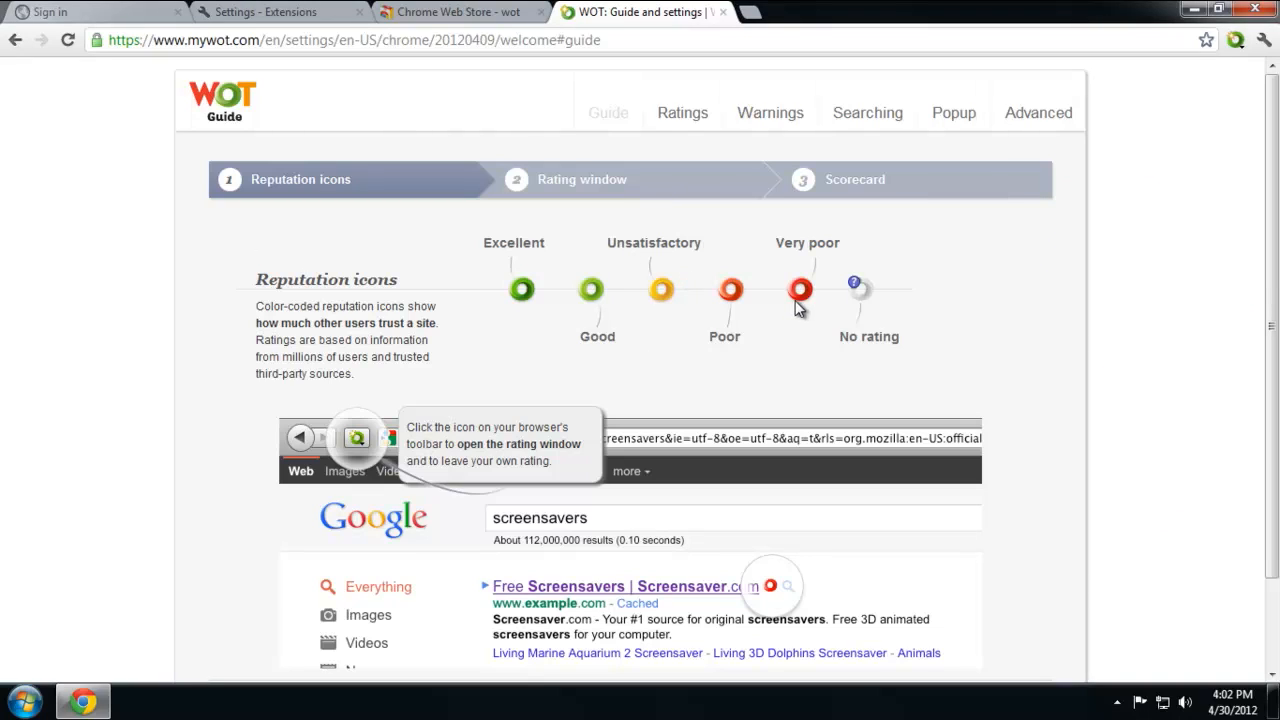
pyautogui.moveTo(907, 351)
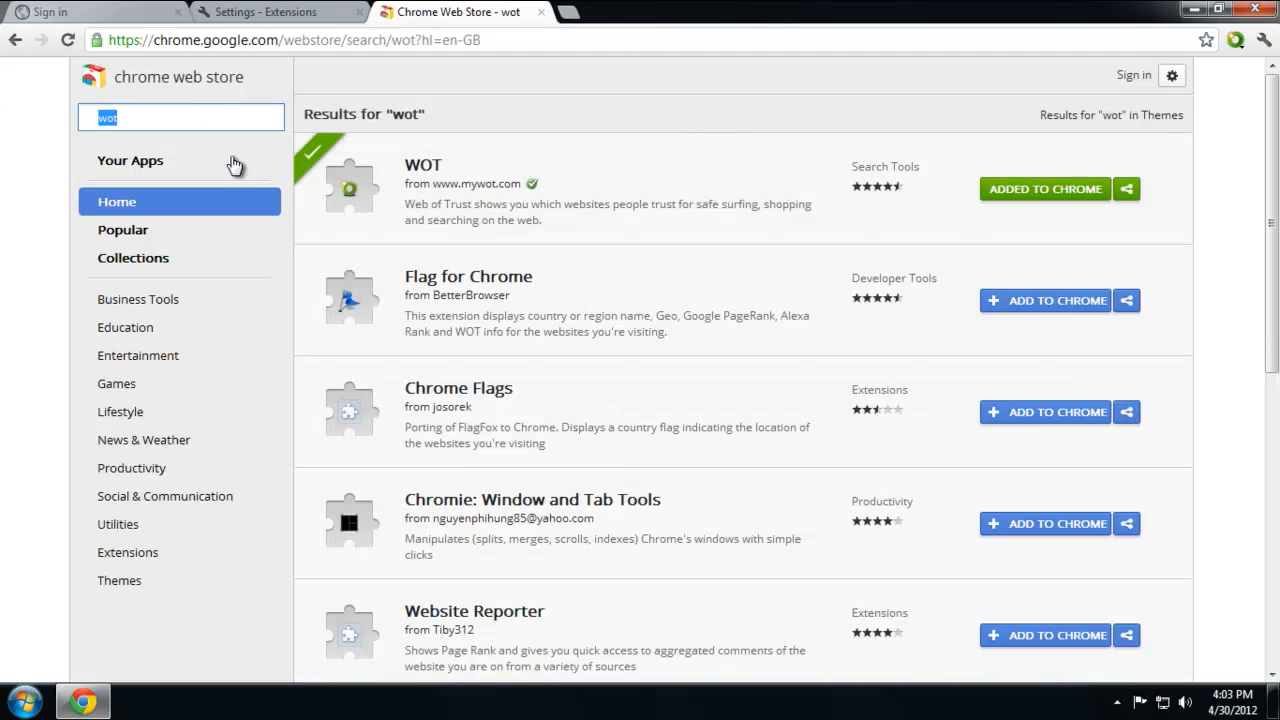
pyautogui.moveTo(460, 164)
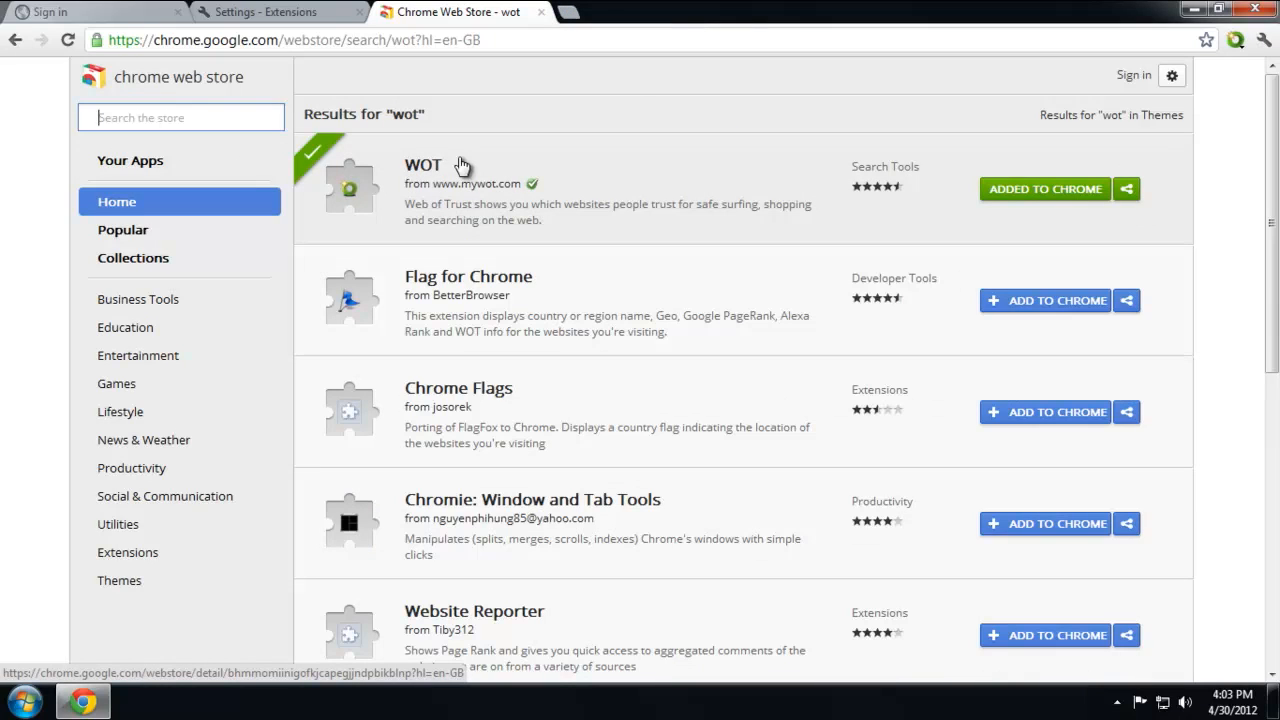
# Search the store for 'discoon' and add Disconnect to Chrome.
pyautogui.write('discoonnect')
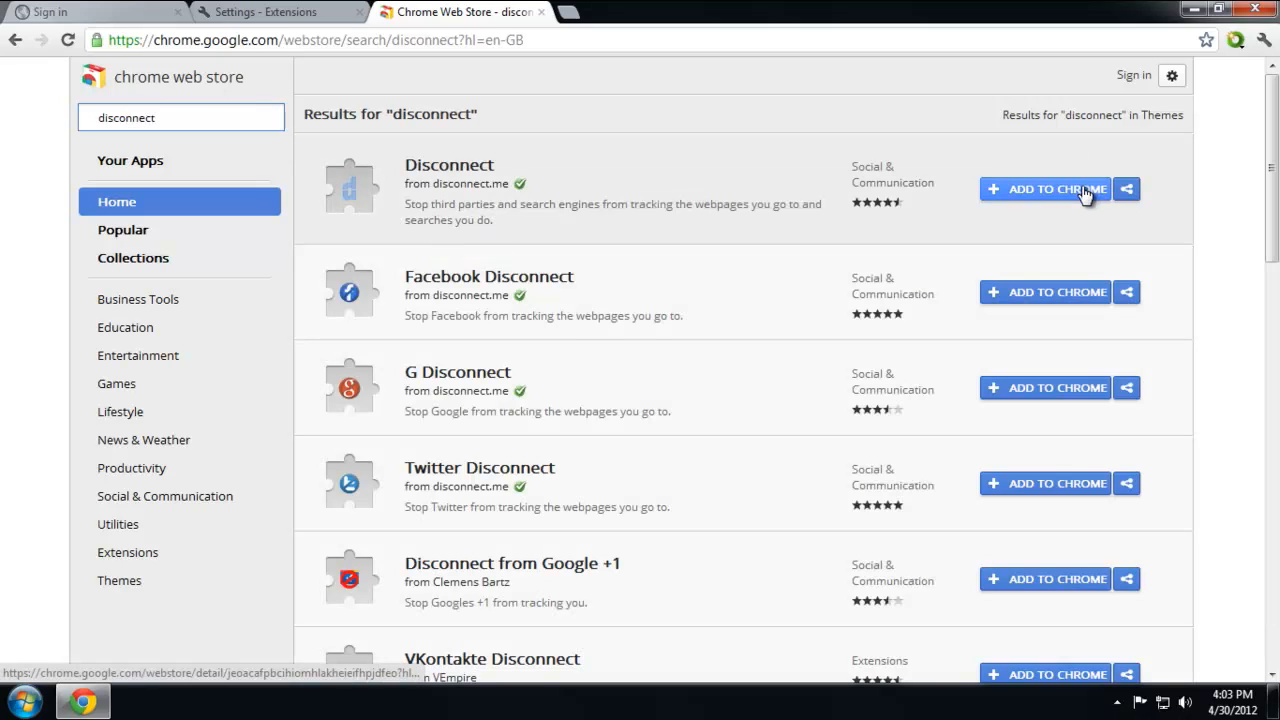
pyautogui.click(1045, 189)
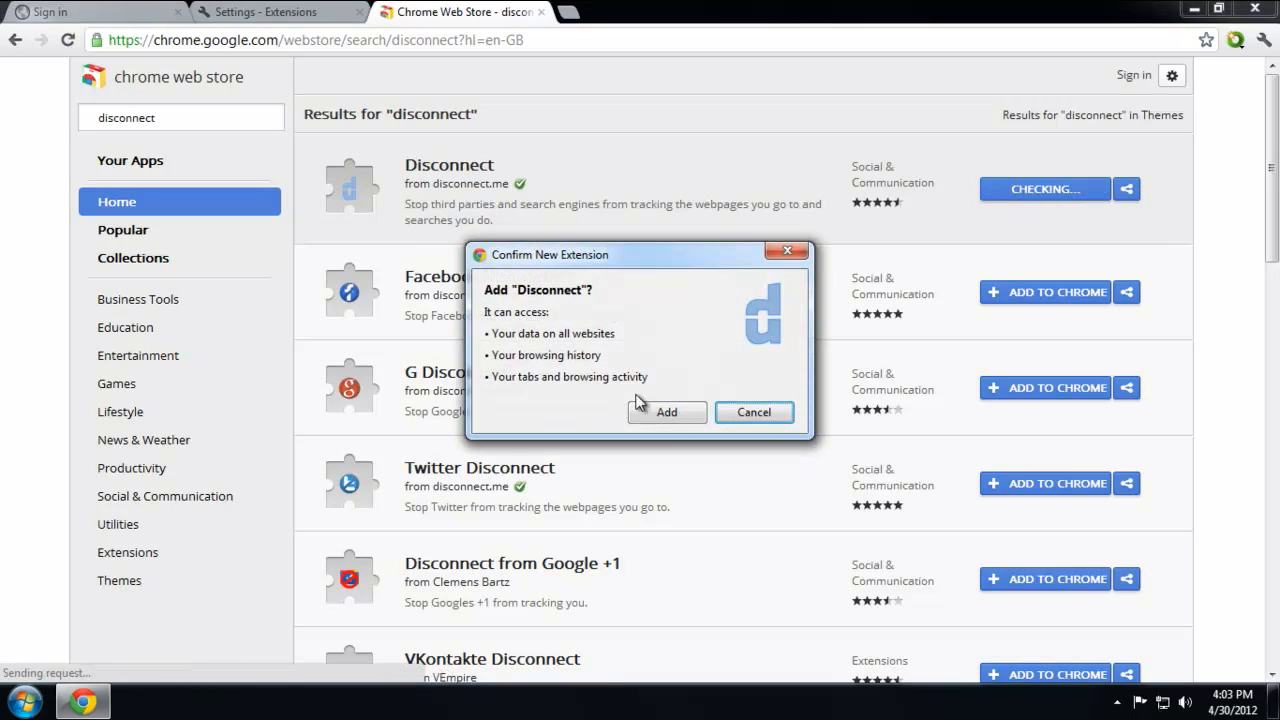
pyautogui.click(666, 412)
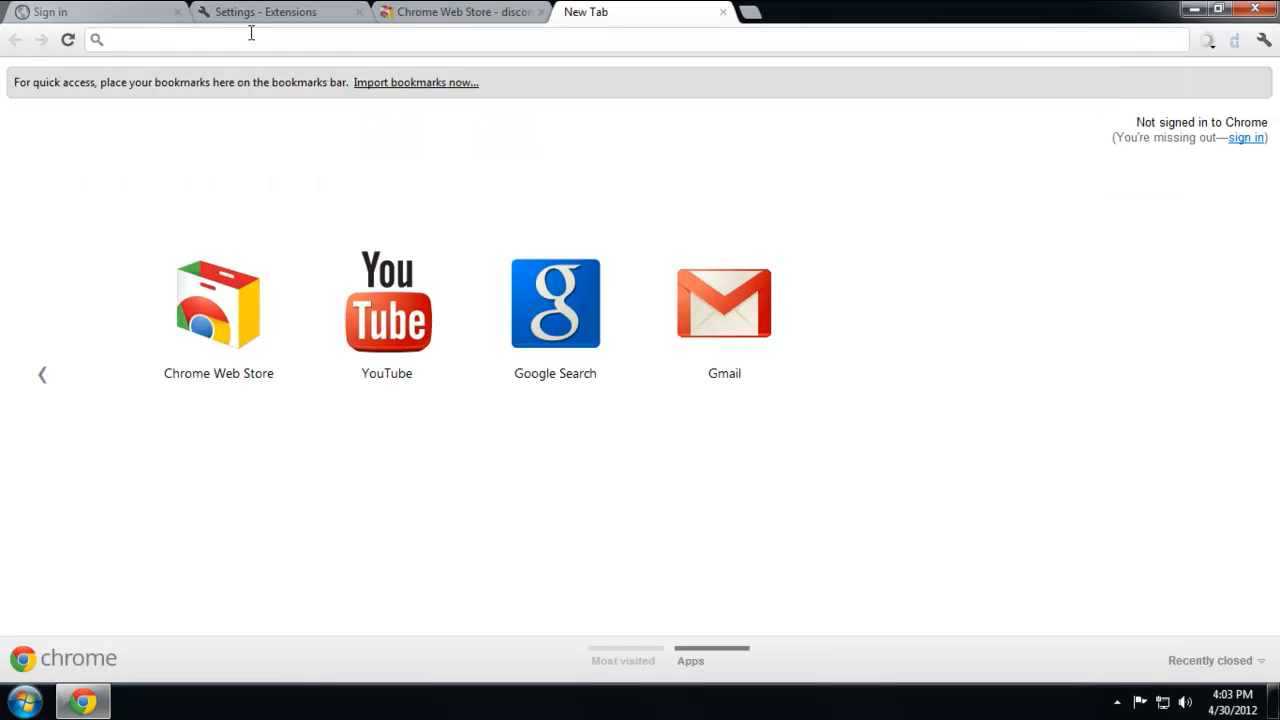
pyautogui.write('www.nhl.com')
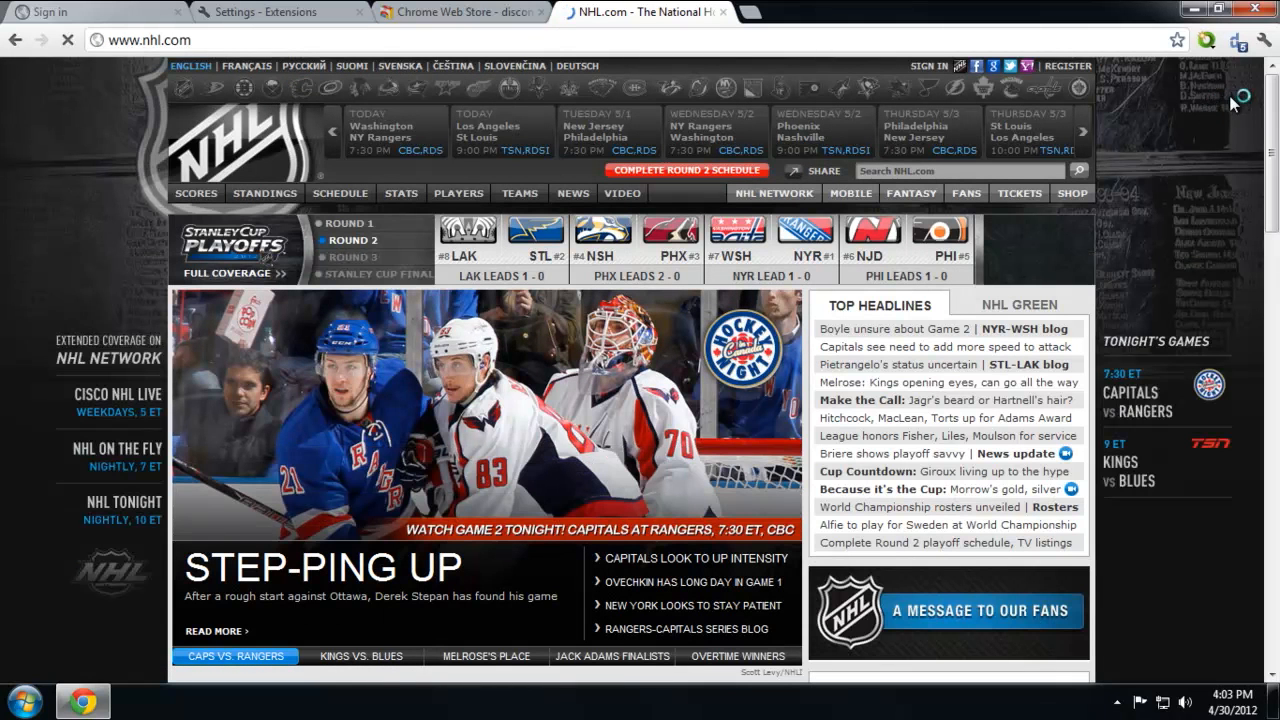
pyautogui.click(1238, 40)
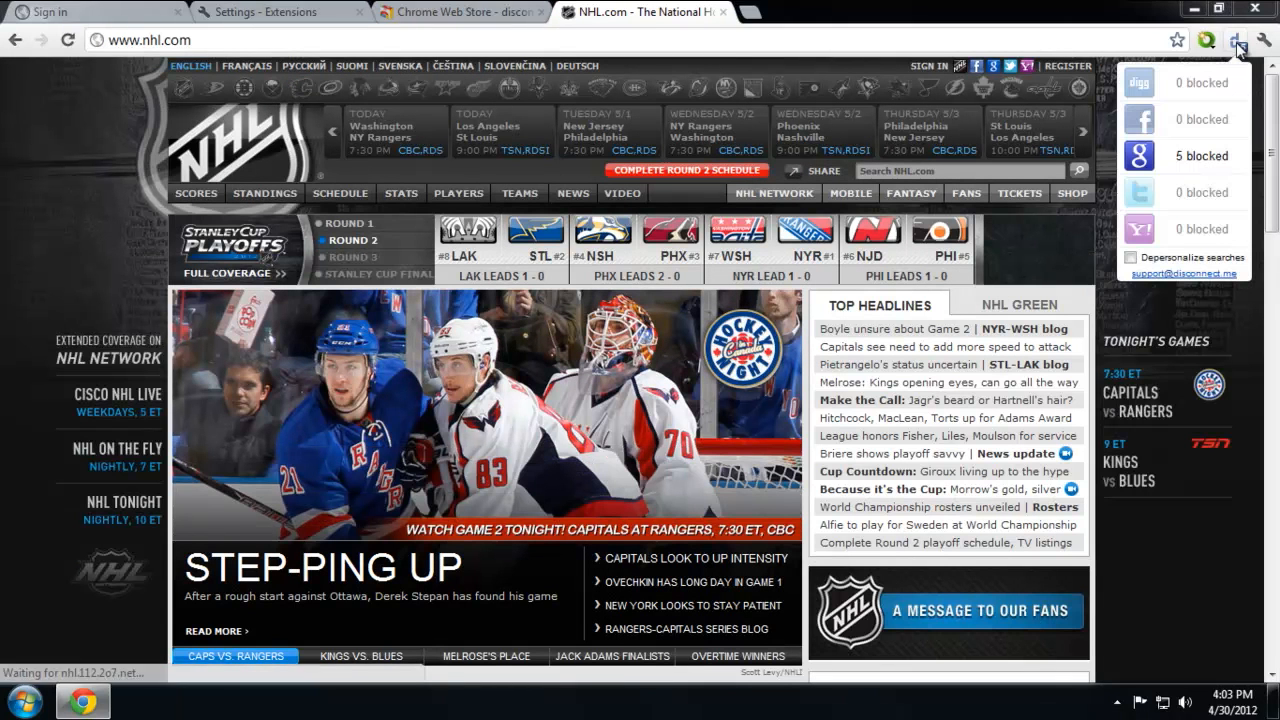
pyautogui.moveTo(1205, 160)
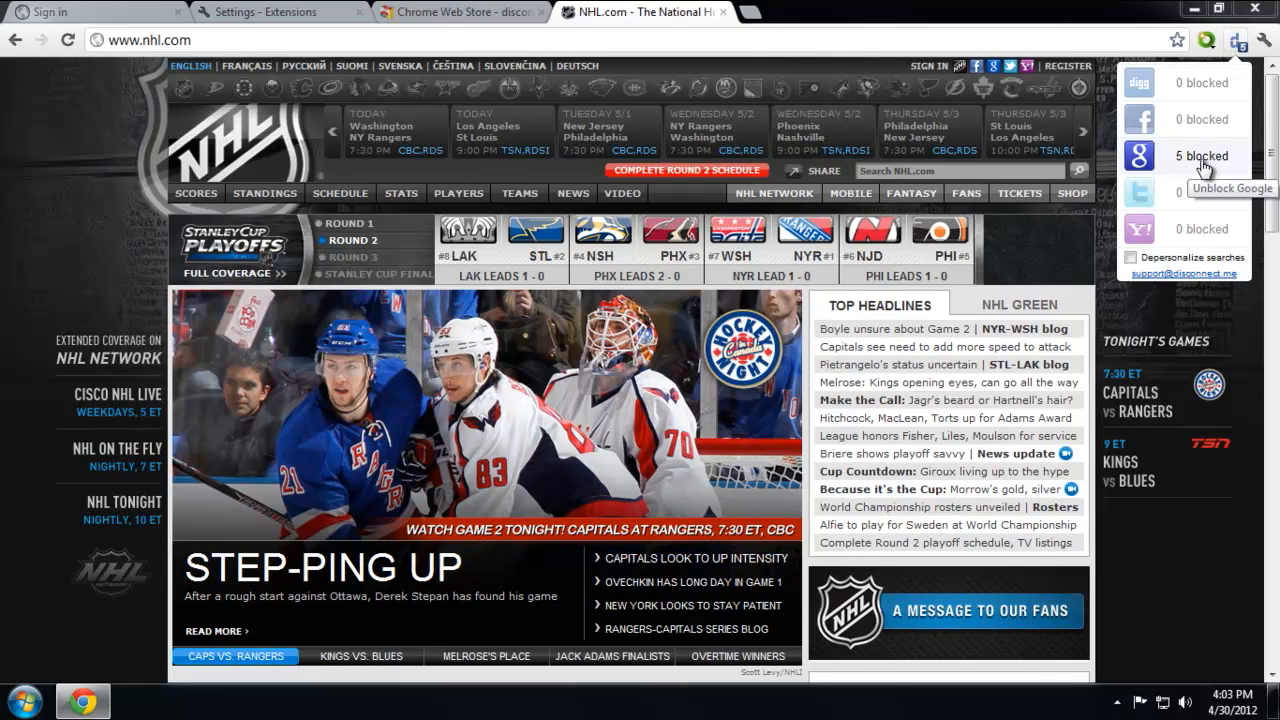
pyautogui.click(460, 12)
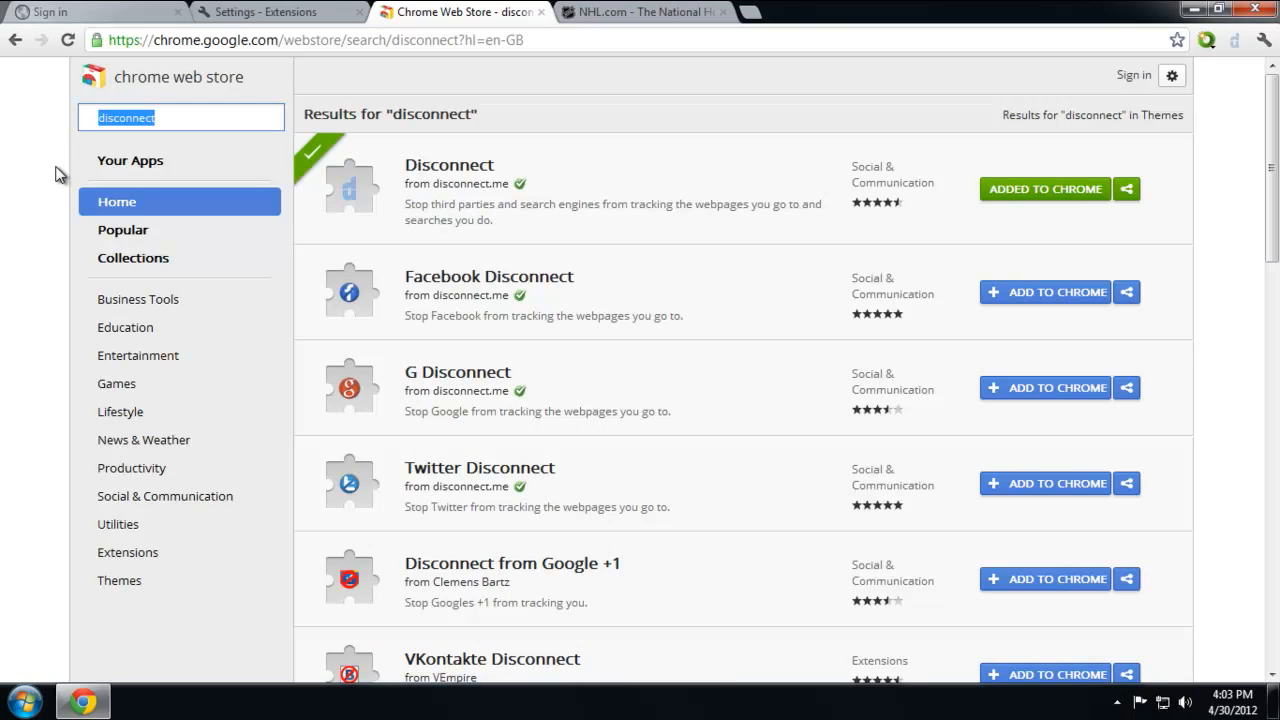
pyautogui.moveTo(898, 158)
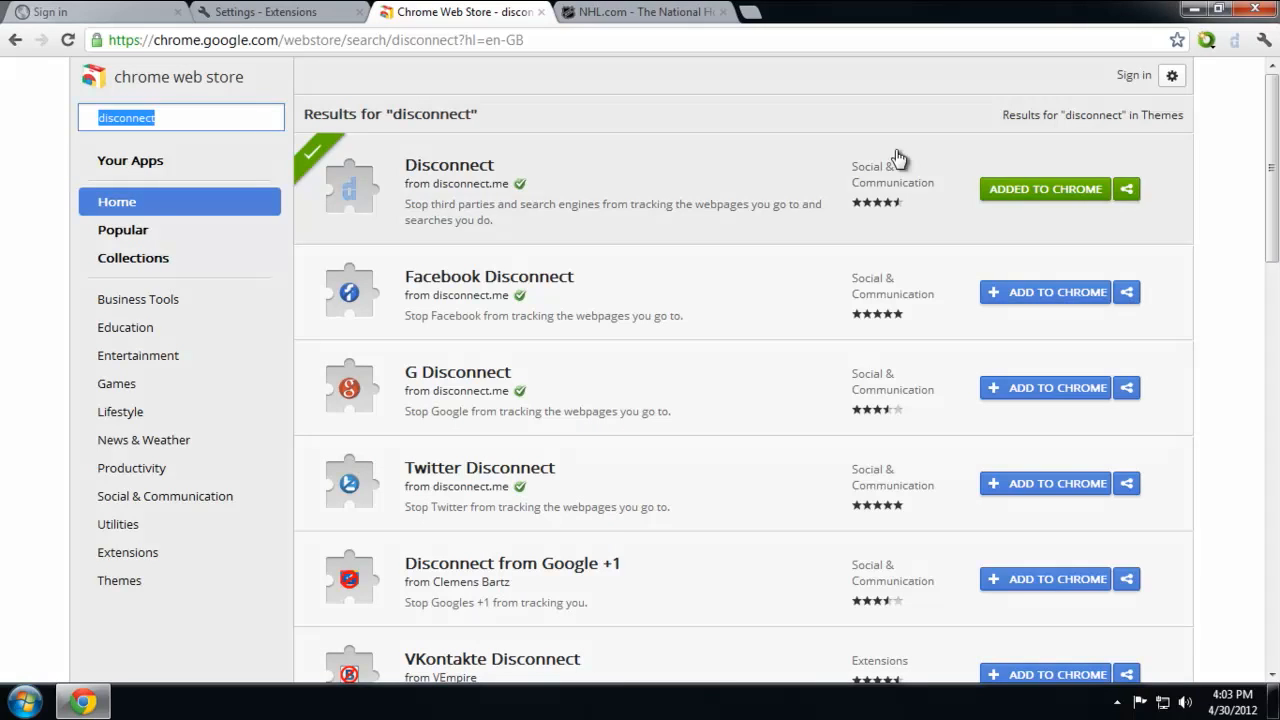
pyautogui.click(1208, 40)
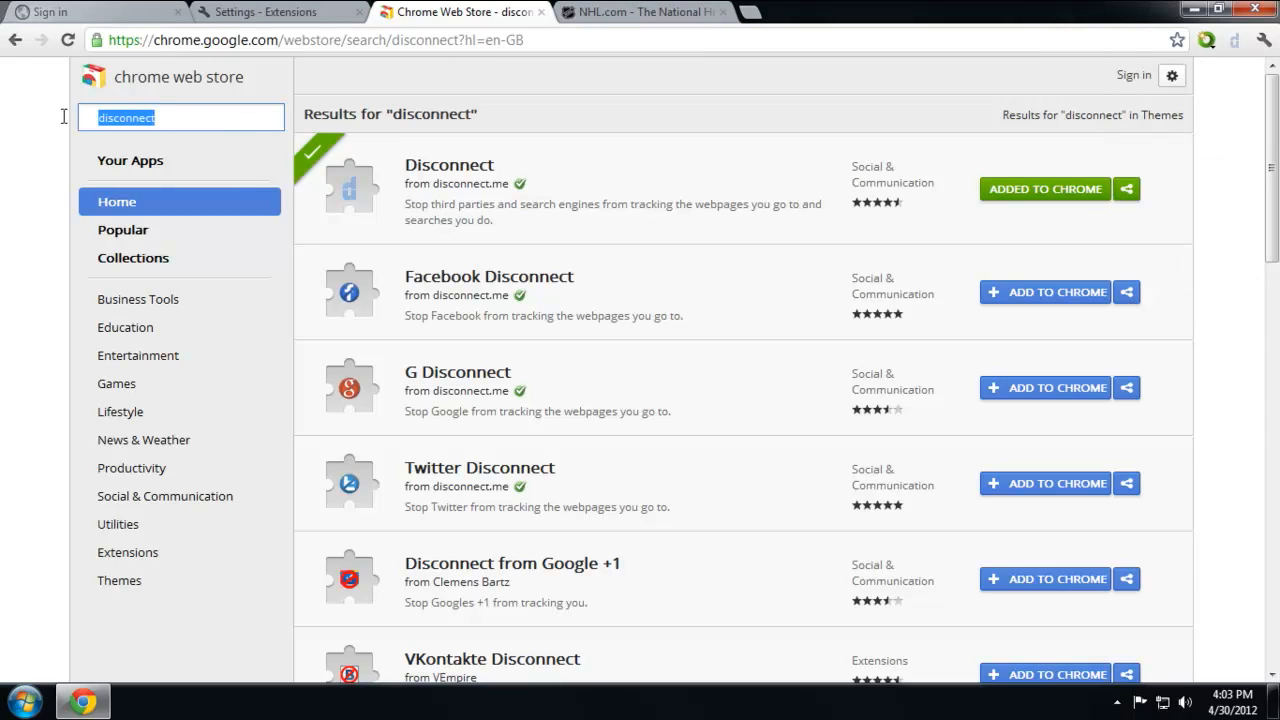
pyautogui.write('ghostery')
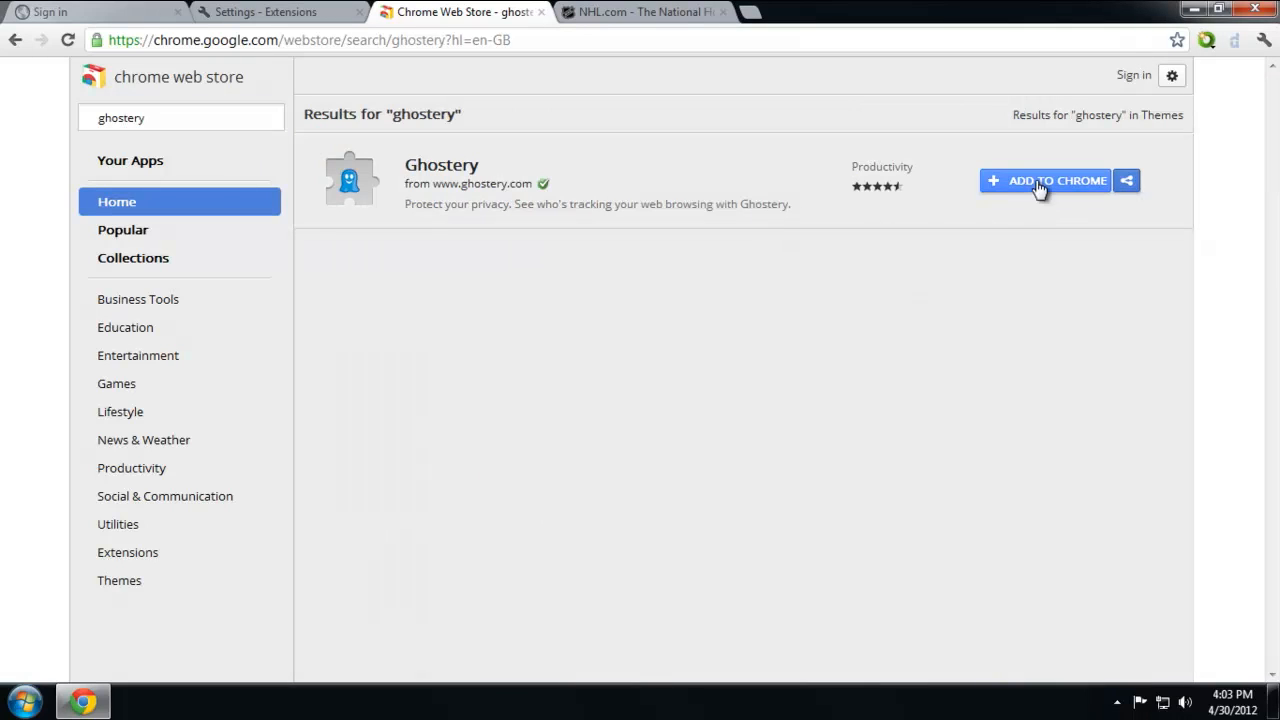
# Add Ghostery and start its wizard, declining GhostRank and turning off the alert bubble.
pyautogui.click(1044, 181)
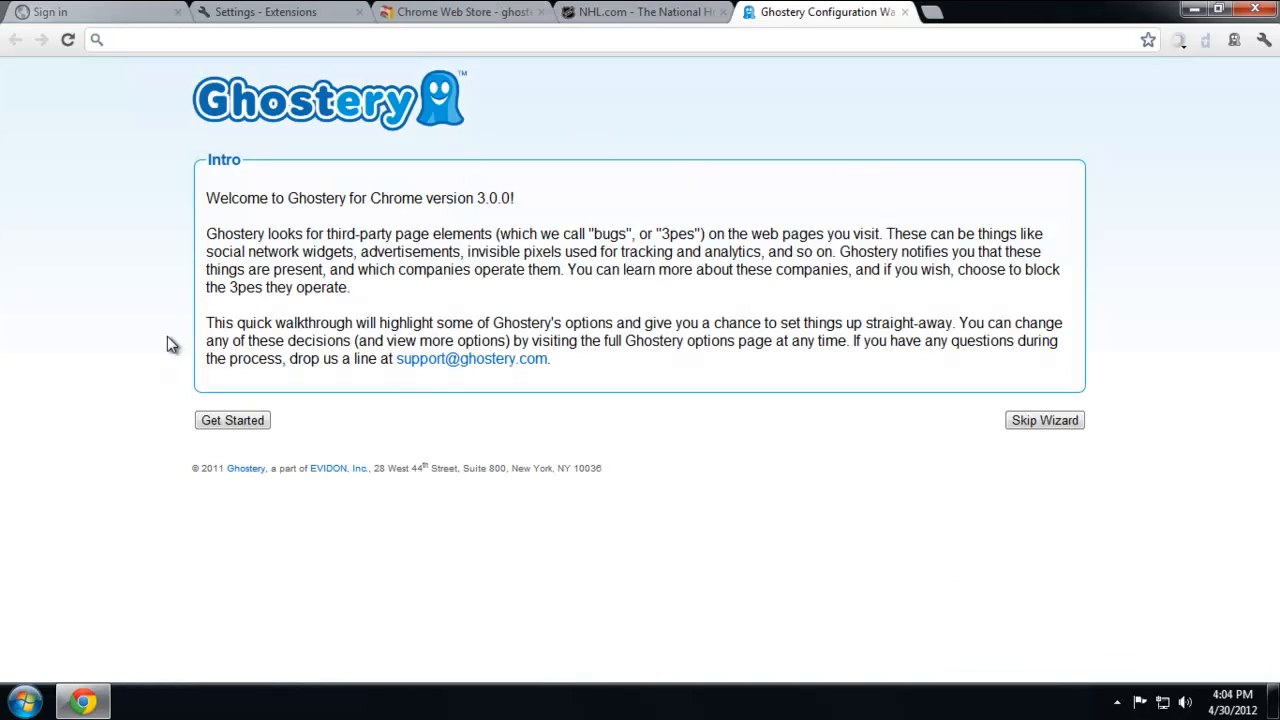
pyautogui.click(232, 419)
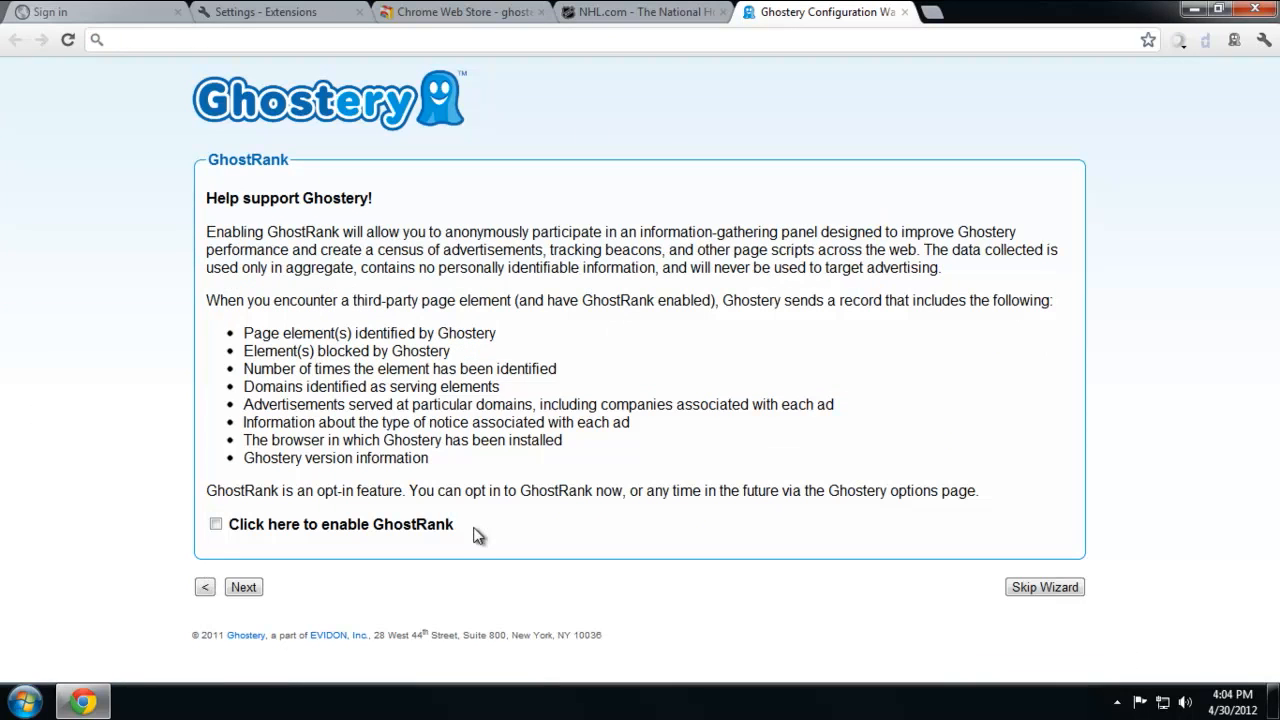
pyautogui.click(243, 587)
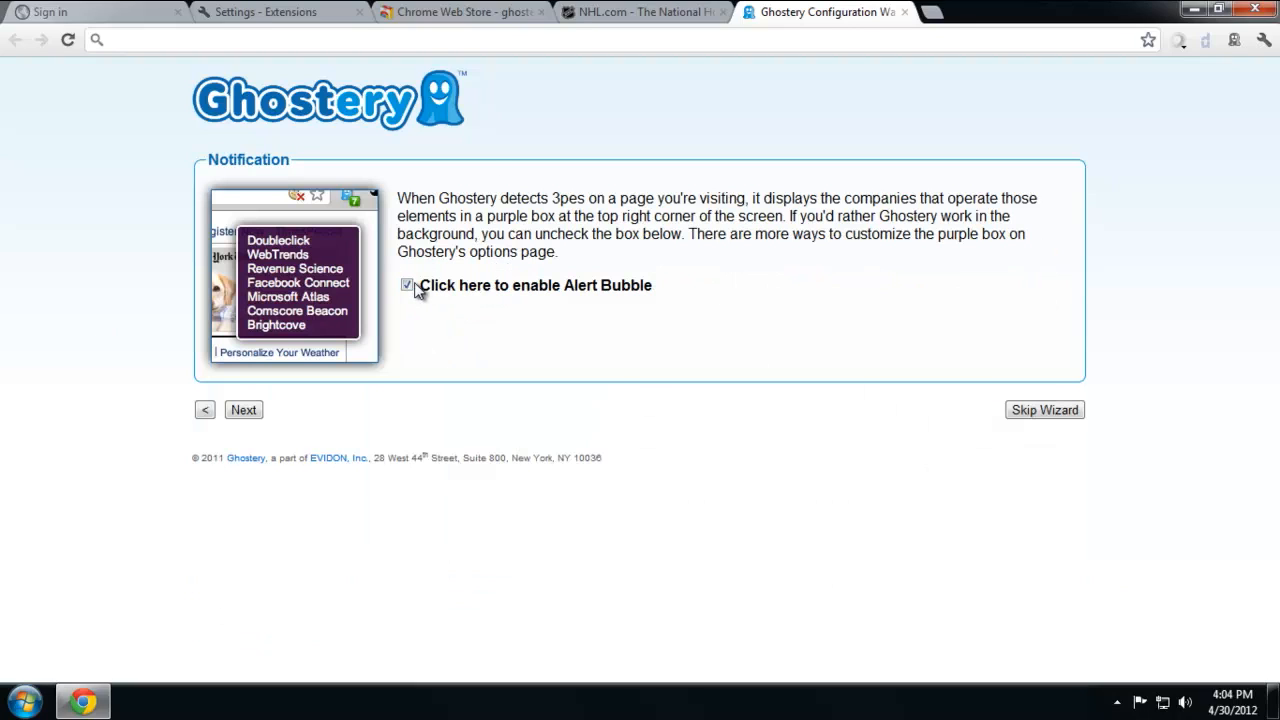
pyautogui.click(407, 285)
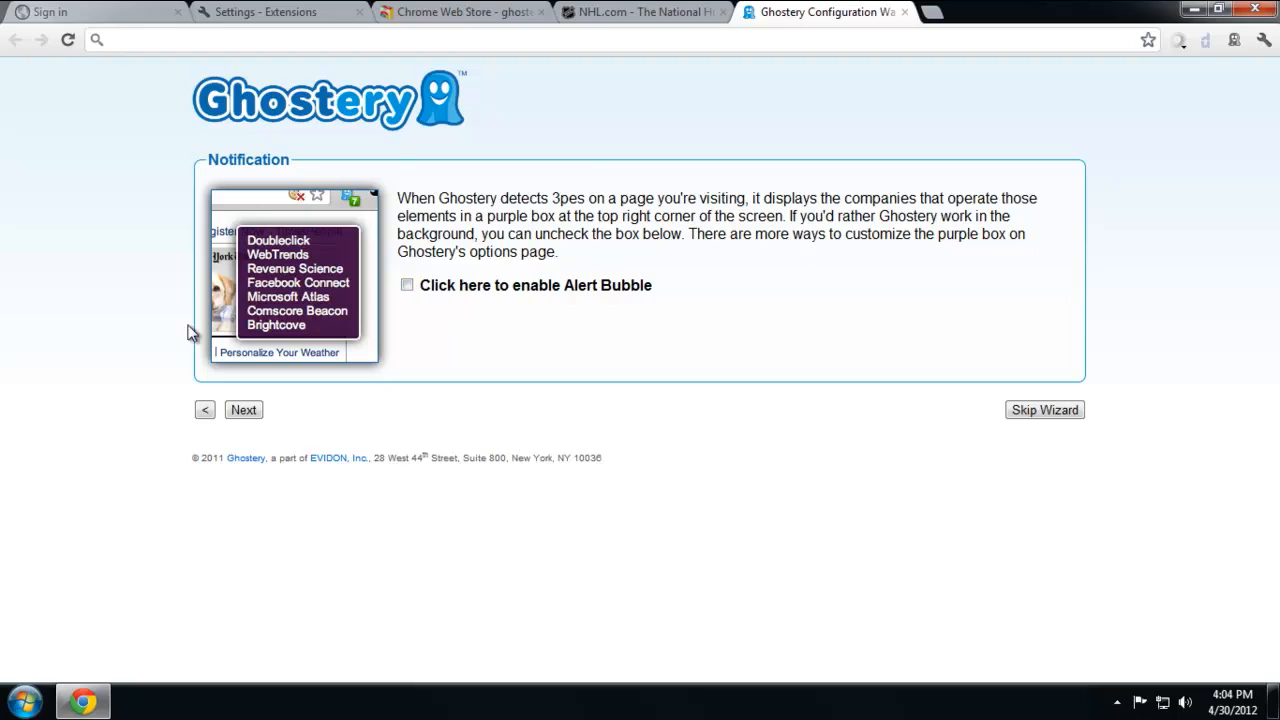
pyautogui.click(243, 409)
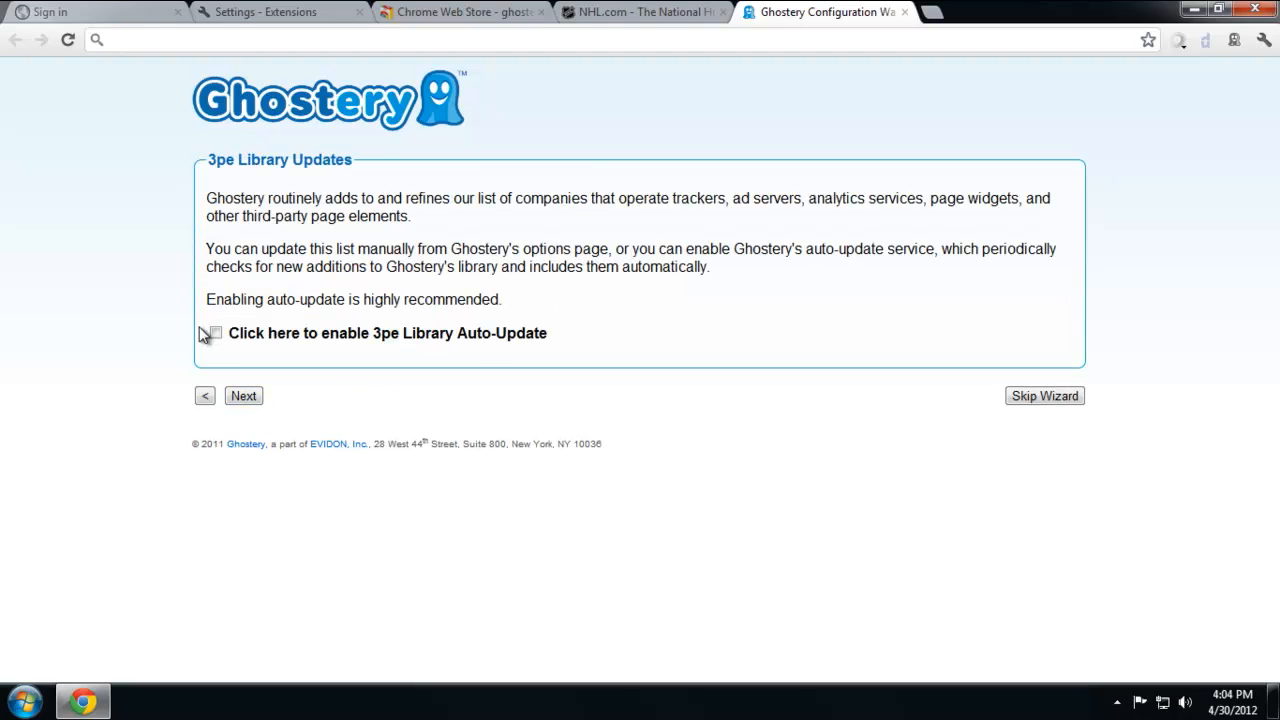
# Enable automatic library updates and blocking of all 820 trackers, then finish and return to NHL.com.
pyautogui.click(215, 332)
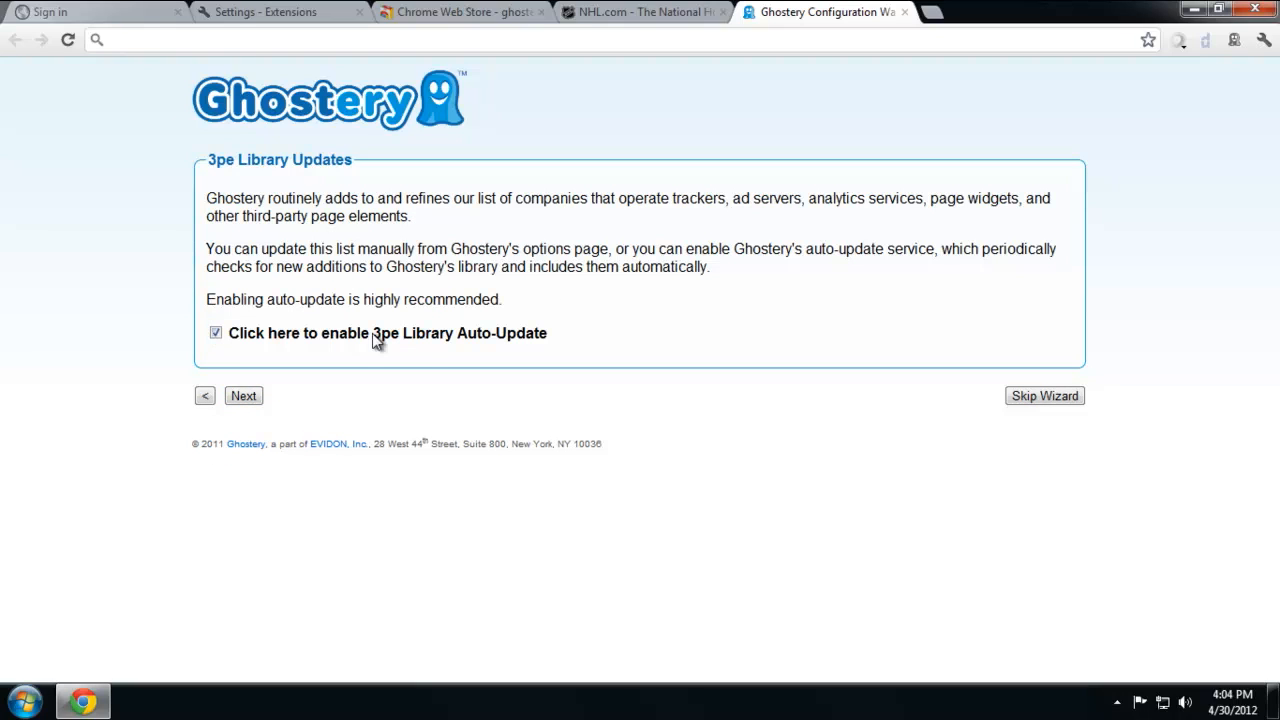
pyautogui.click(243, 395)
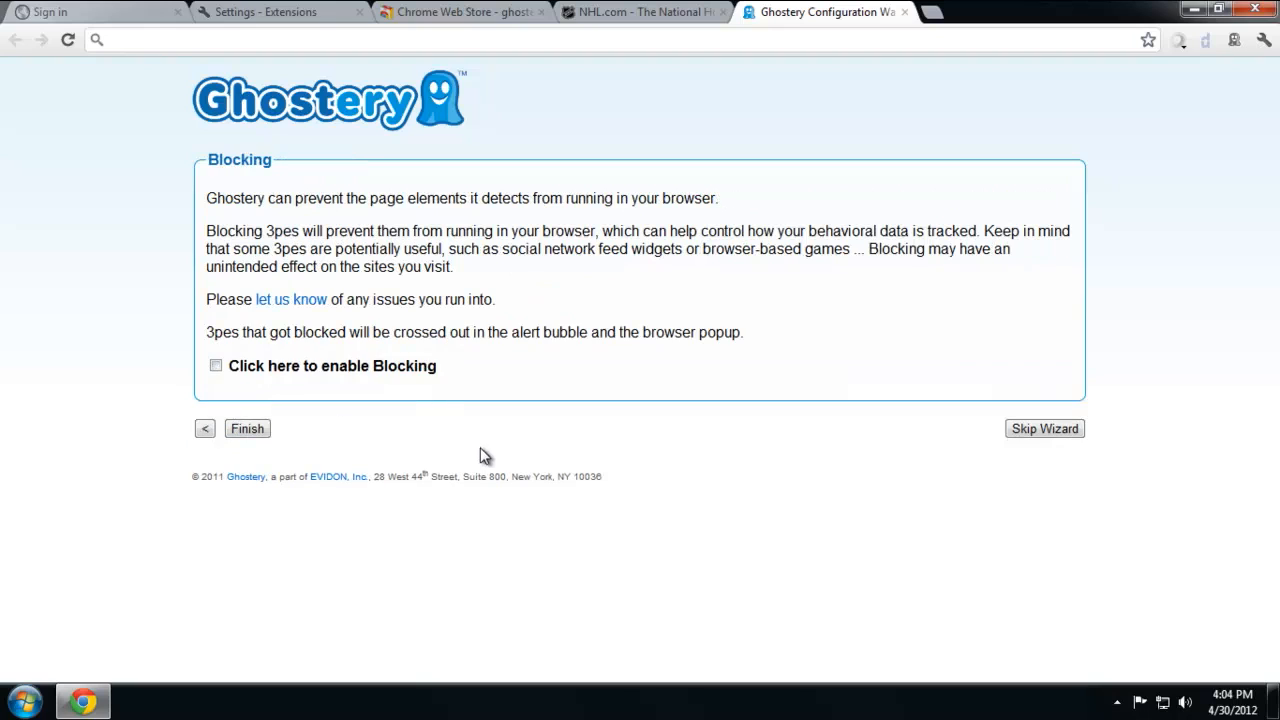
pyautogui.click(215, 365)
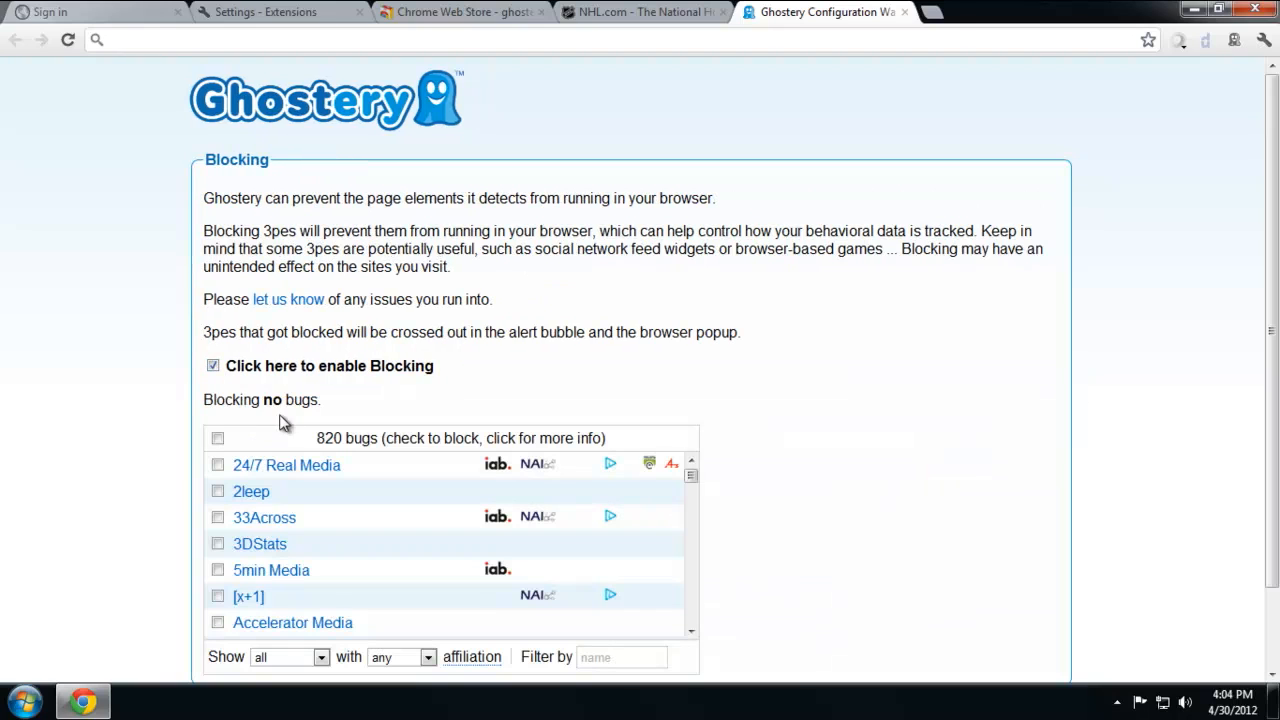
pyautogui.click(217, 438)
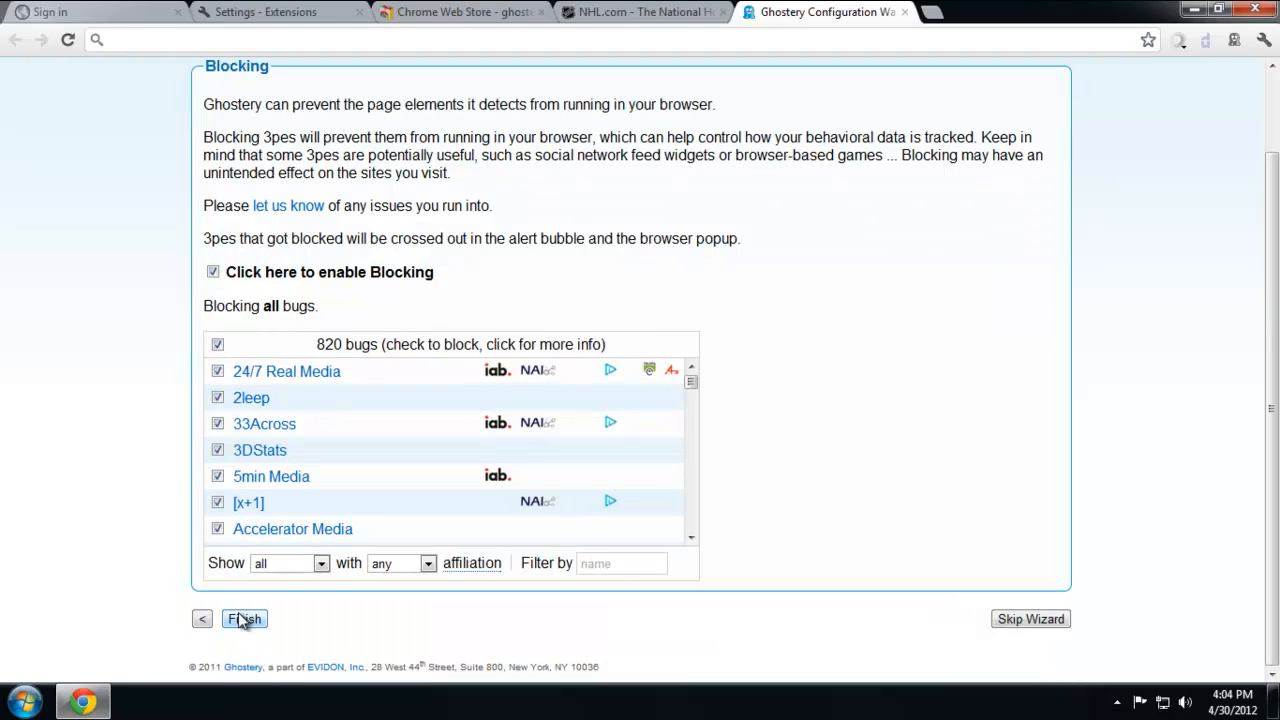
pyautogui.click(244, 618)
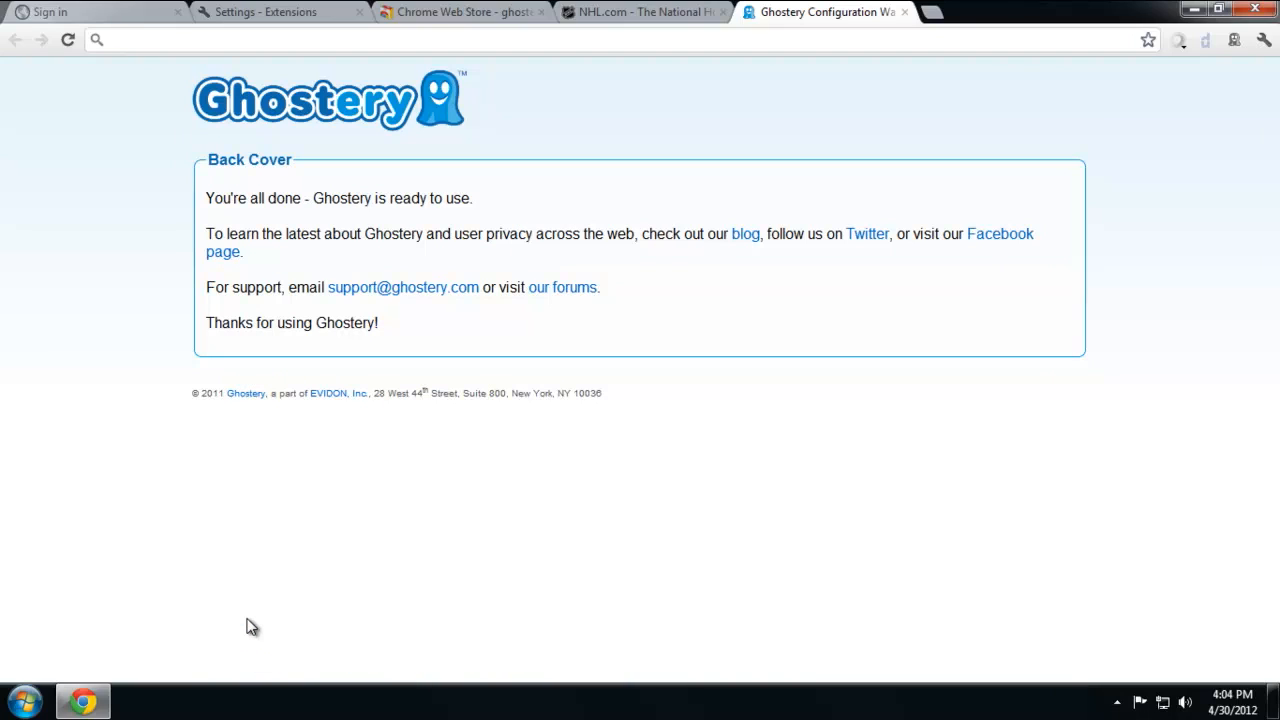
pyautogui.click(640, 12)
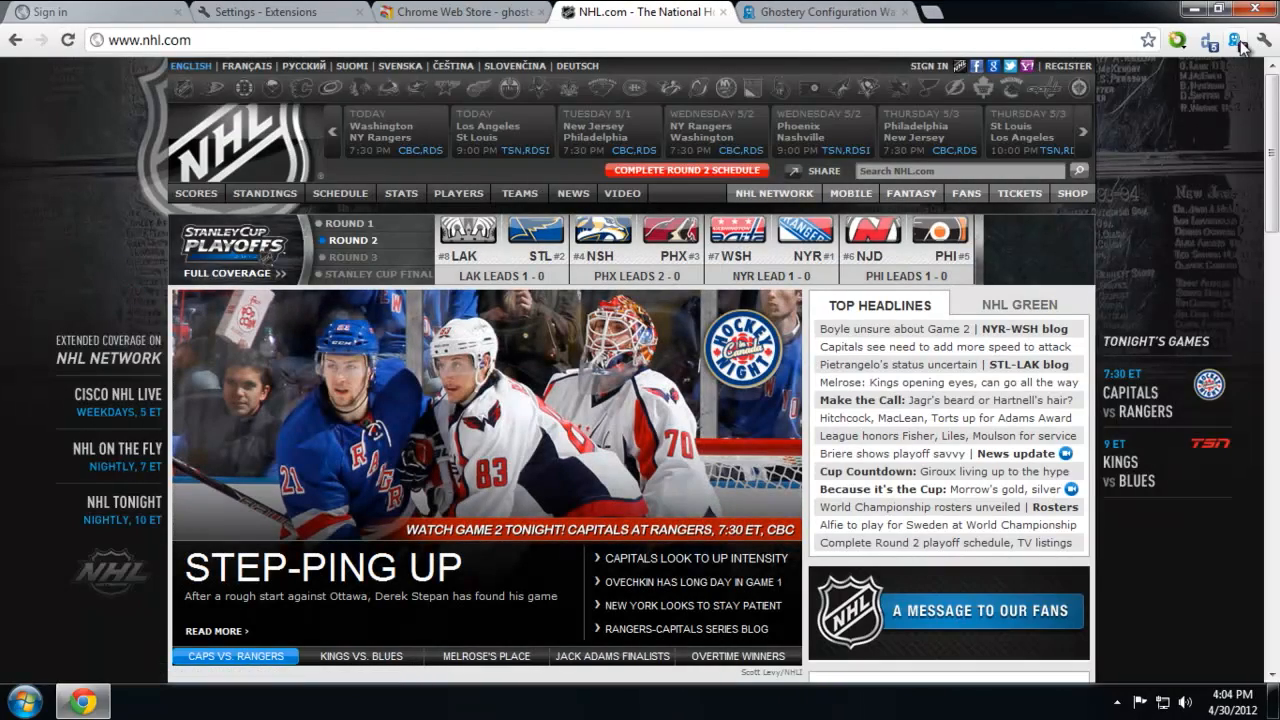
# Check Ghostery's tracker list on NHL.com, then return to the Web Store ghostery results.
pyautogui.click(1239, 40)
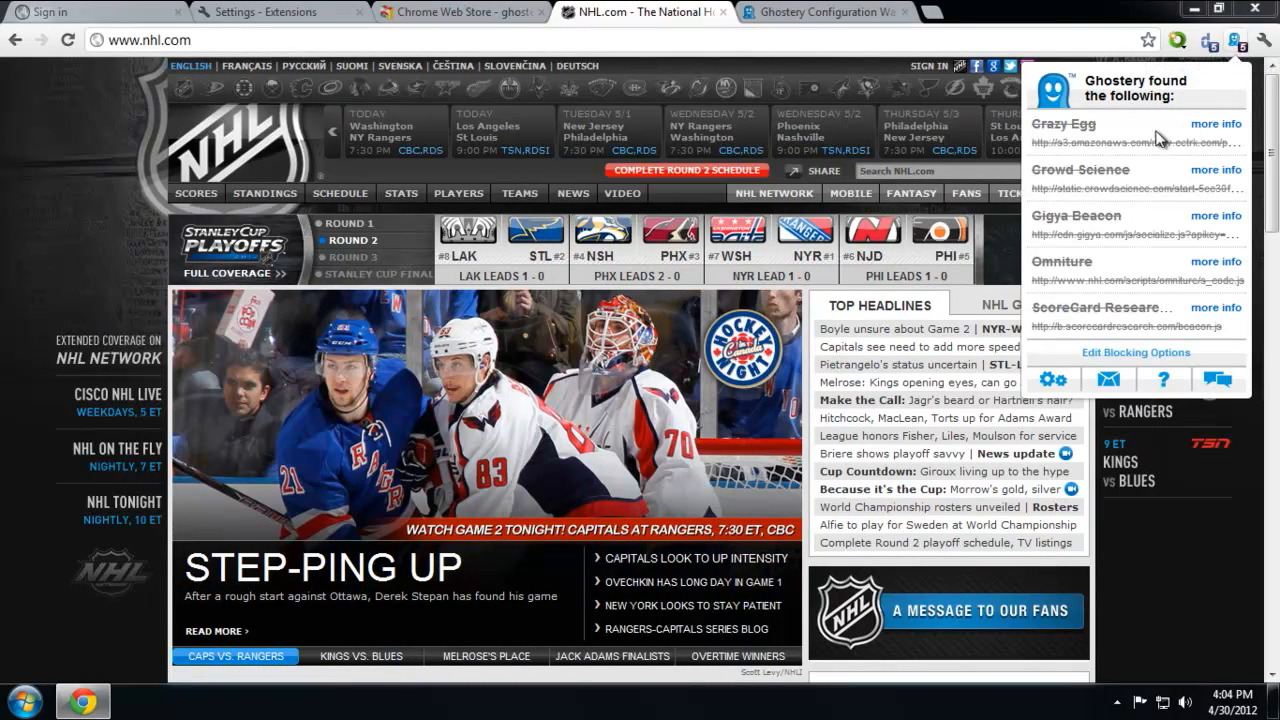
pyautogui.moveTo(1162, 173)
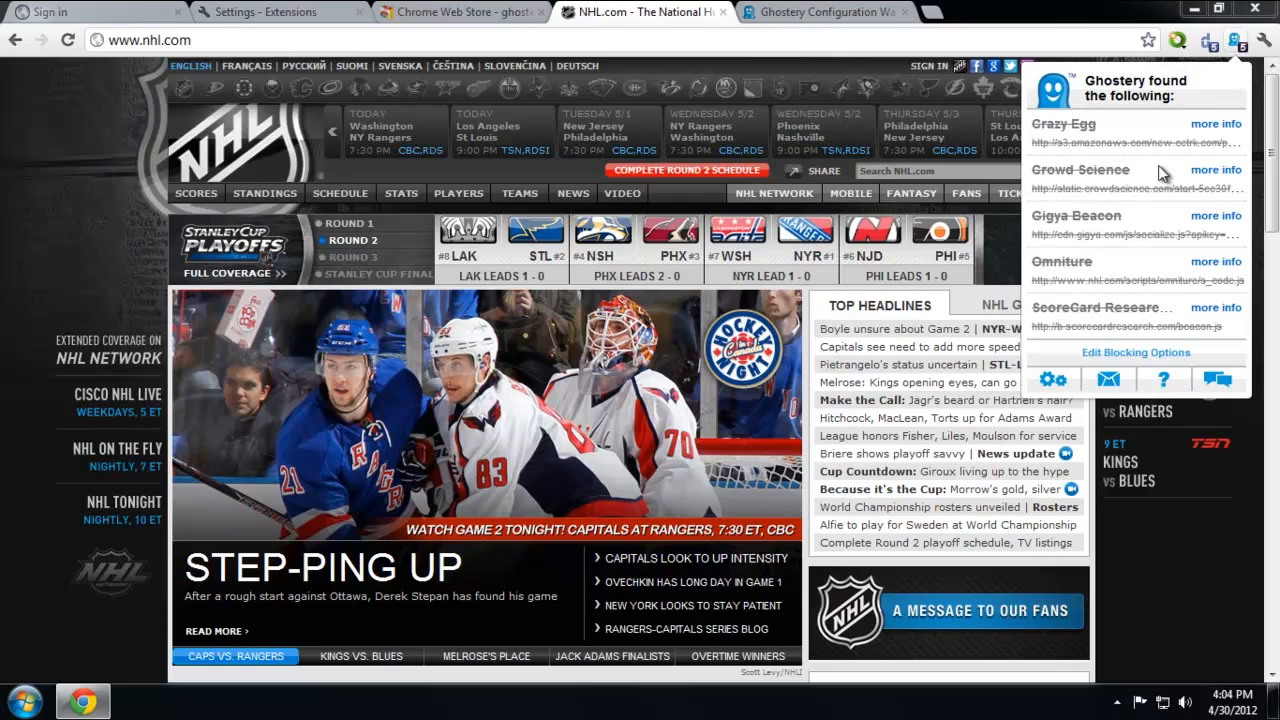
pyautogui.moveTo(1085, 285)
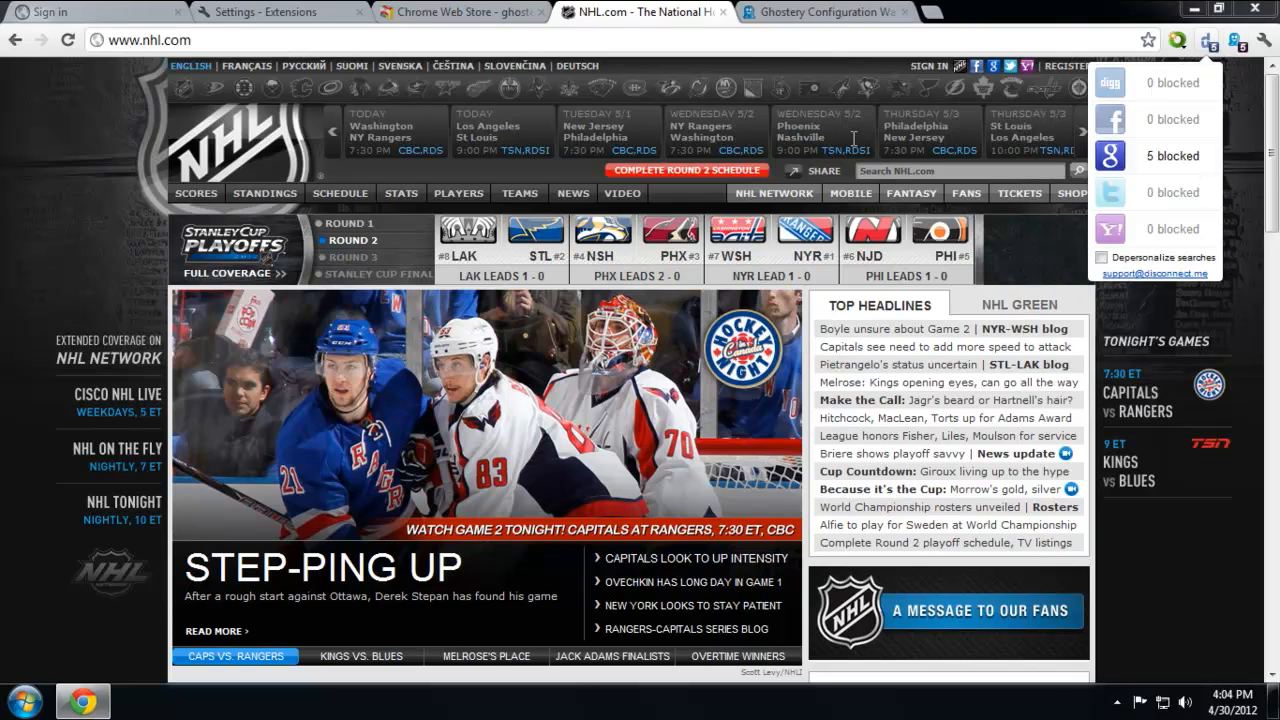
pyautogui.click(825, 12)
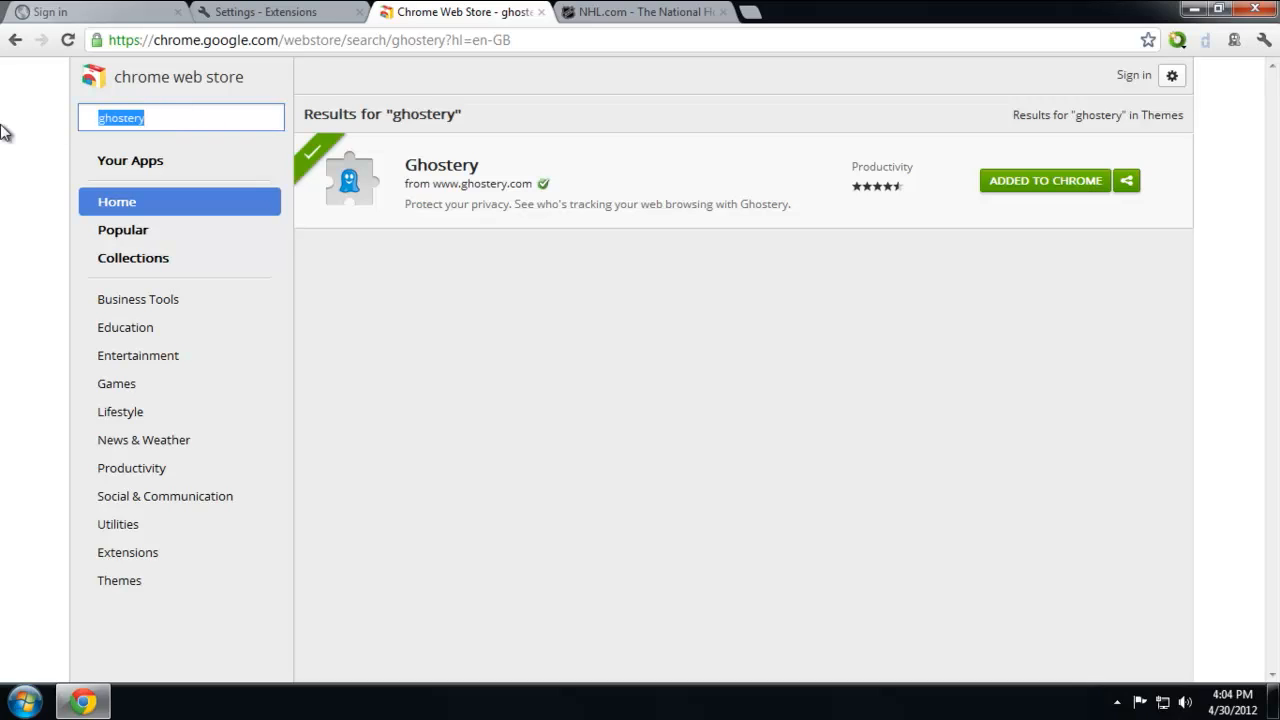
# Search 'adblock pl', install Adblock Plus (Beta), and confirm its toolbar icon shows it active.
pyautogui.write('adblock plus')
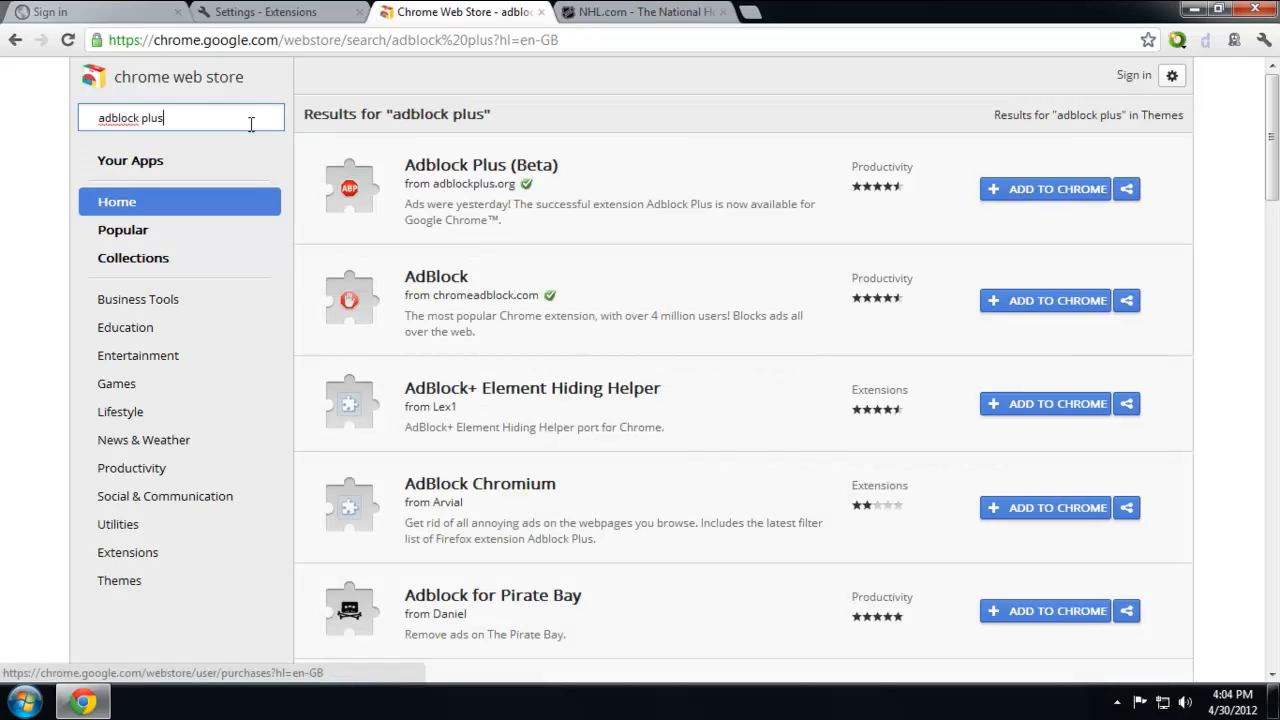
pyautogui.click(1045, 188)
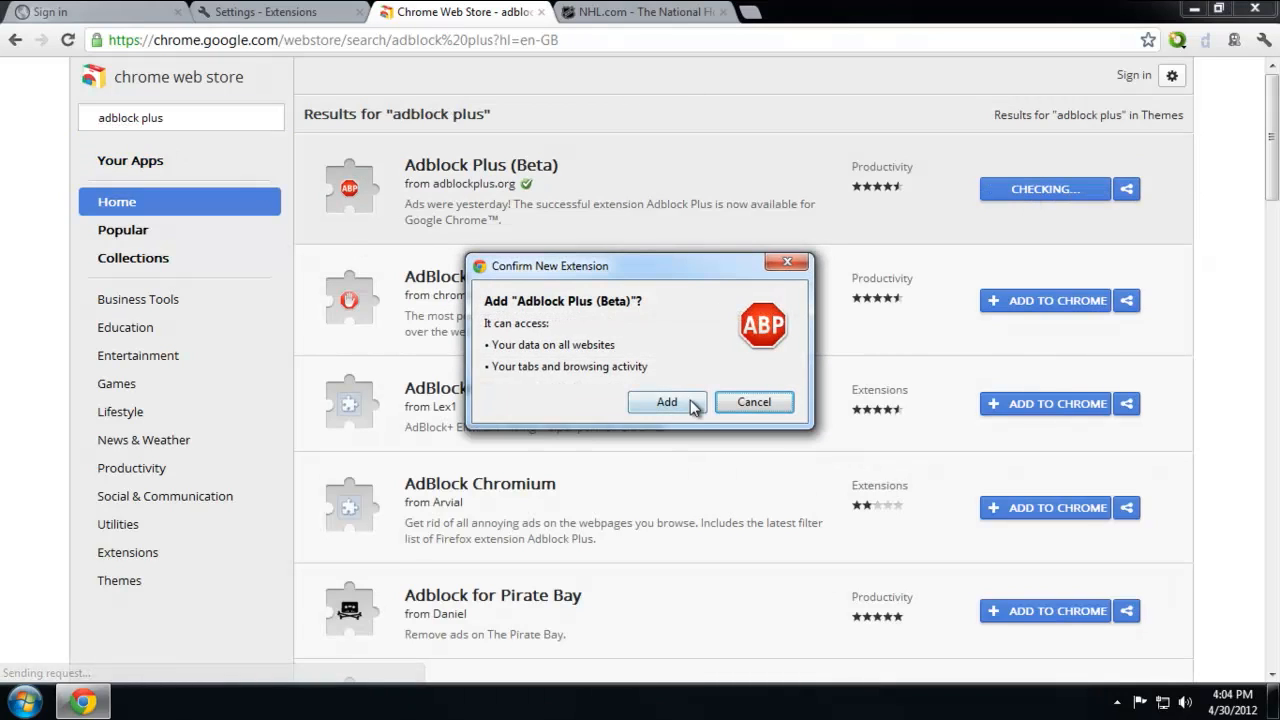
pyautogui.click(666, 401)
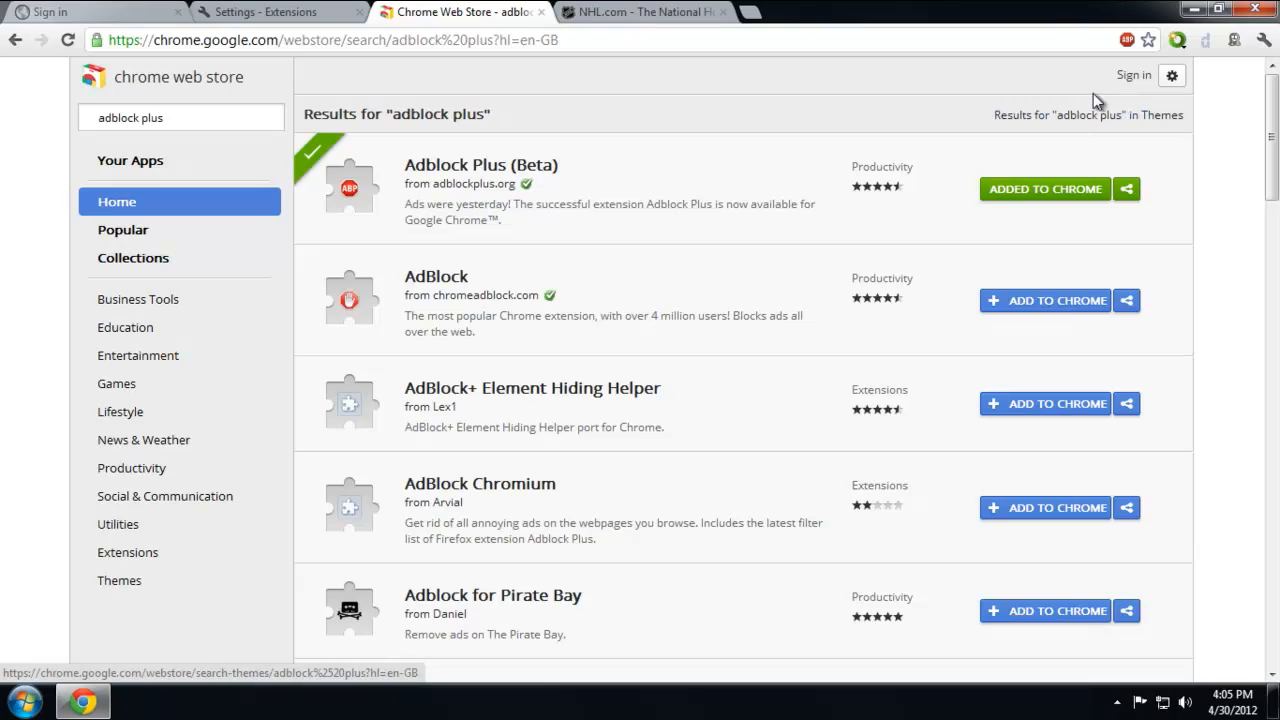
pyautogui.click(1128, 40)
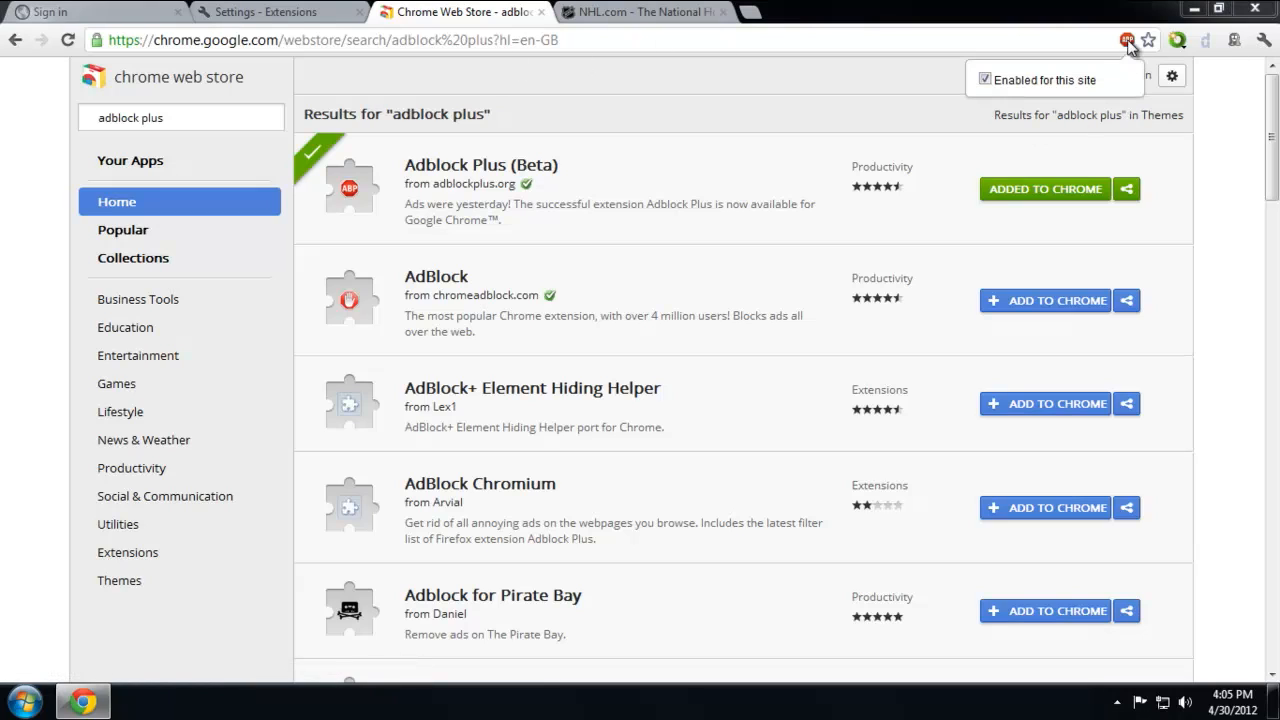
pyautogui.moveTo(1132, 52)
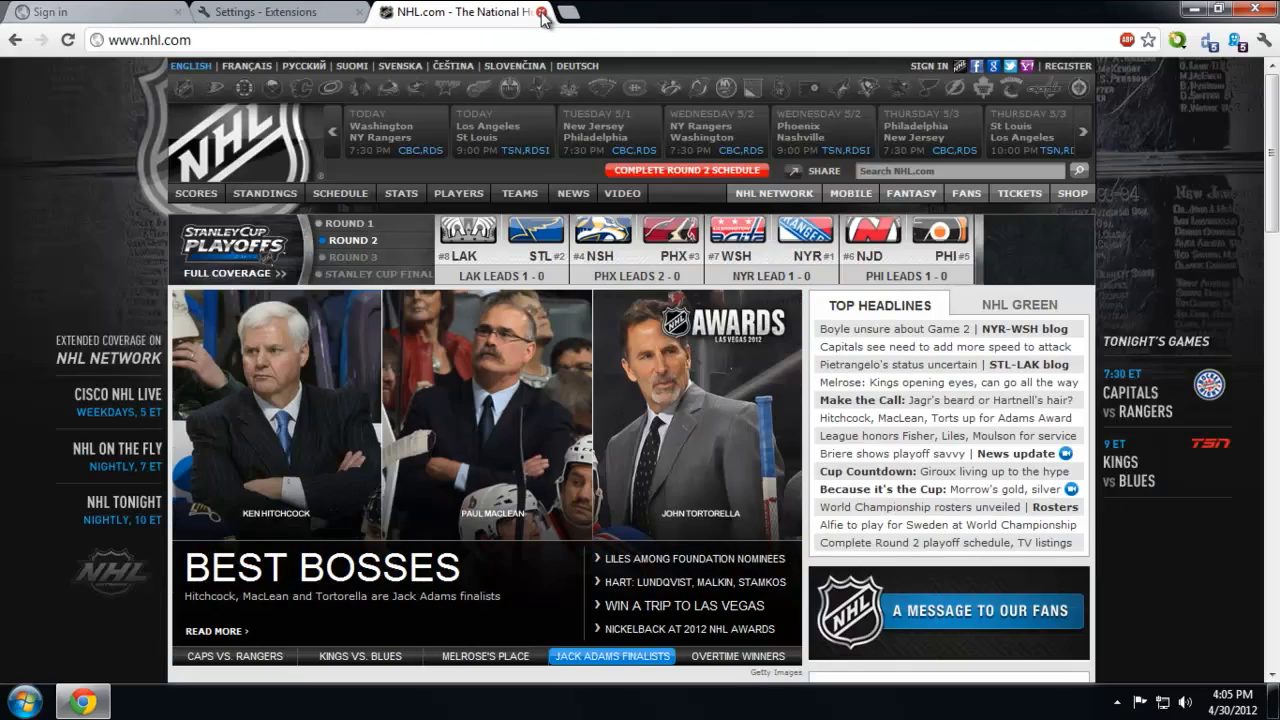
# Open a new tab, return to NHL.com, then switch to the Extensions settings tab.
pyautogui.click(584, 12)
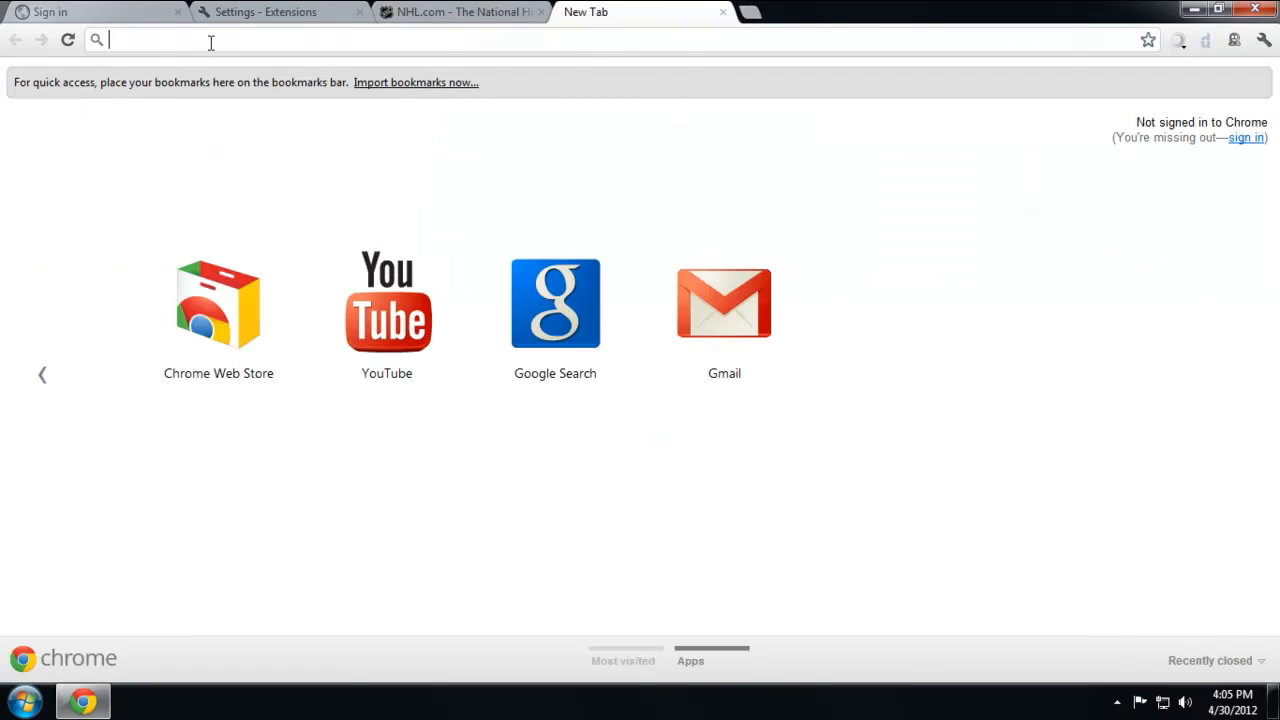
pyautogui.click(460, 11)
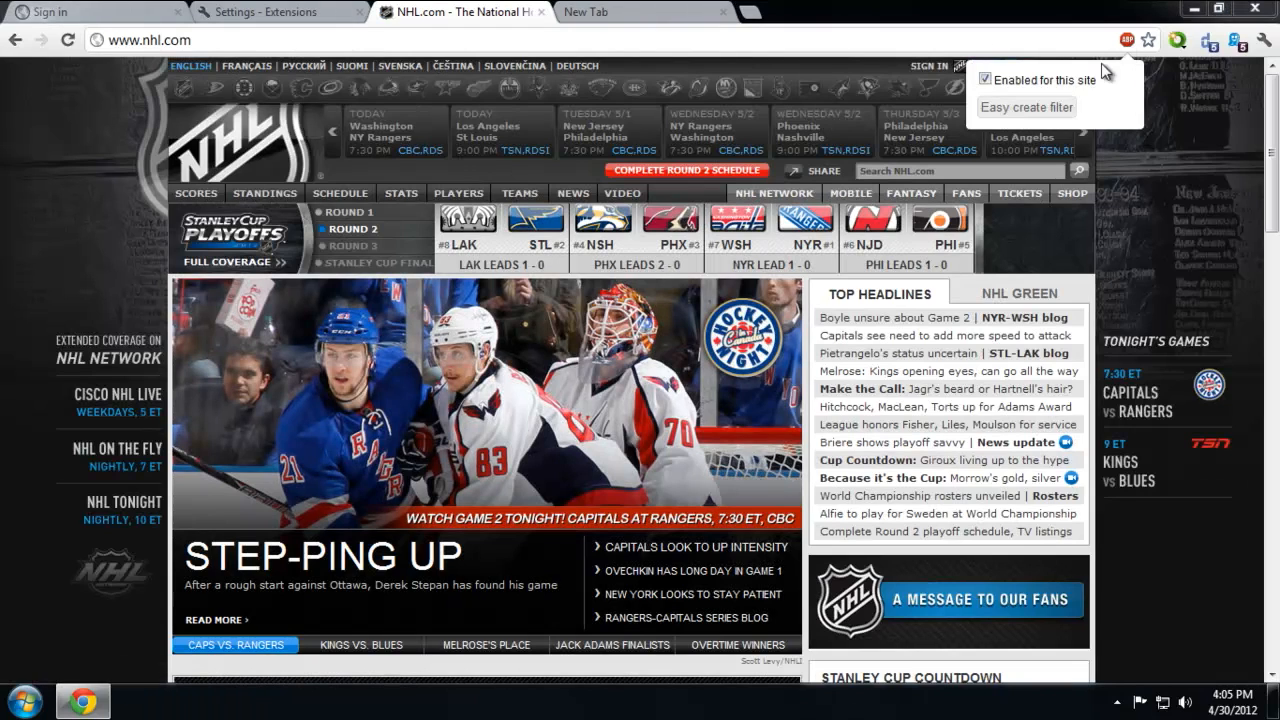
pyautogui.moveTo(198, 422)
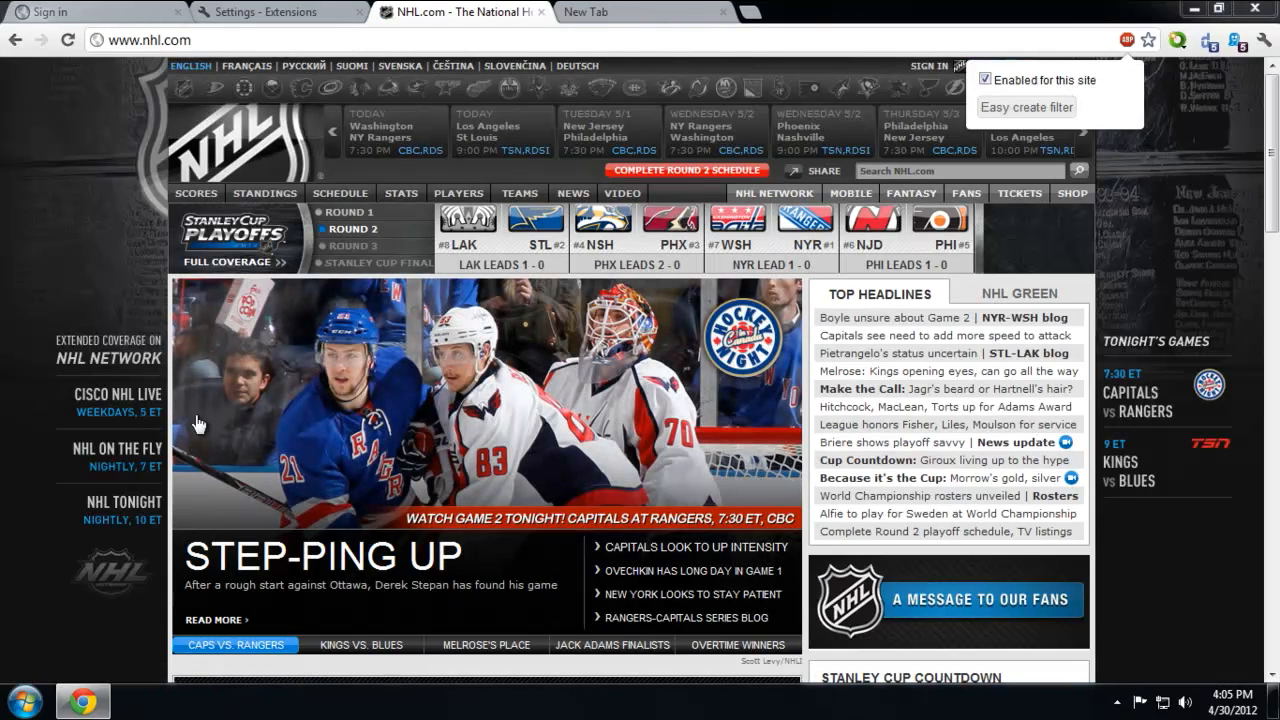
pyautogui.click(278, 12)
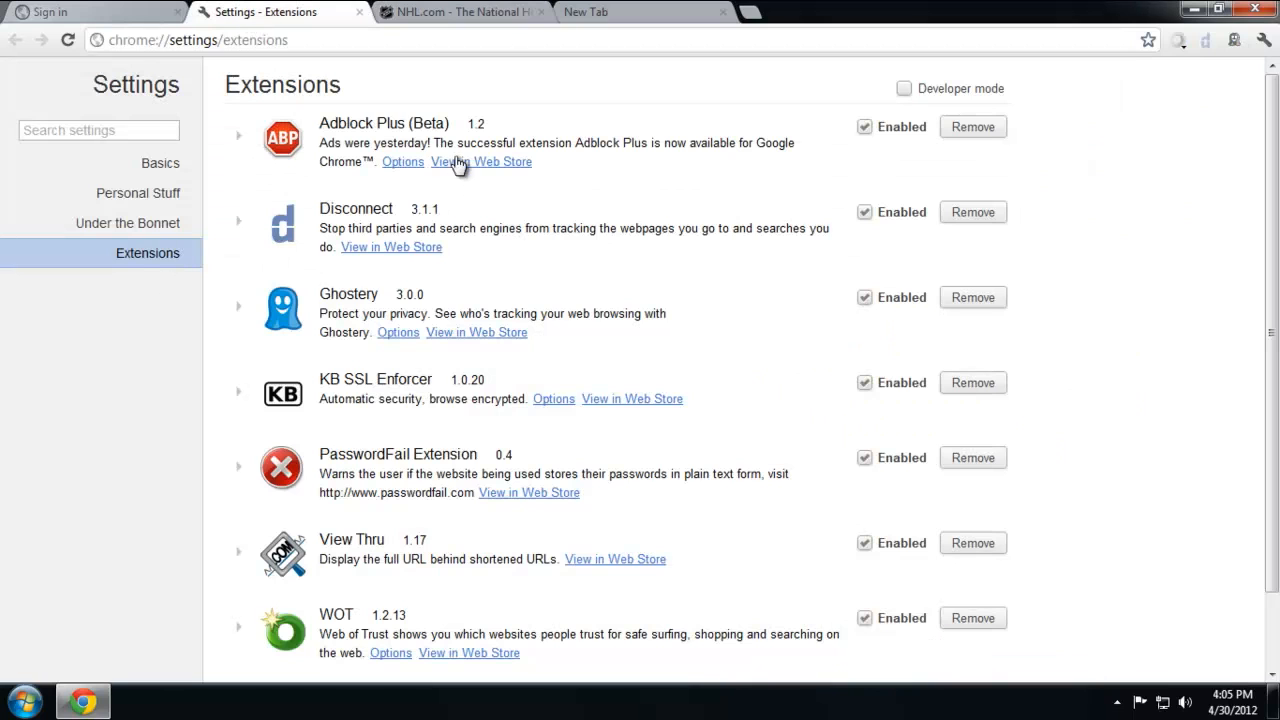
pyautogui.click(402, 161)
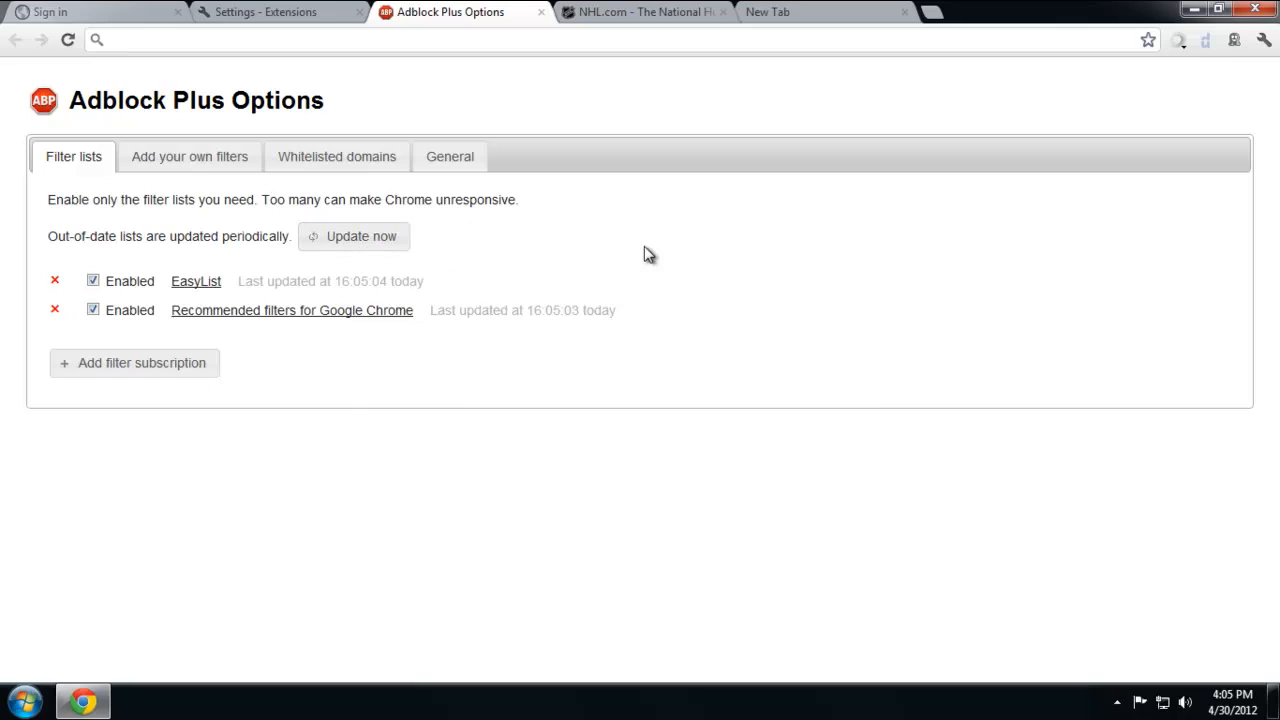
pyautogui.click(337, 156)
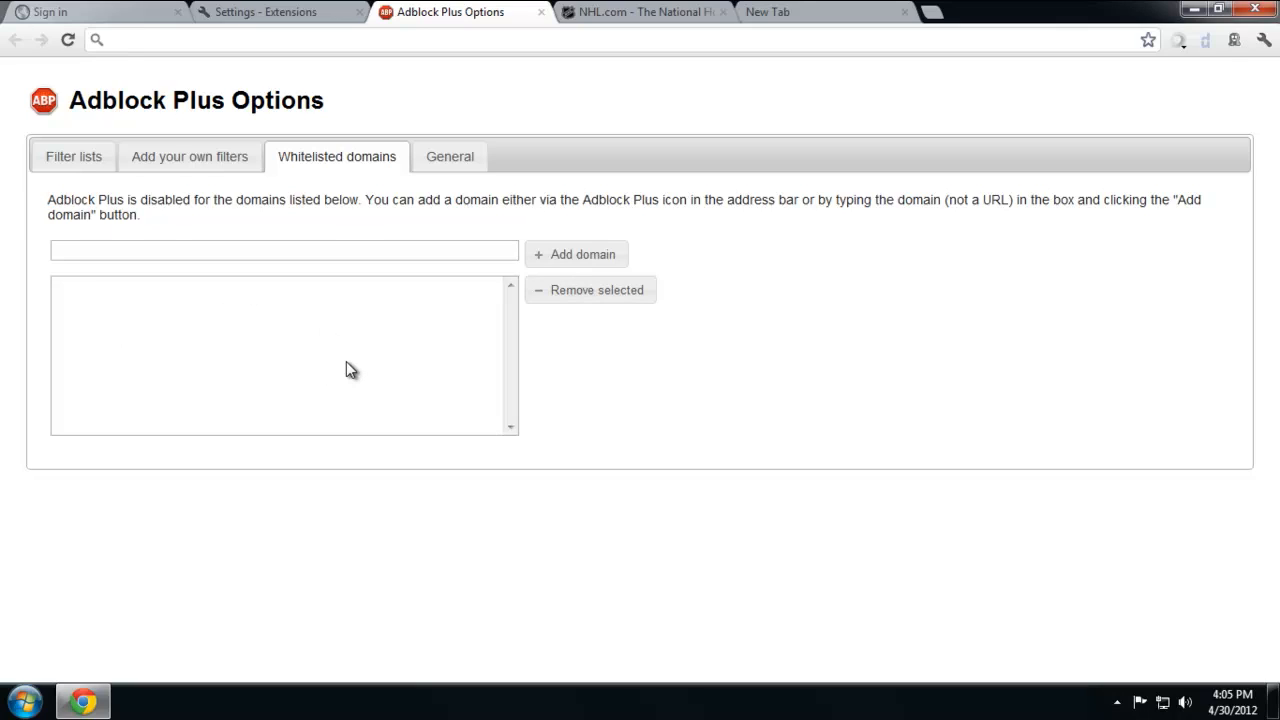
pyautogui.moveTo(336, 365)
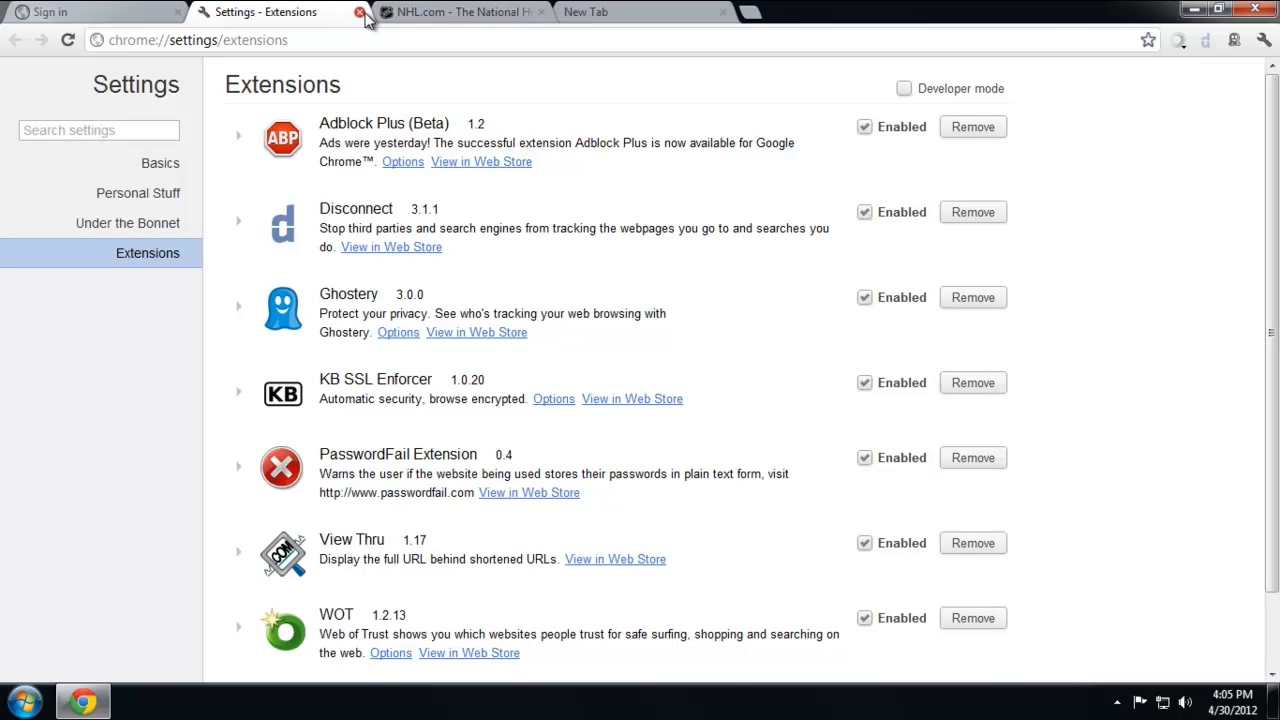
# Close the Extensions and blank tabs, then reopen Extensions from the wrench menu's Tools submenu.
pyautogui.click(359, 12)
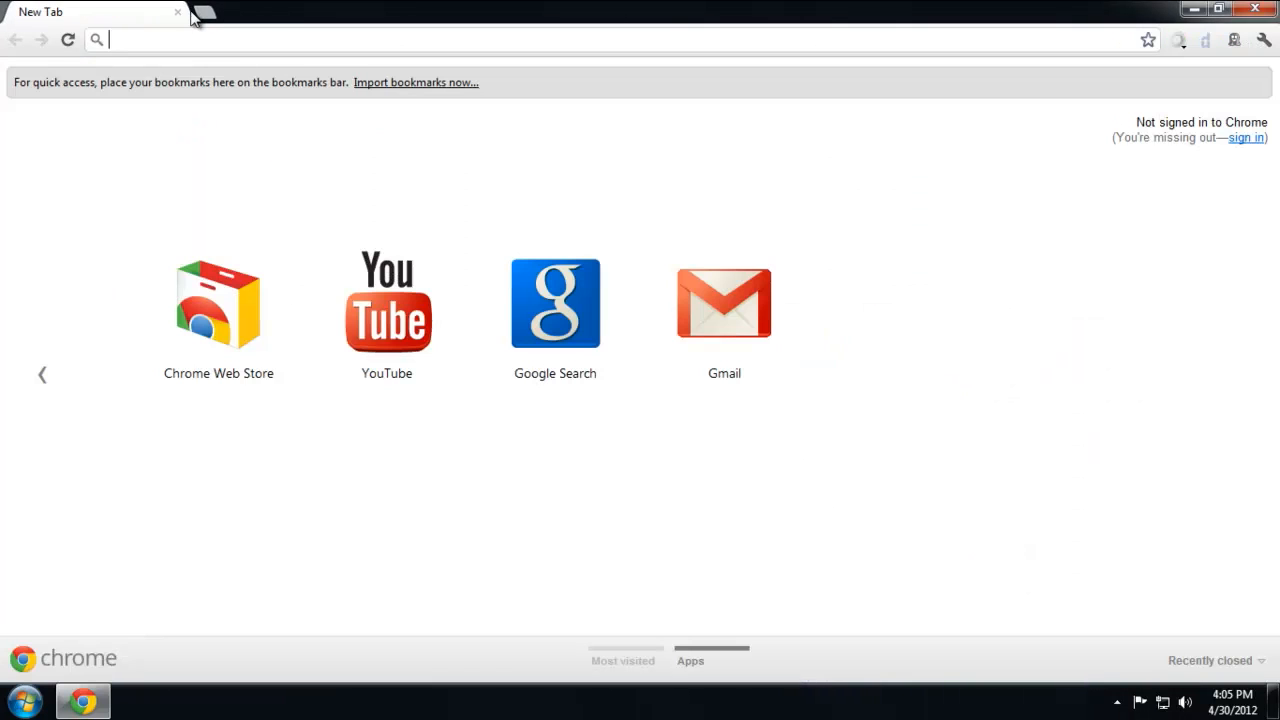
pyautogui.click(1233, 137)
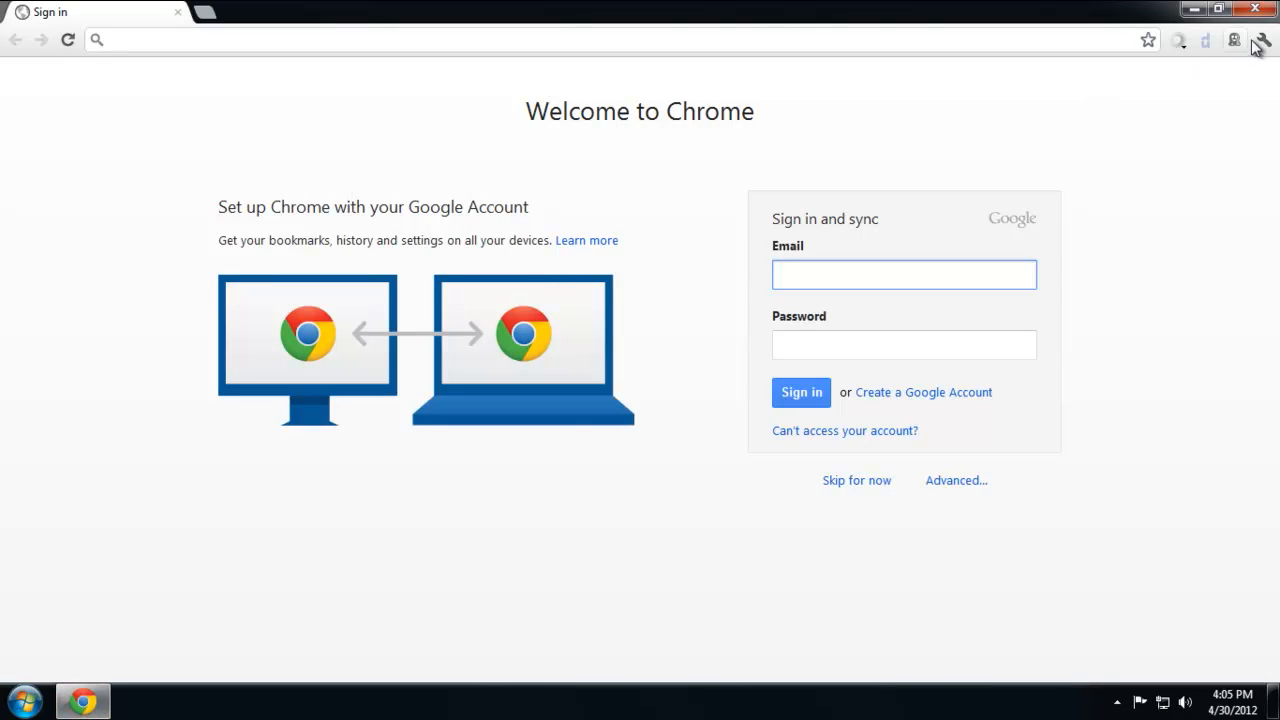
pyautogui.click(1264, 40)
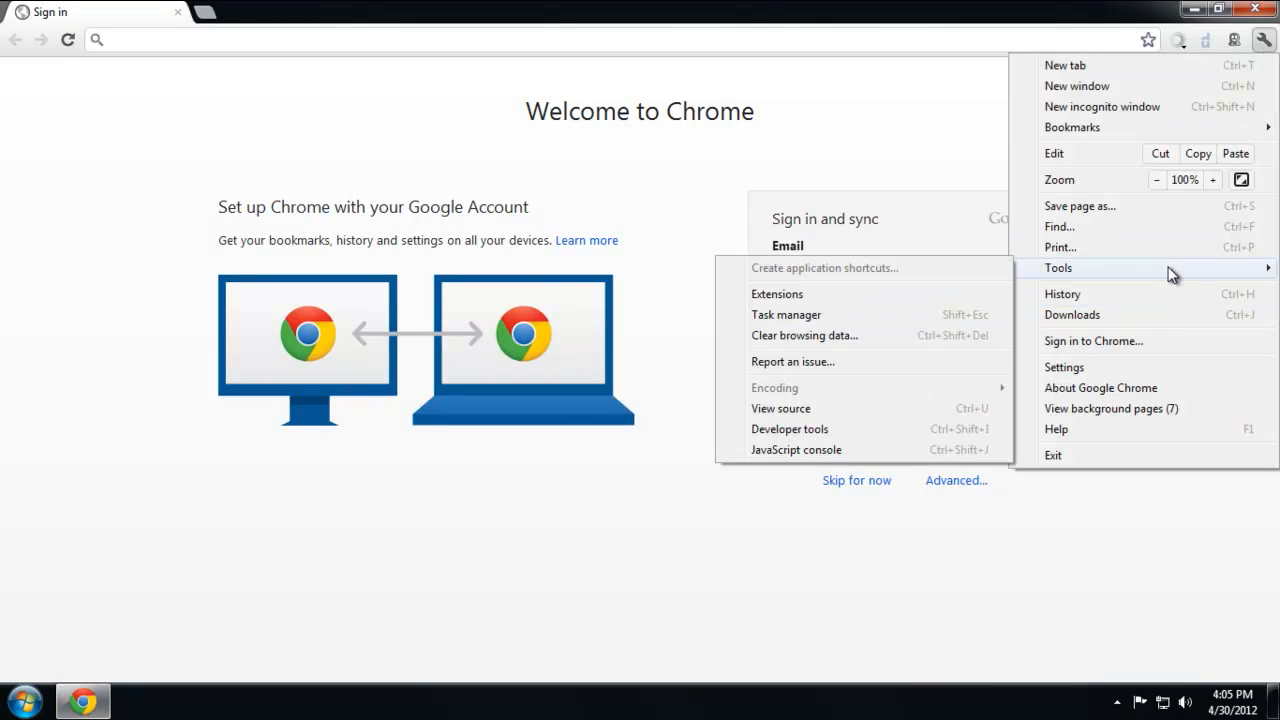
pyautogui.click(777, 293)
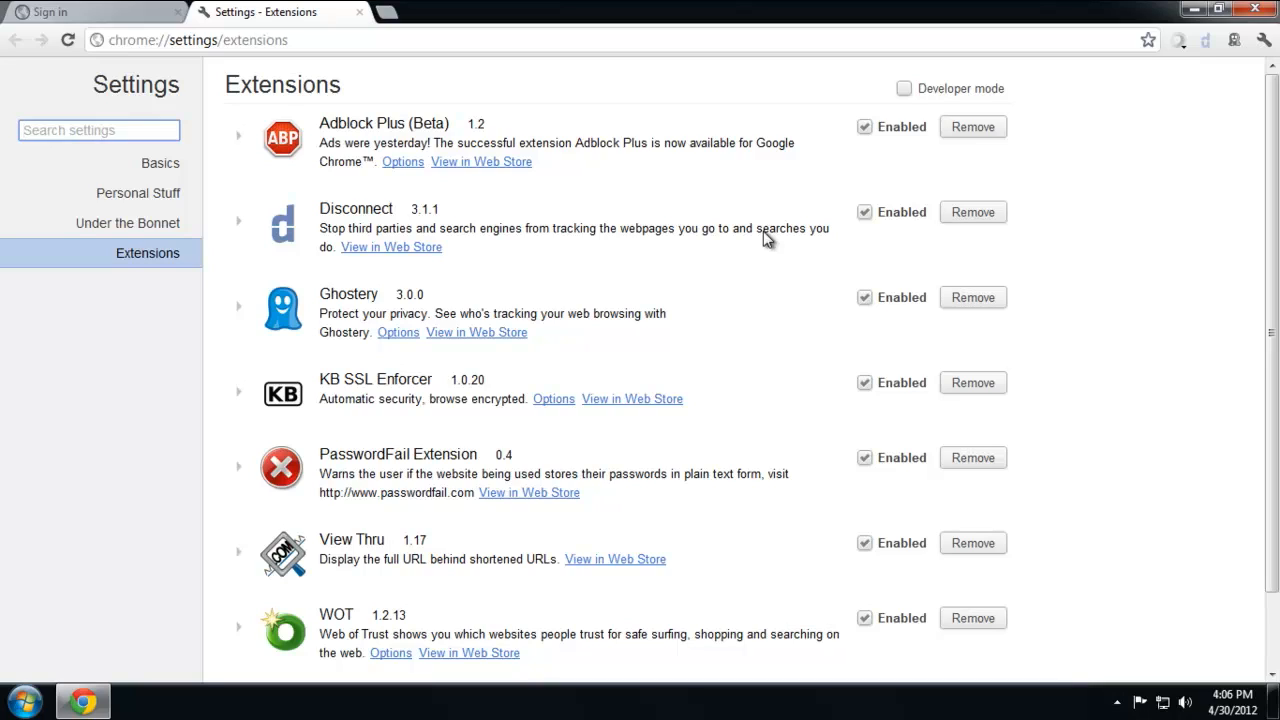
pyautogui.moveTo(763, 238)
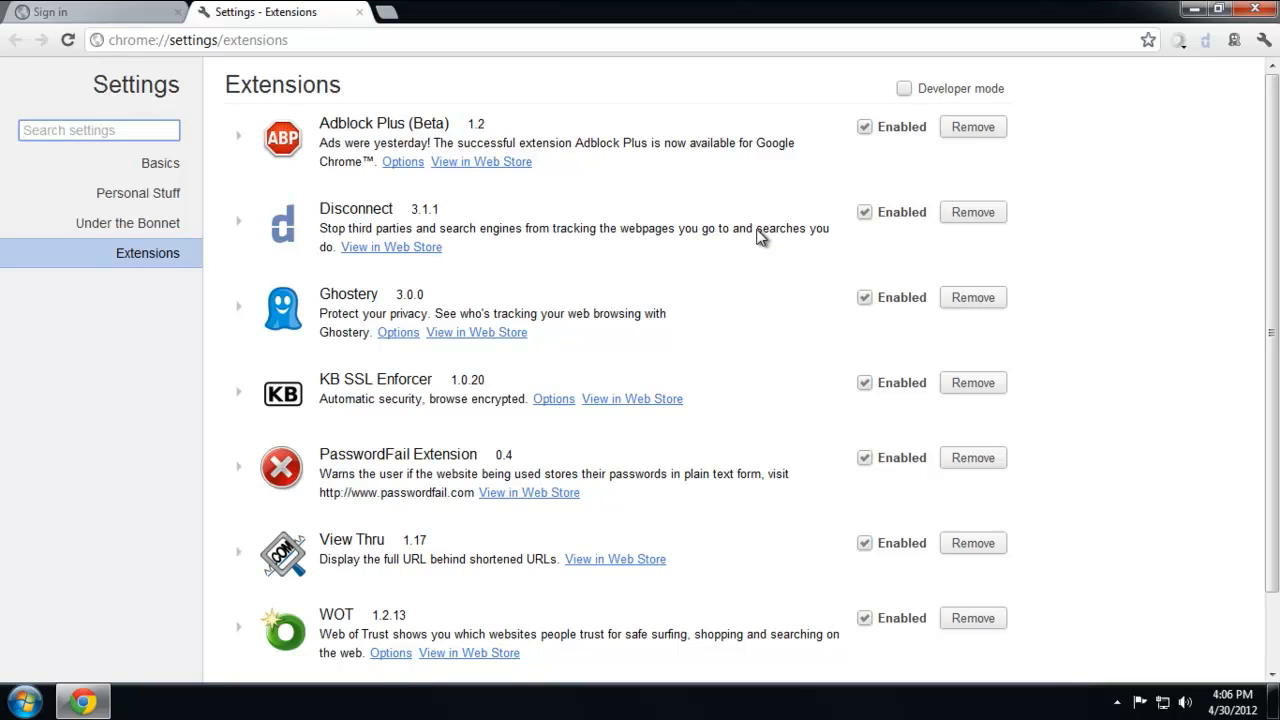
pyautogui.moveTo(415, 30)
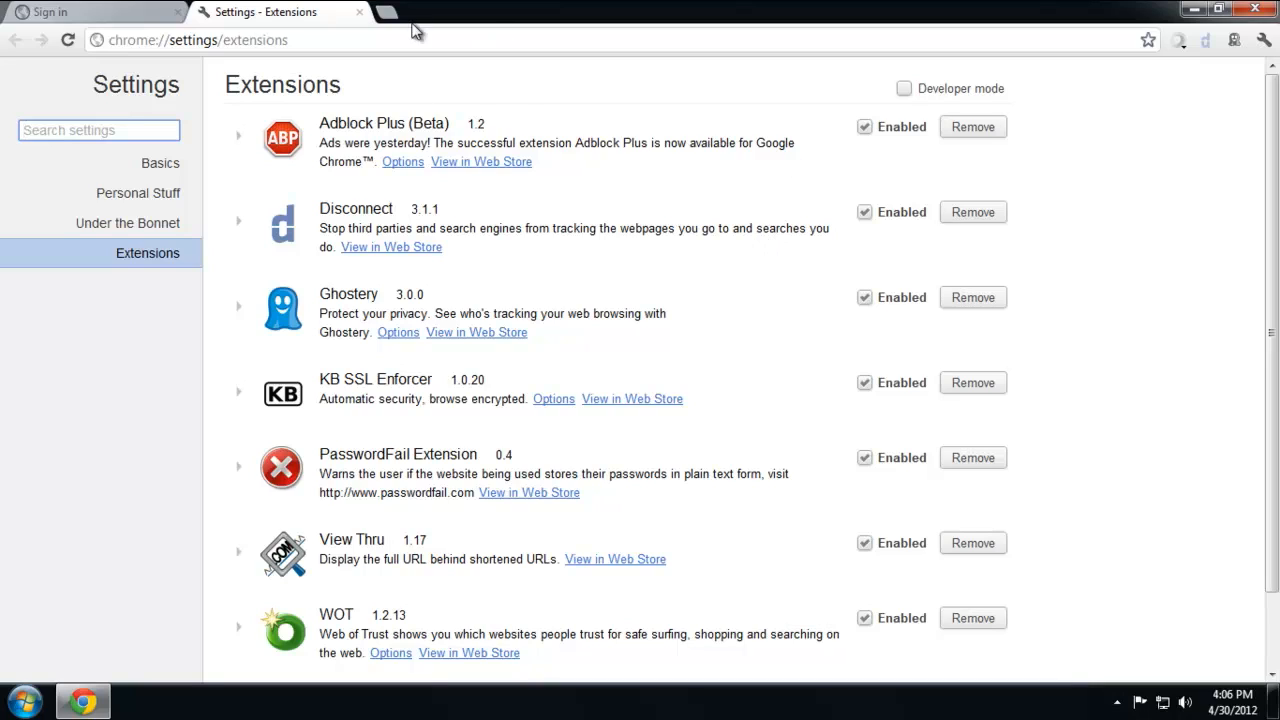
pyautogui.moveTo(740, 417)
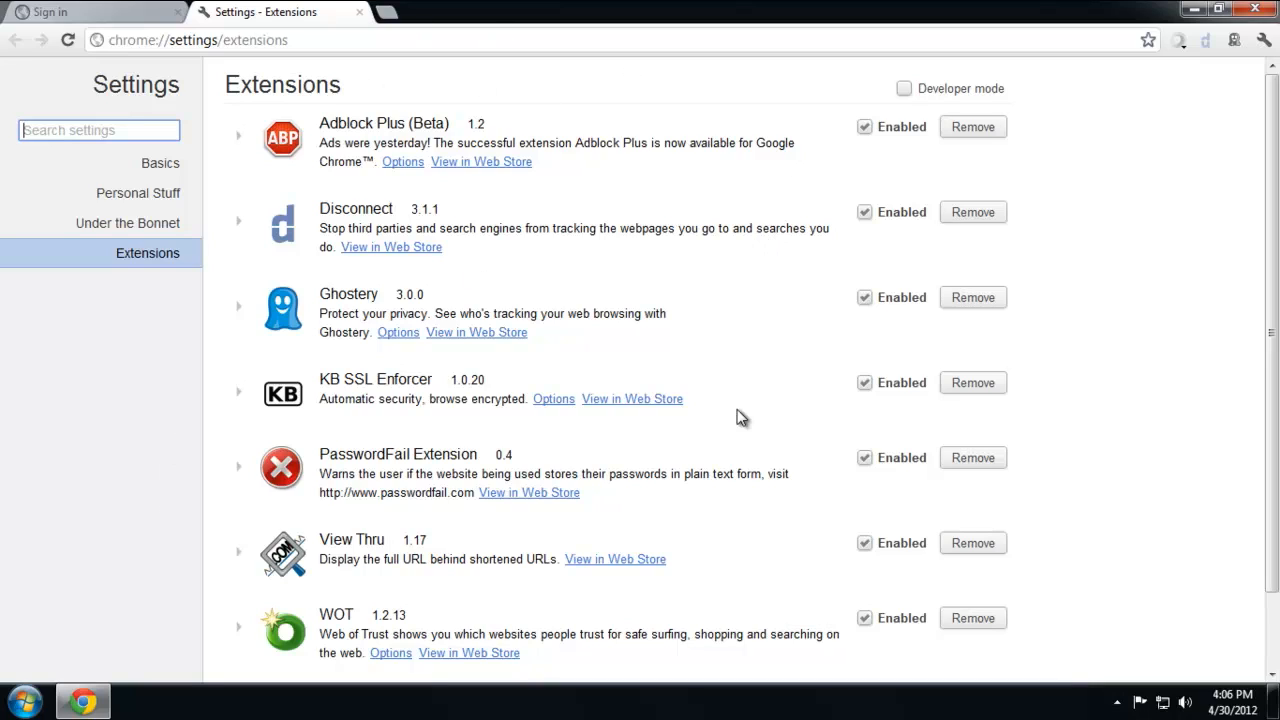
pyautogui.moveTo(768, 380)
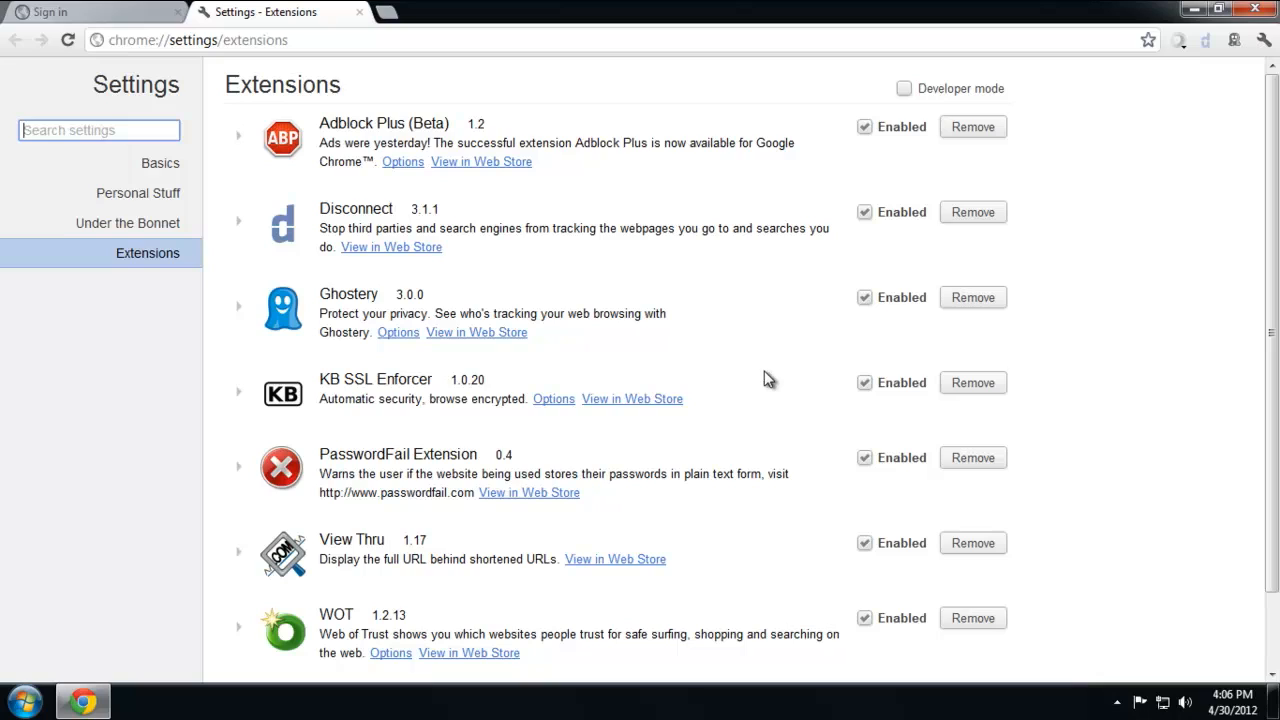